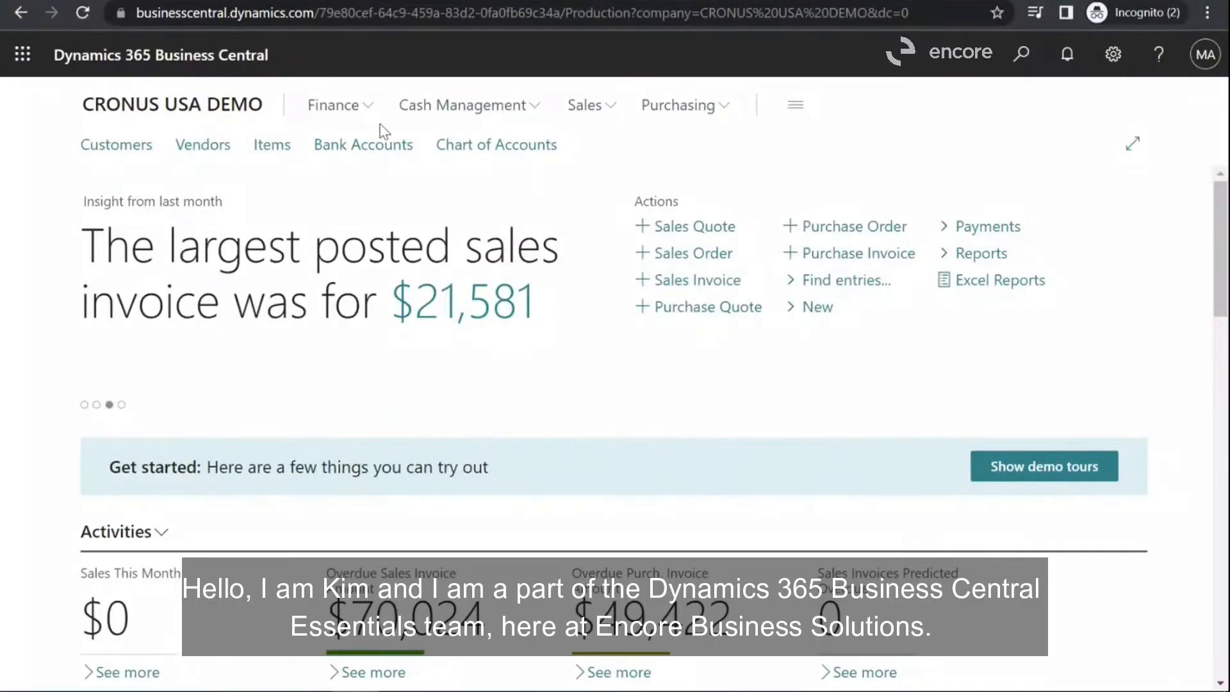
mouse_move(363, 144)
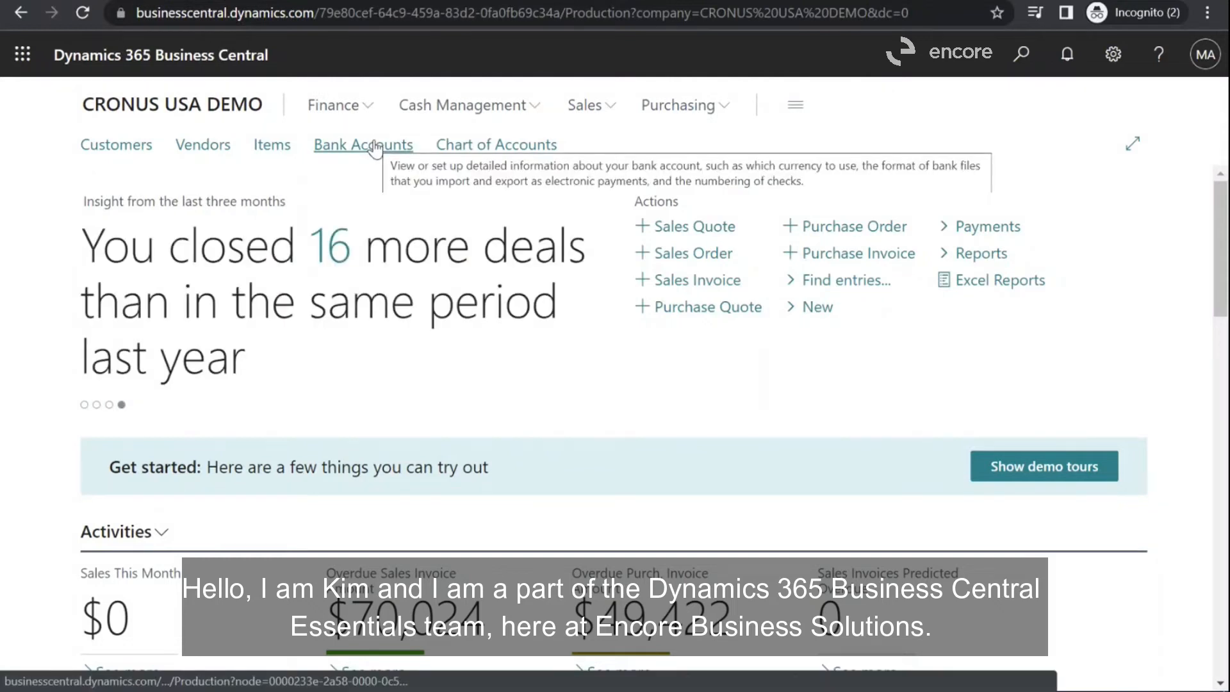
mouse_move(1143, 218)
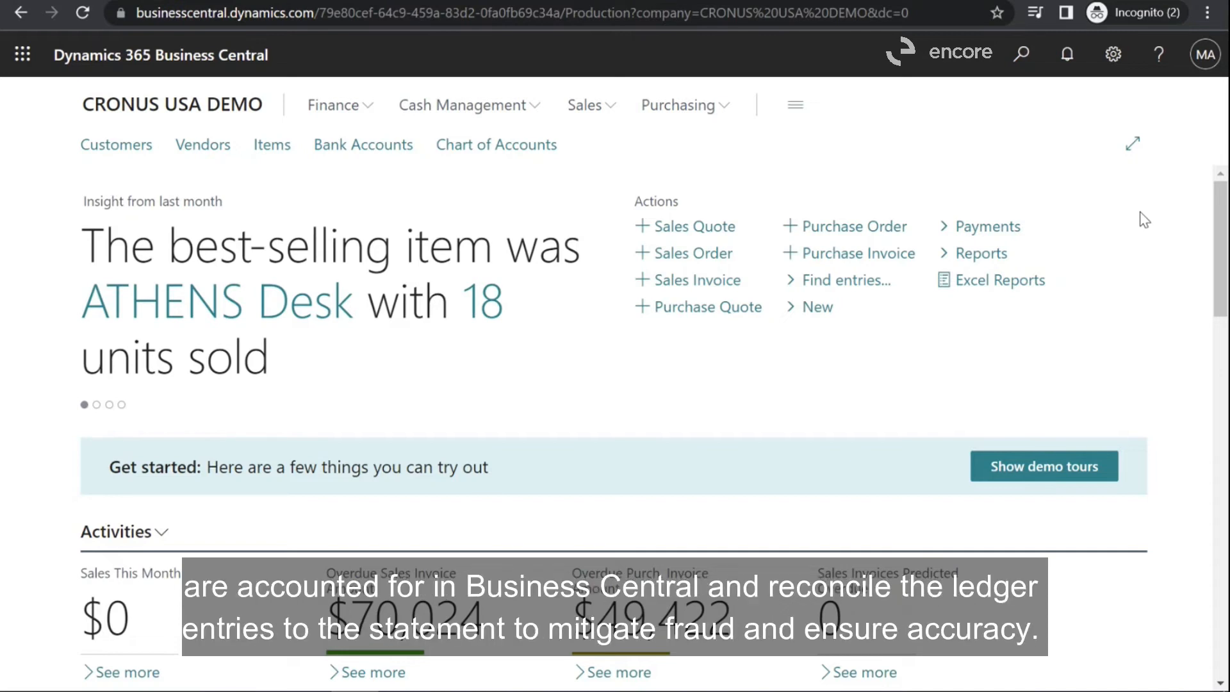
Navigate via Cash Management to the Bank Account Reconciliations list showing CHECKING statement 25.
left_click(96, 405)
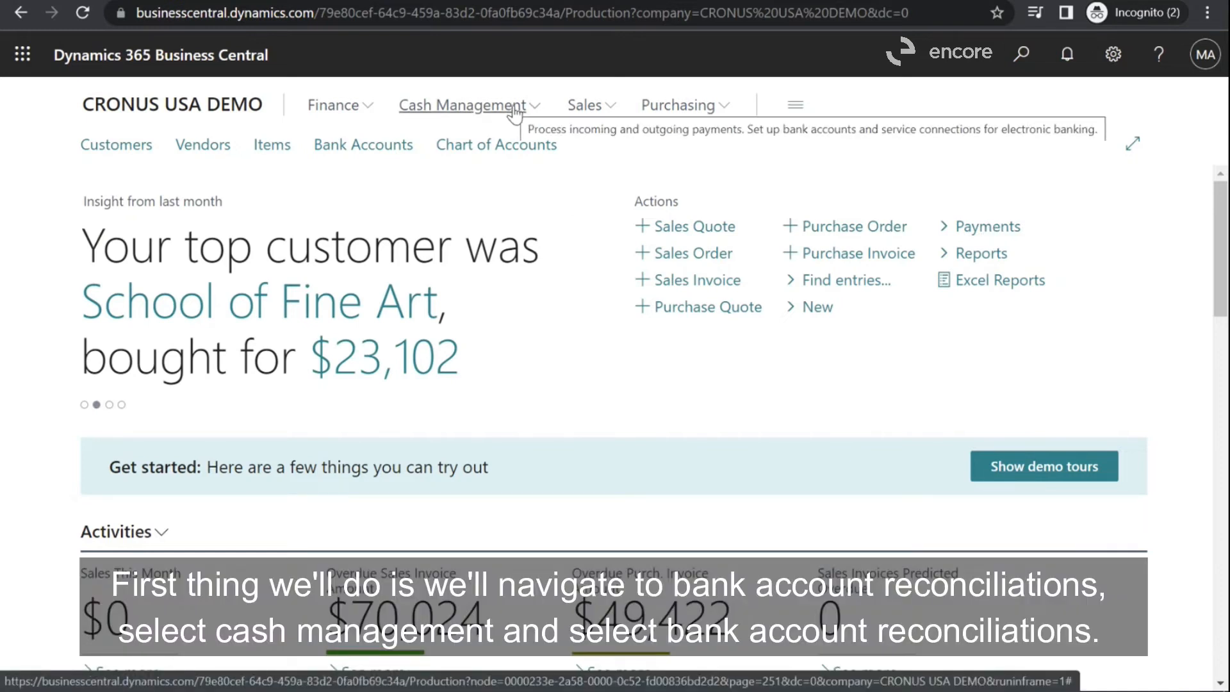
left_click(462, 104)
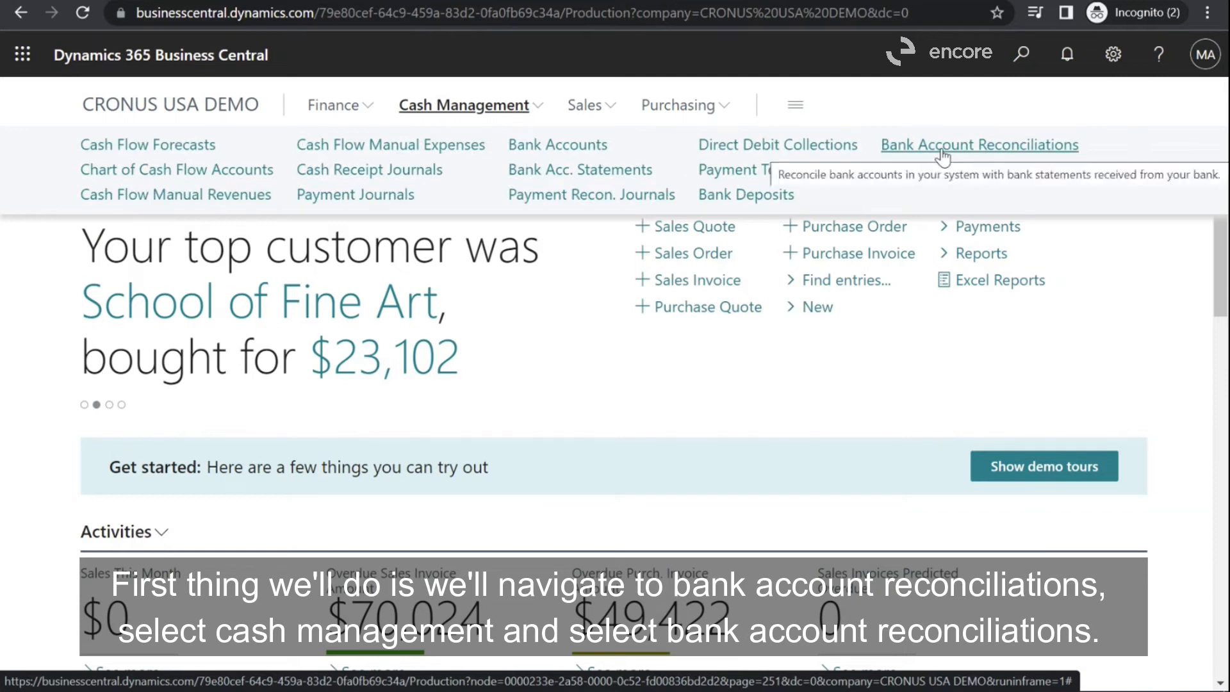
left_click(978, 144)
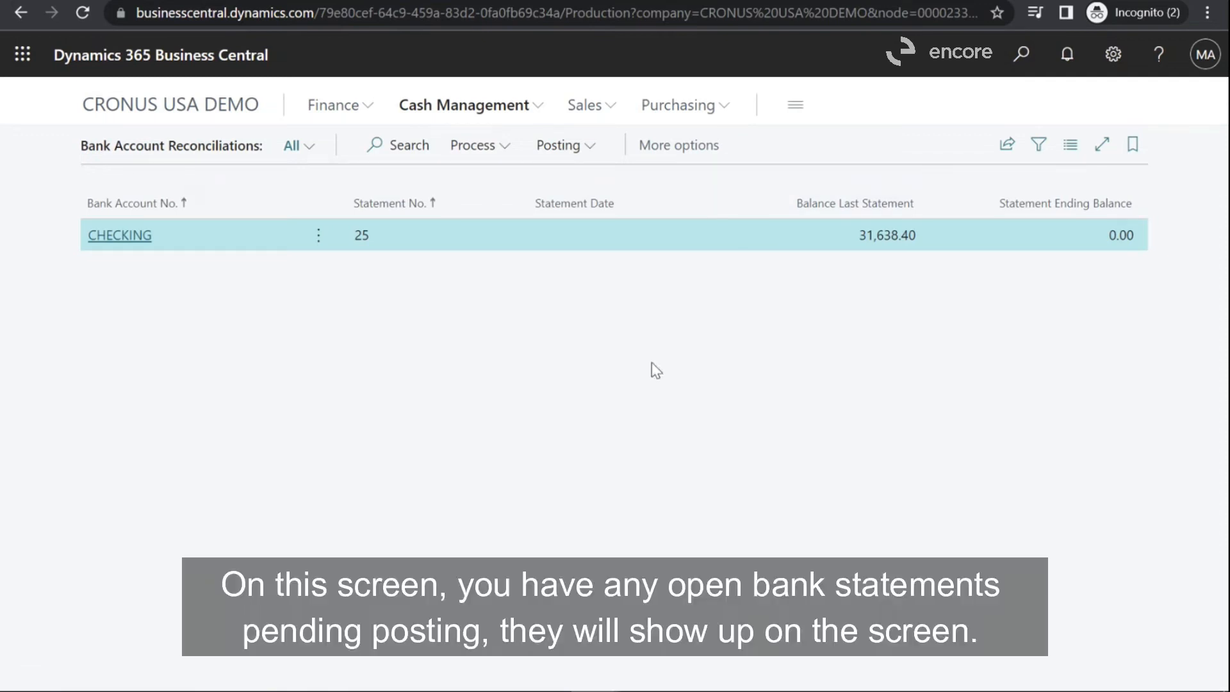
mouse_move(989, 328)
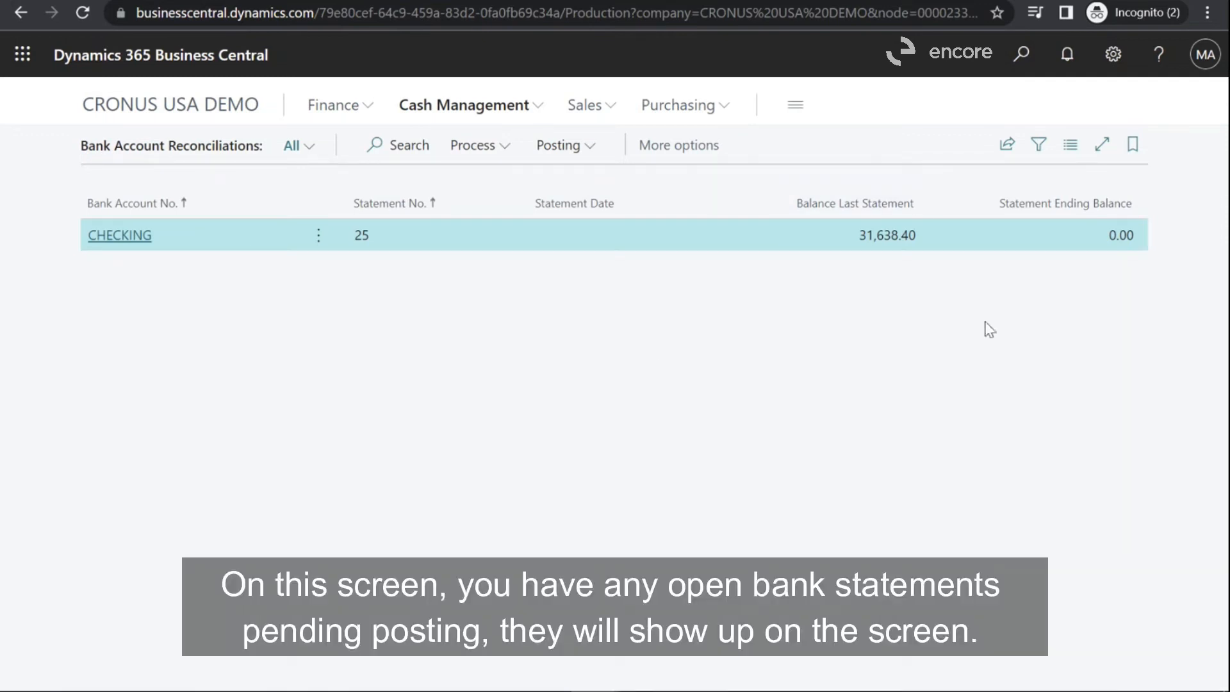
mouse_move(1083, 270)
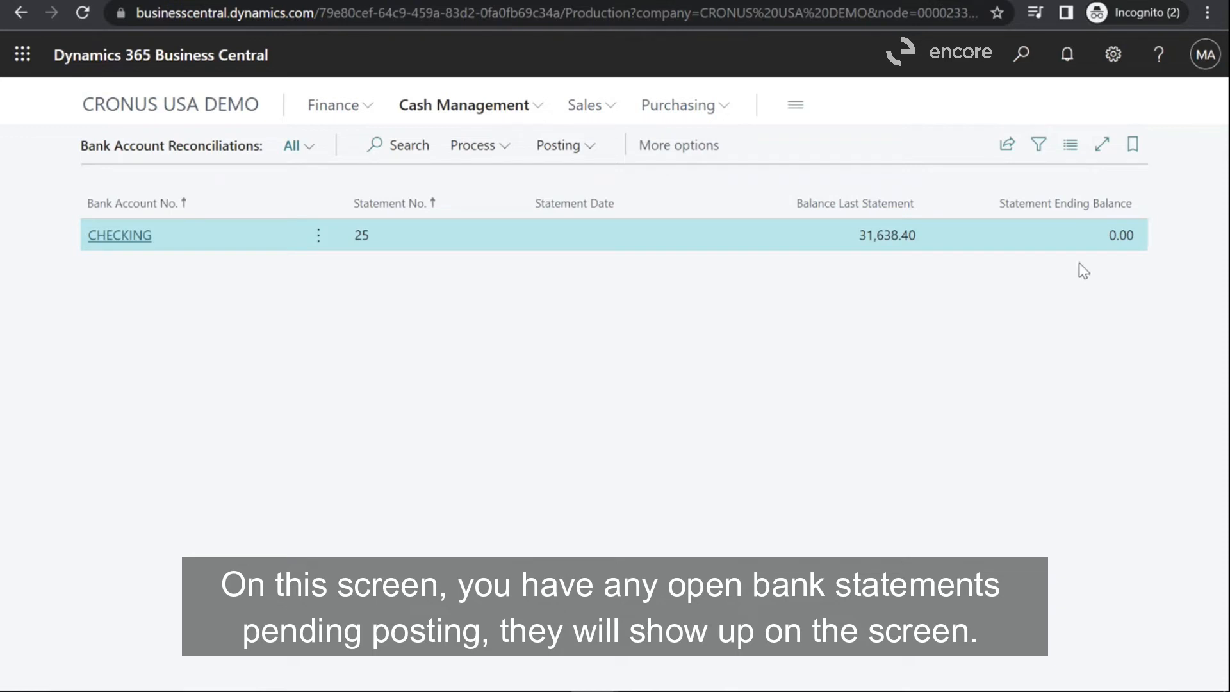
mouse_move(1135, 385)
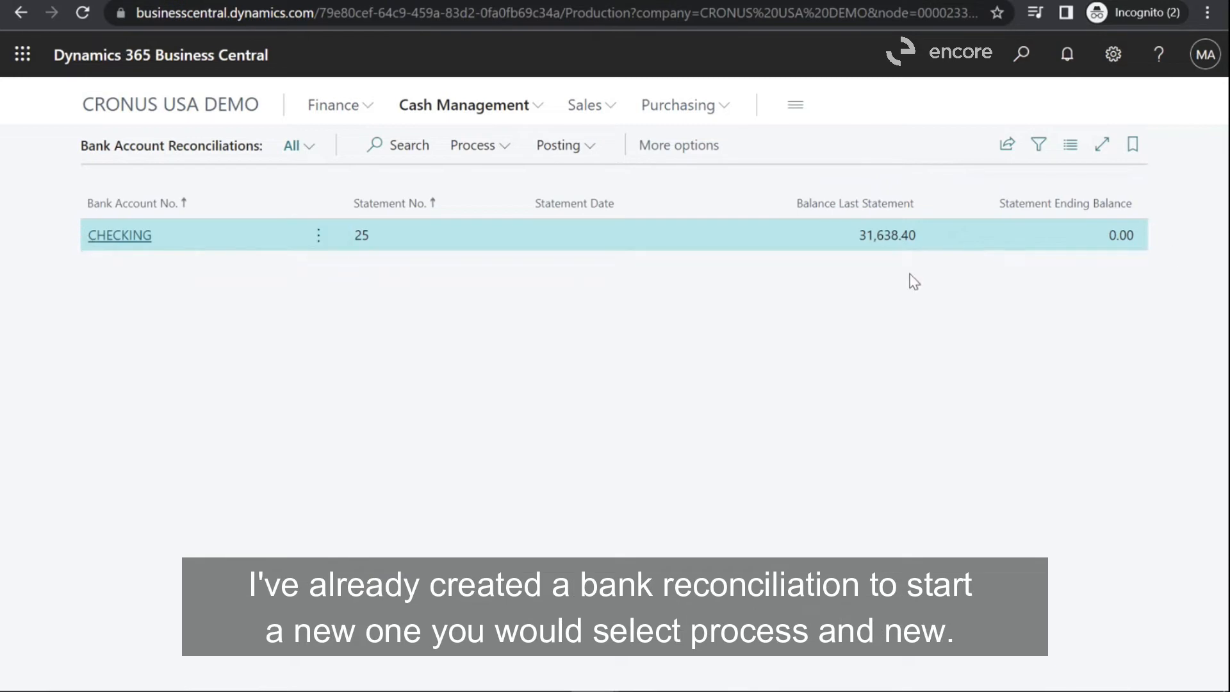
mouse_move(478, 145)
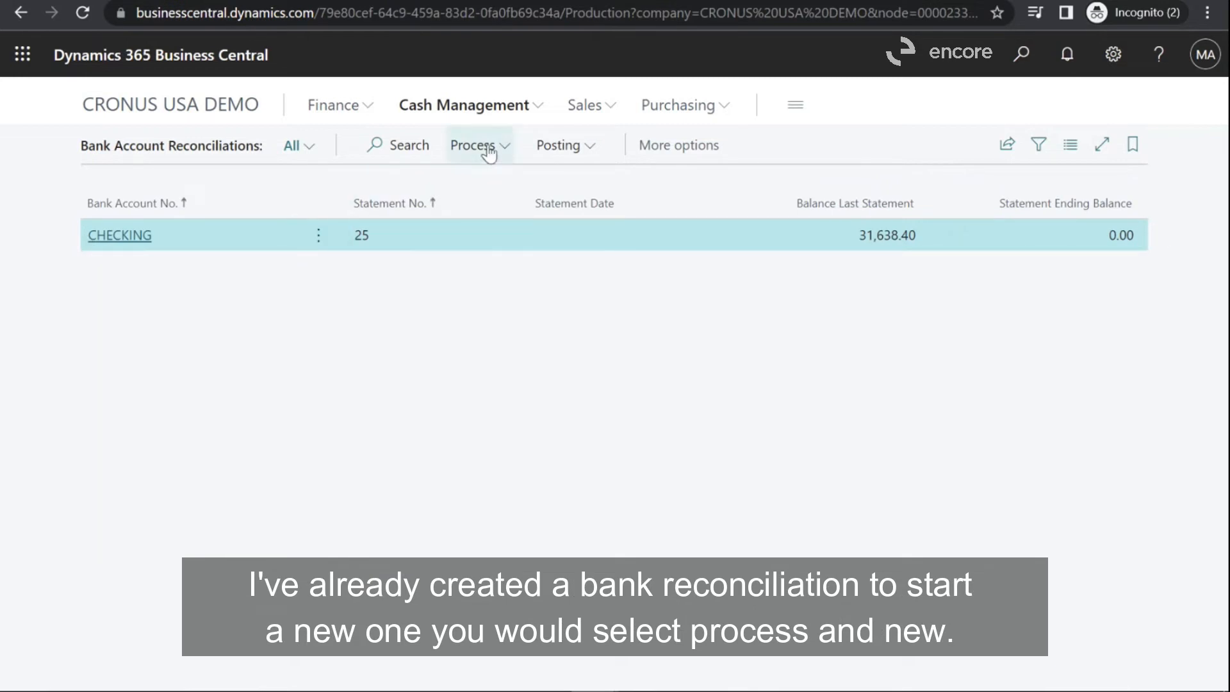
left_click(475, 145)
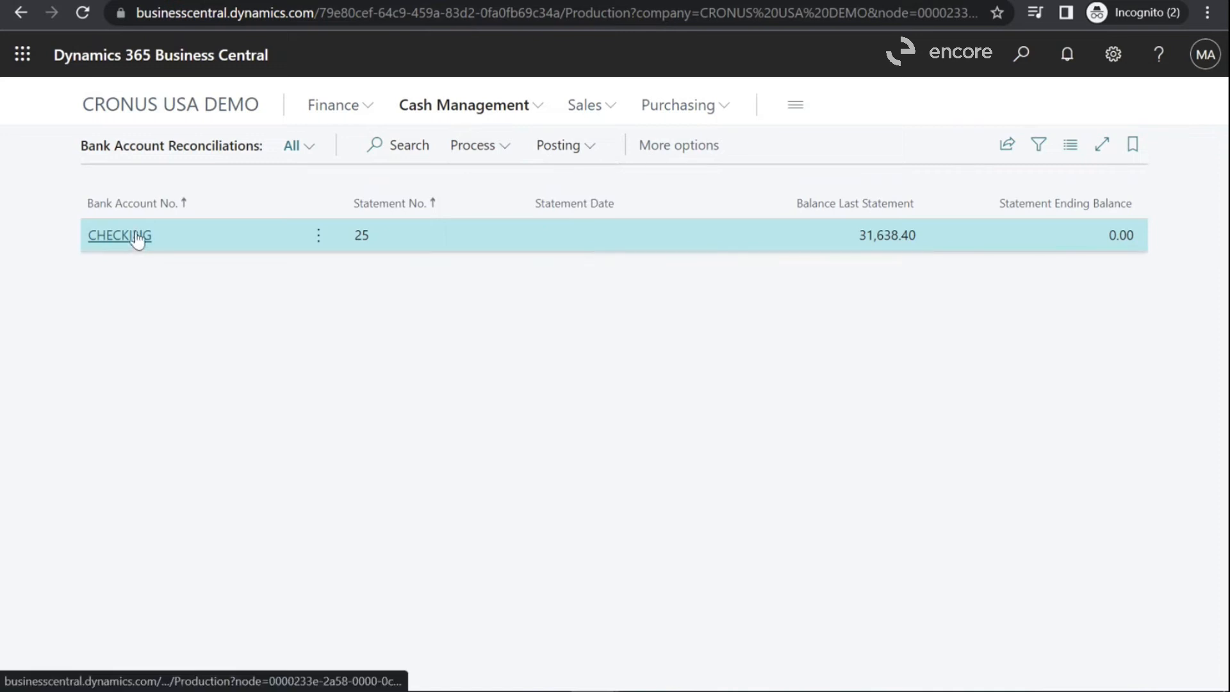
Open the CHECKING statement 25 reconciliation and set its statement date to 4/30/2022.
left_click(119, 235)
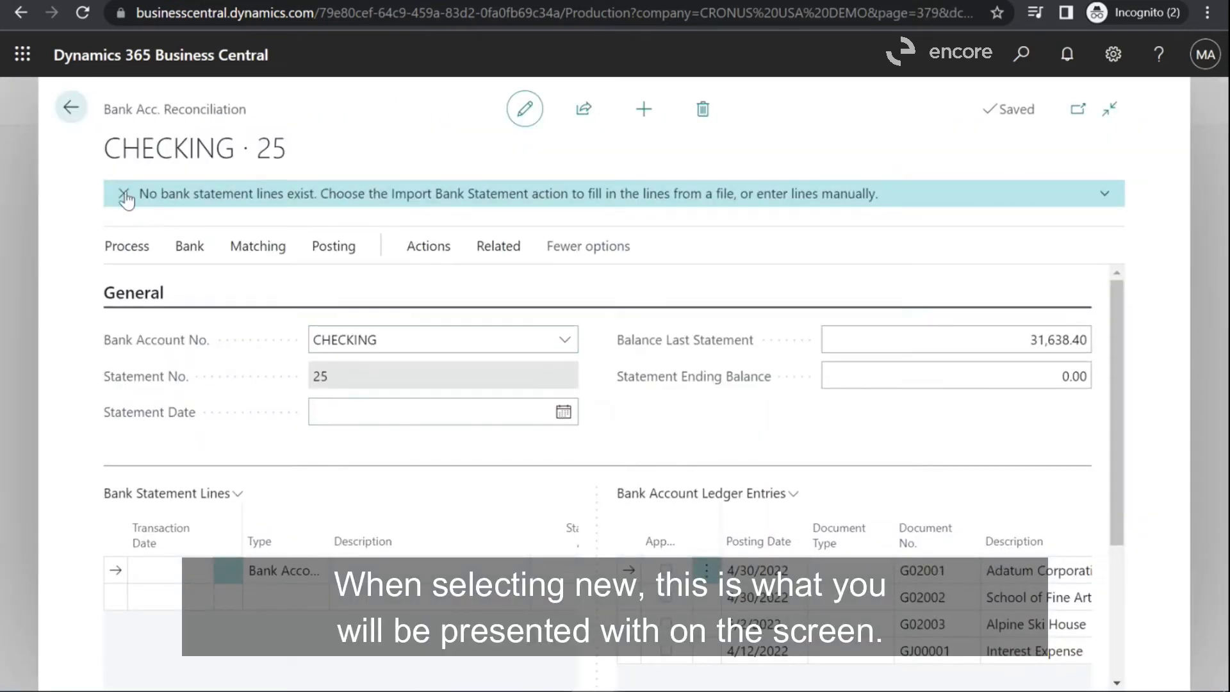
left_click(125, 193)
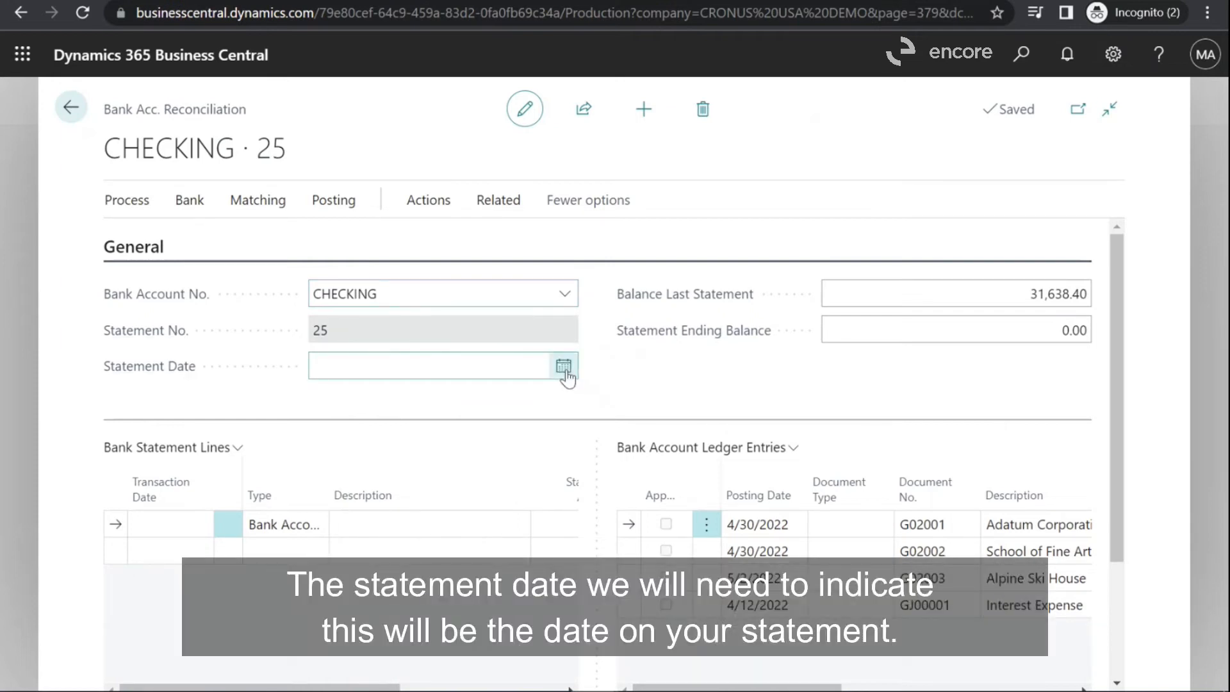
left_click(563, 367)
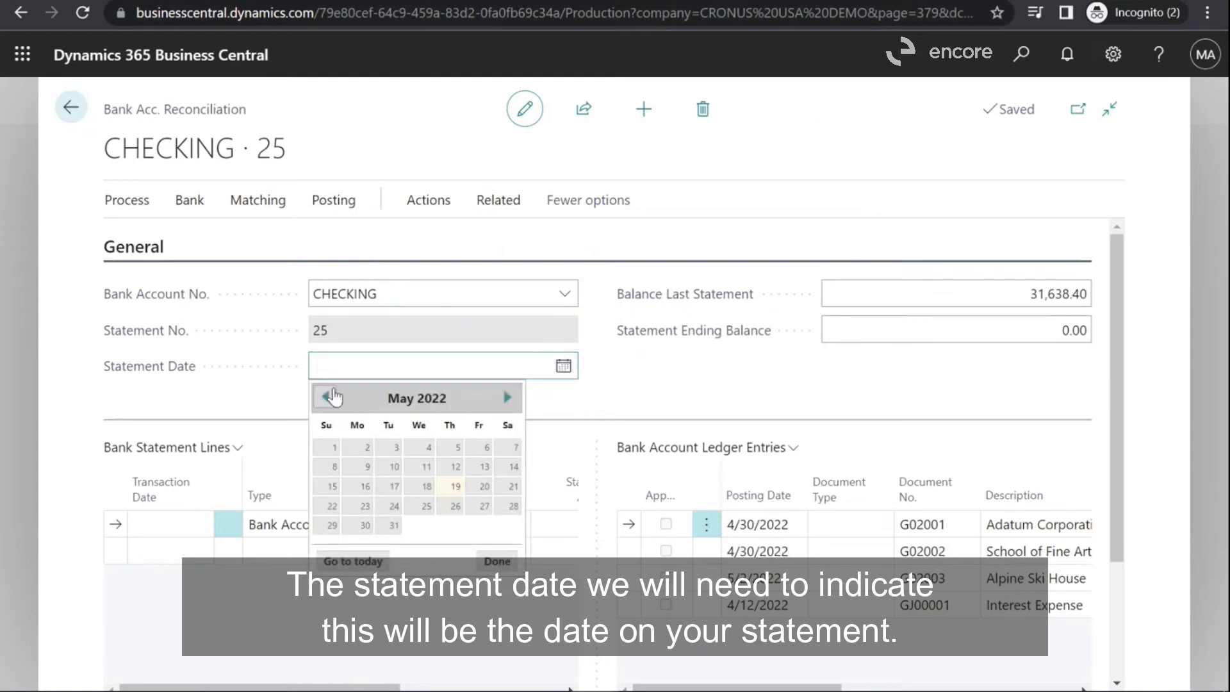
left_click(326, 398)
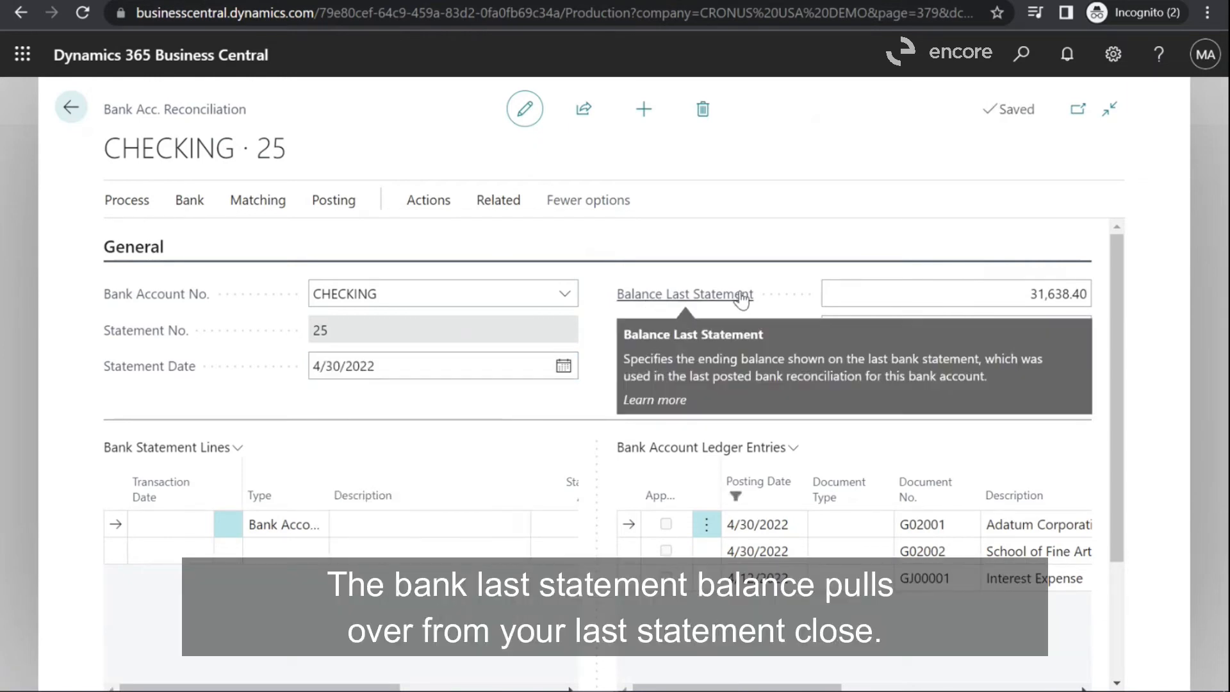
mouse_move(843, 229)
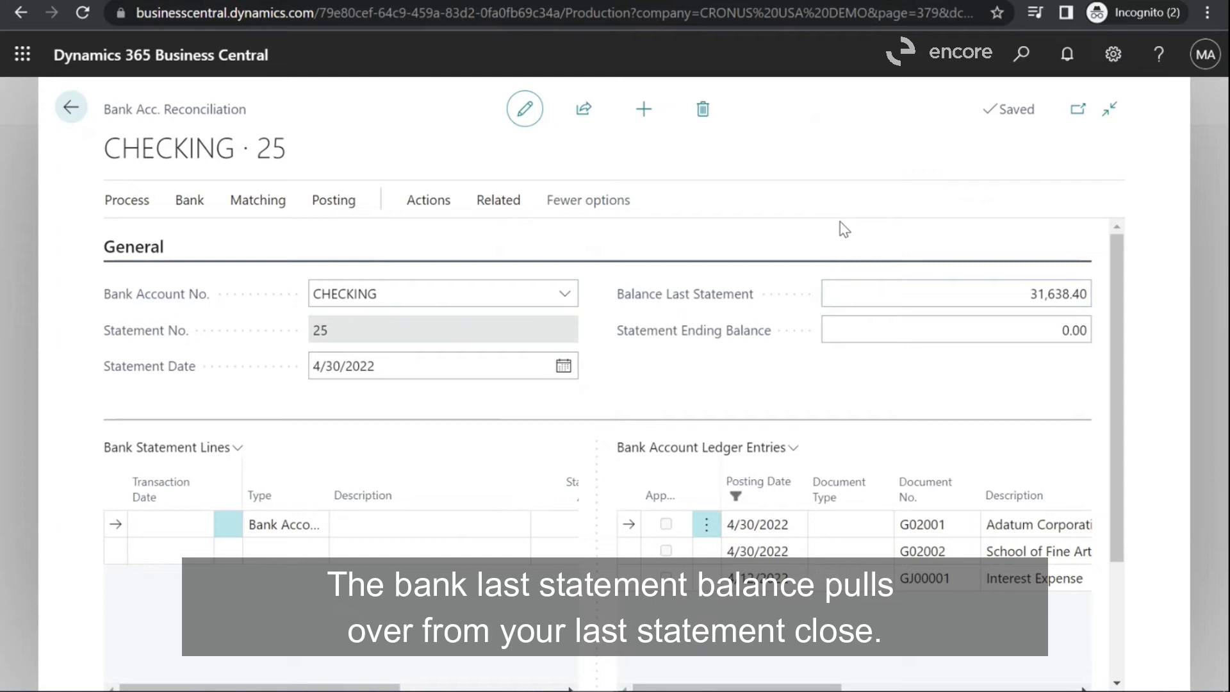
mouse_move(685, 366)
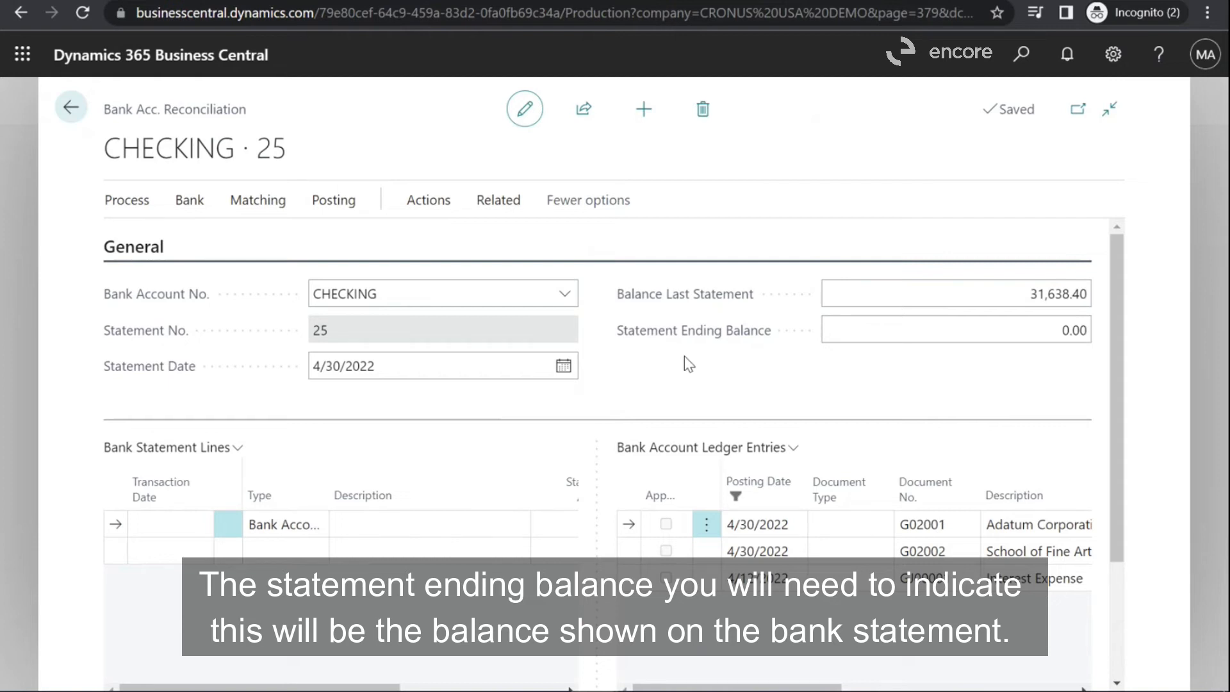
Enter 33,288.78 as the statement ending balance and review the statement lines below.
left_click(955, 329)
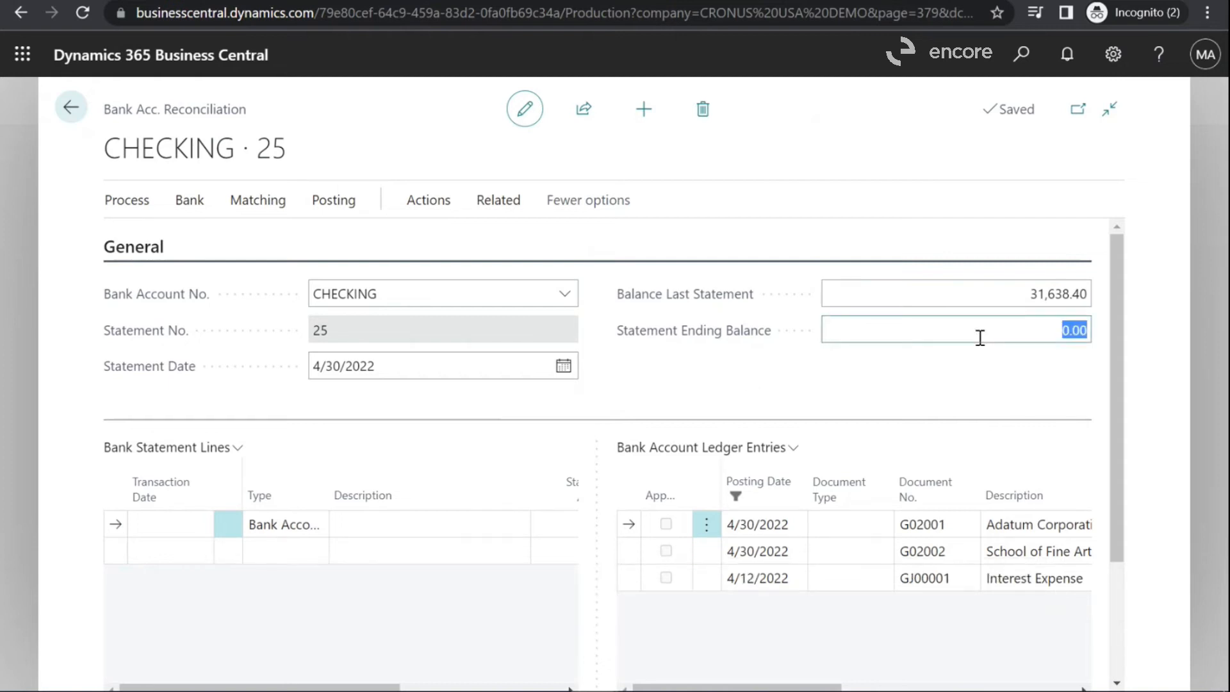
type("33")
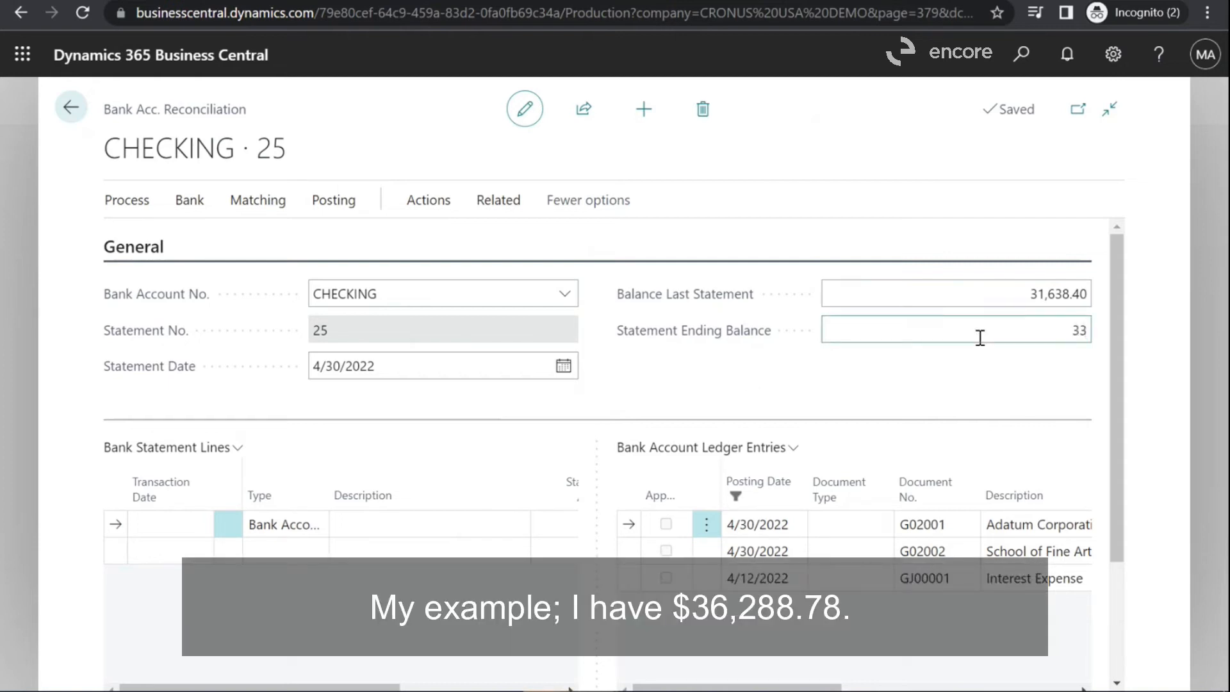
type("288.78")
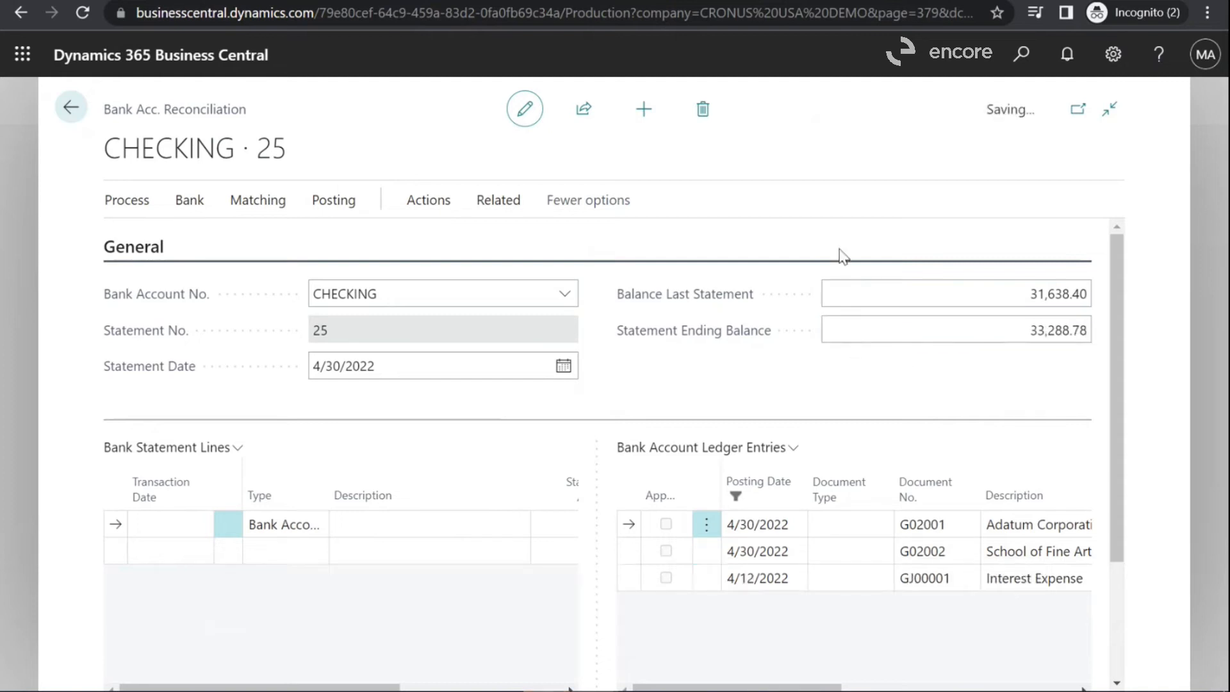
scroll("down", 3)
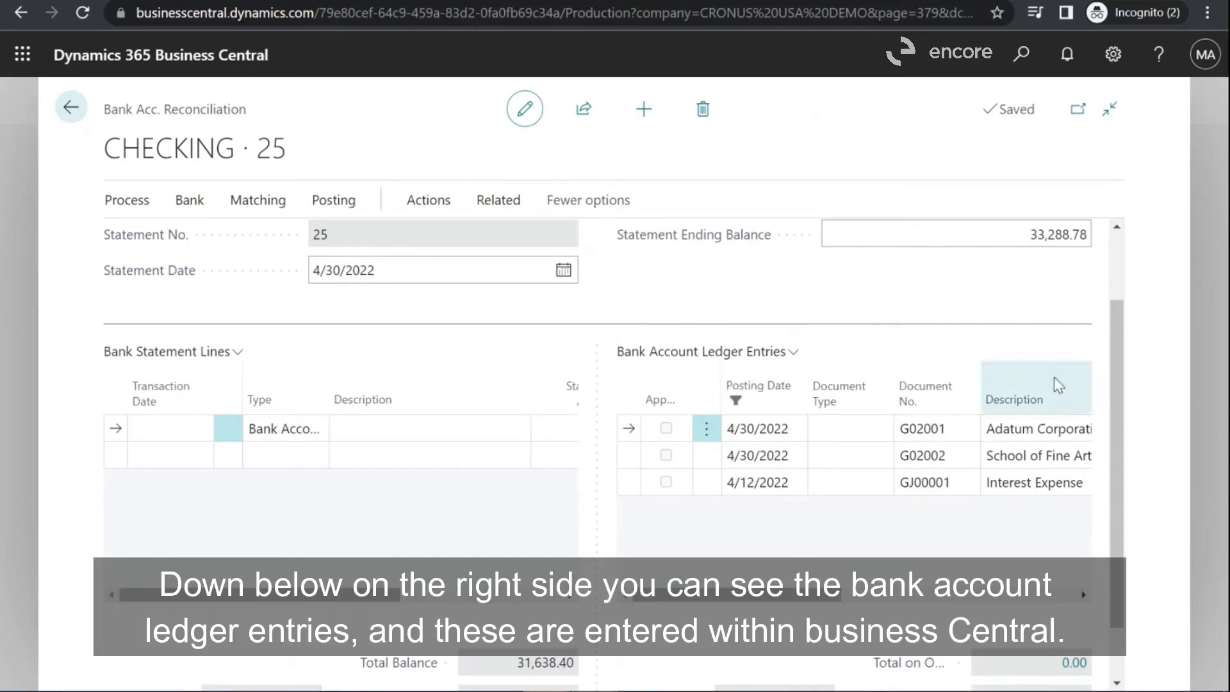
mouse_move(1125, 479)
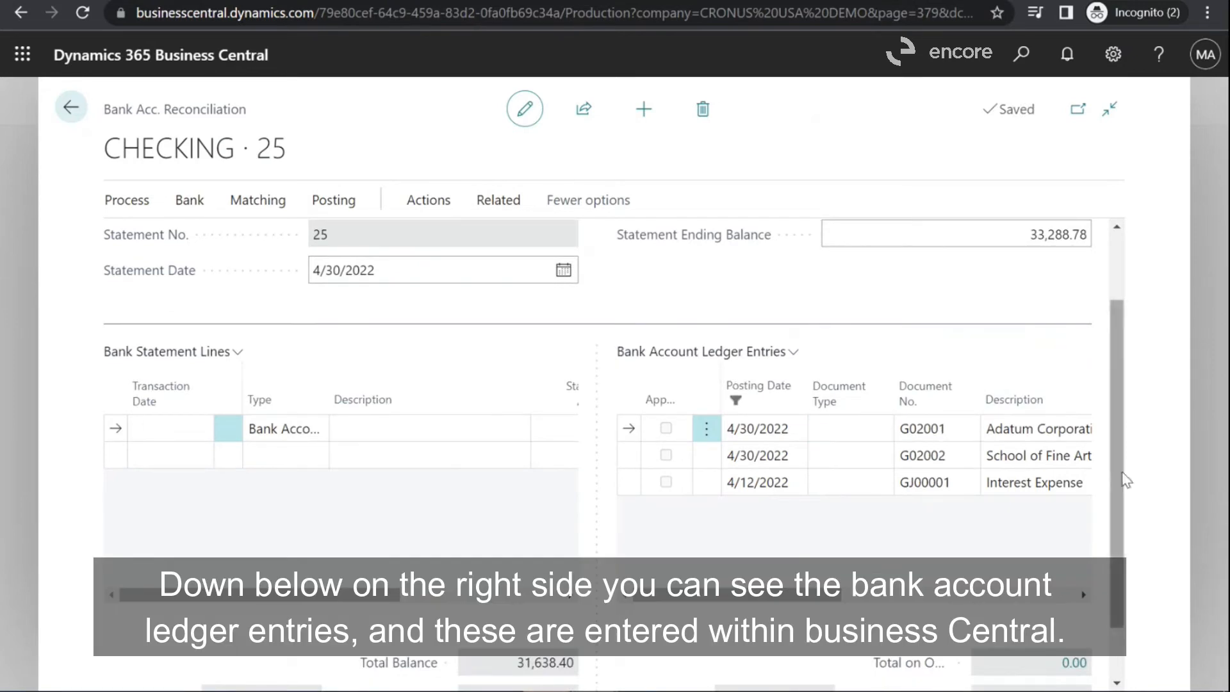
mouse_move(609, 569)
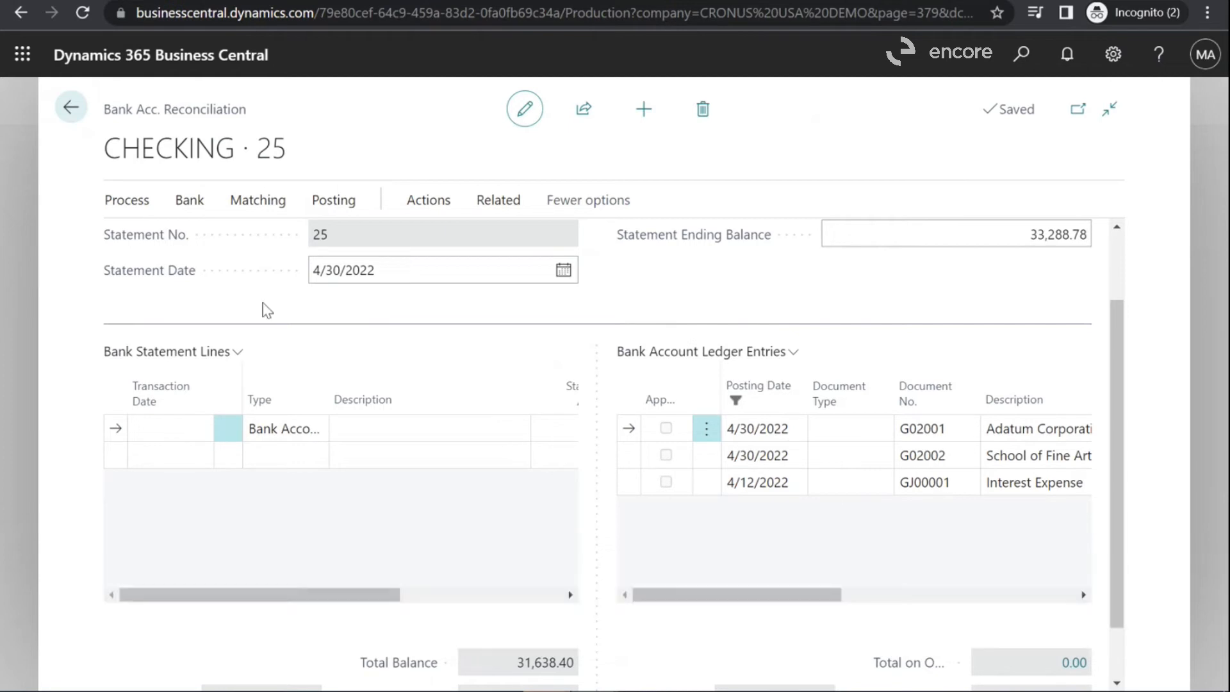
mouse_move(592, 504)
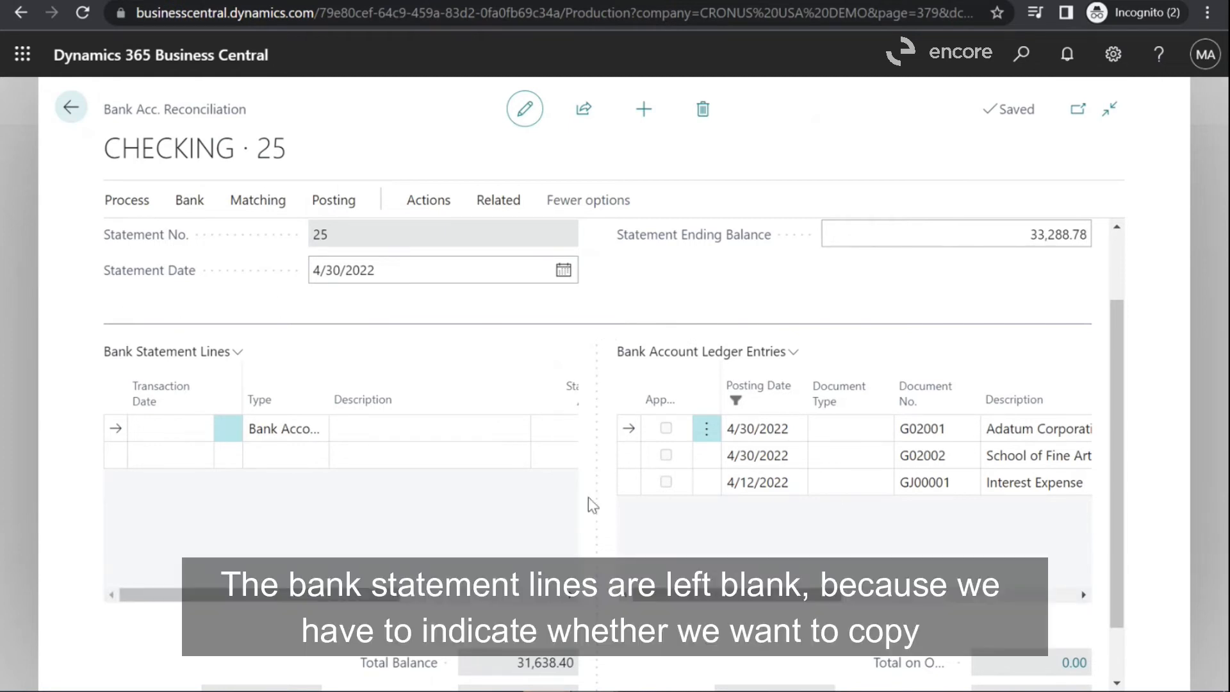
mouse_move(83, 339)
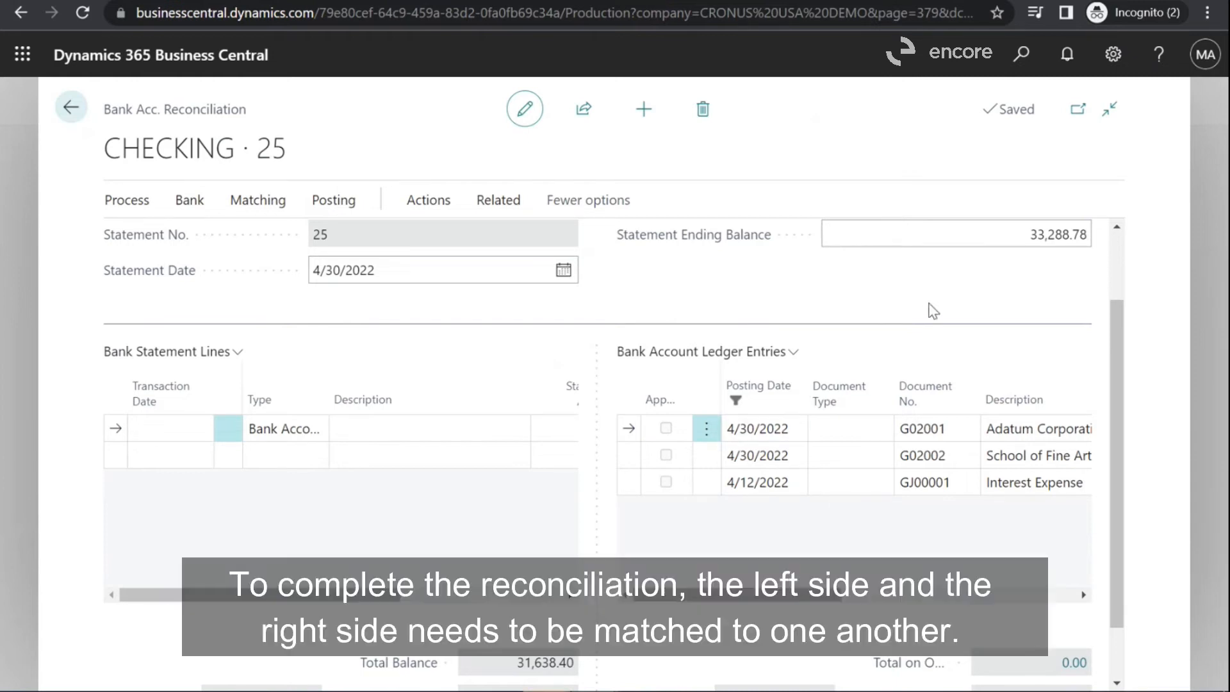
mouse_move(1014, 293)
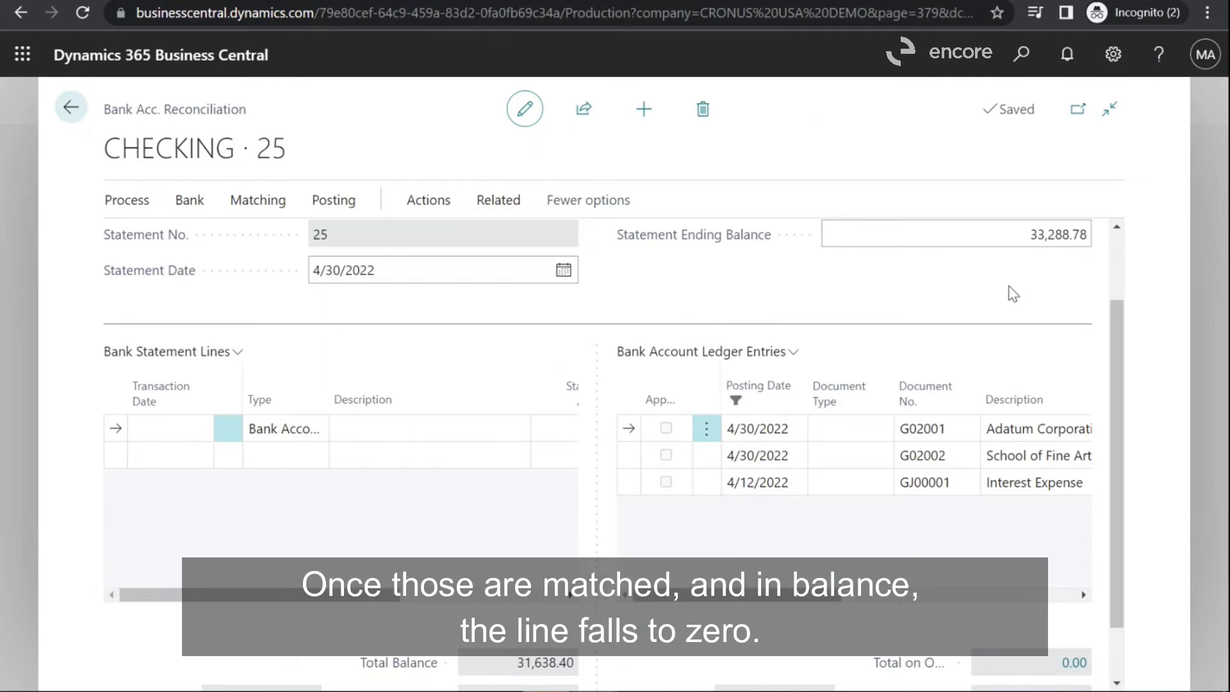
mouse_move(967, 377)
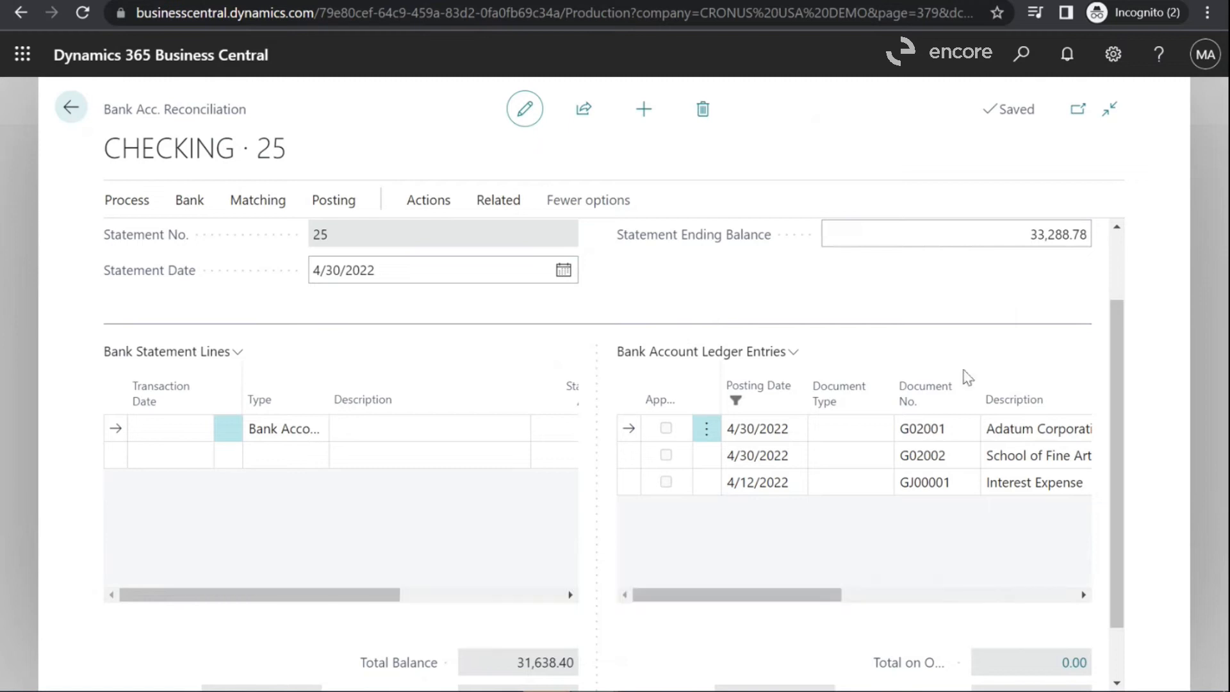
mouse_move(1140, 289)
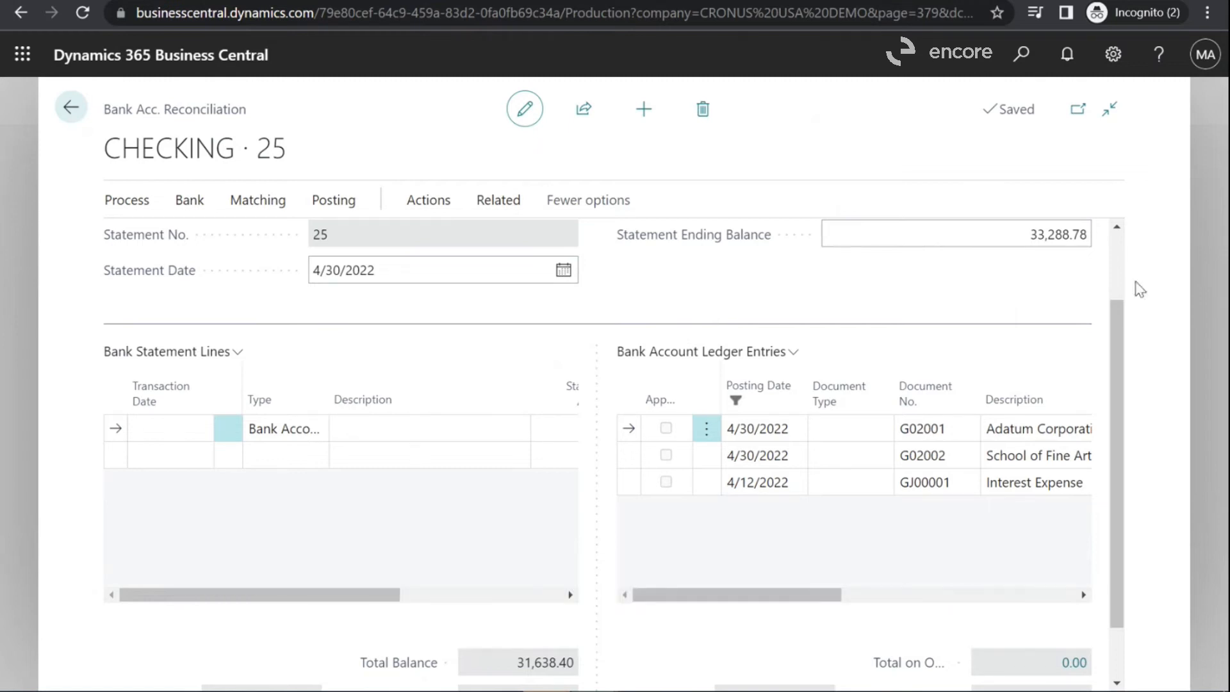
Start Import Bank Statement and choose the Bank Import Test File for upload.
scroll("up", 3)
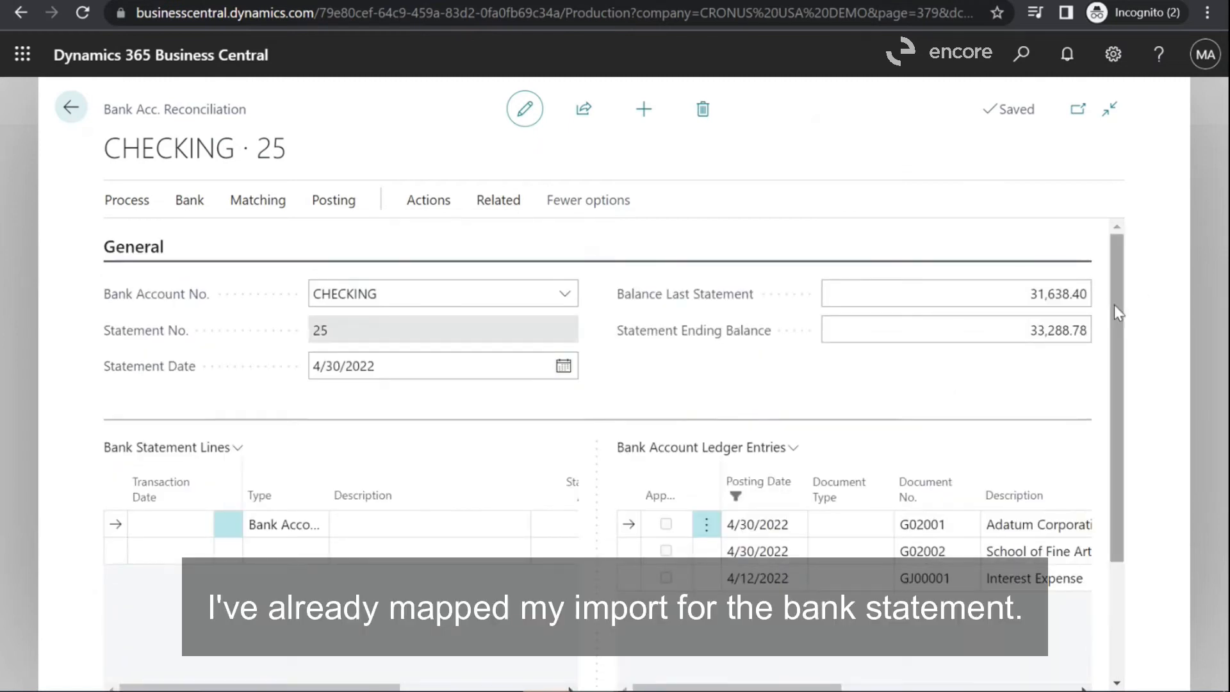
mouse_move(735, 343)
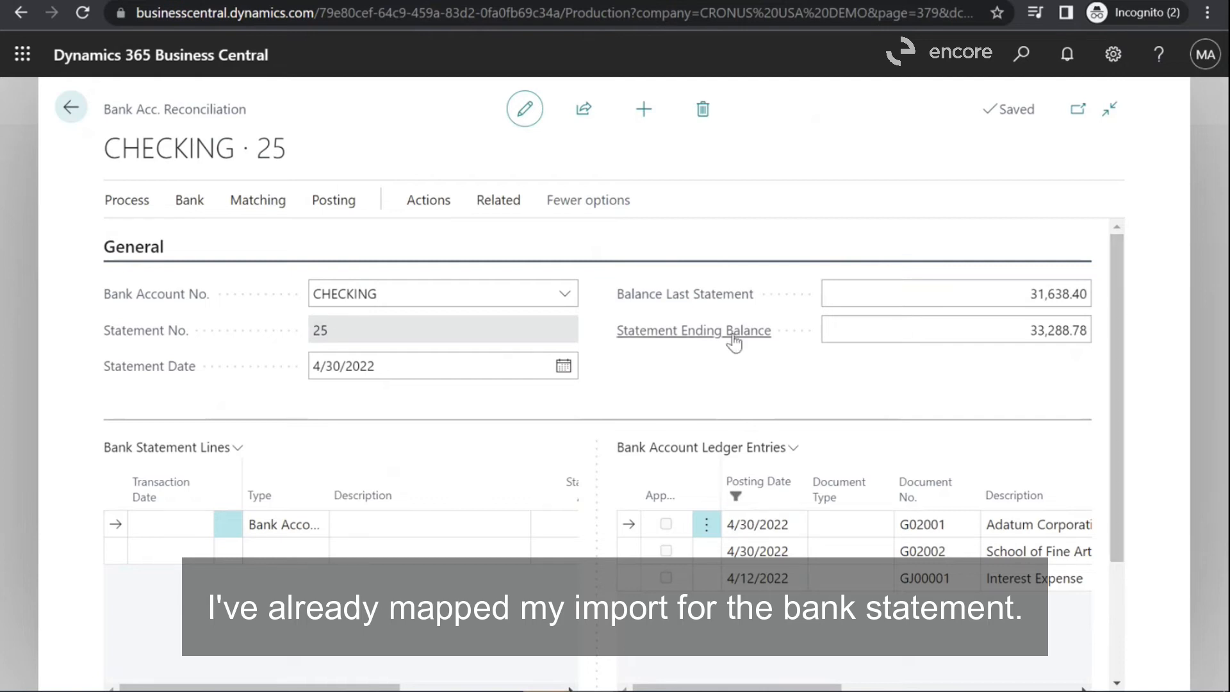
mouse_move(532, 458)
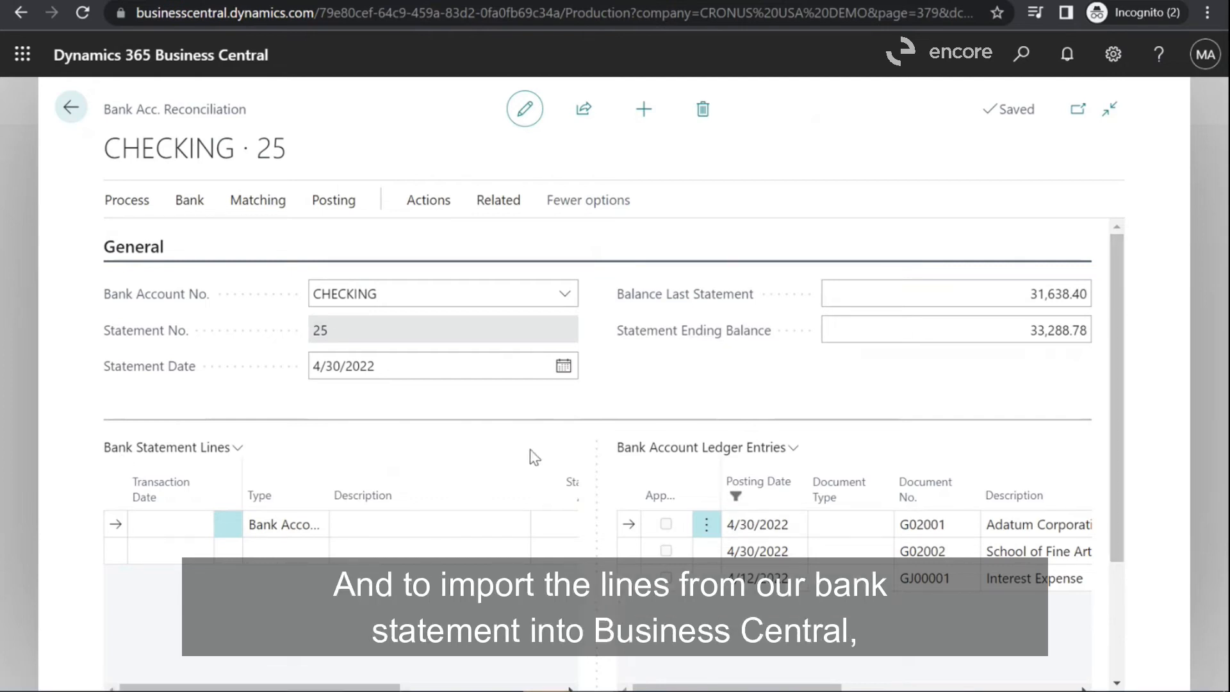
mouse_move(678, 654)
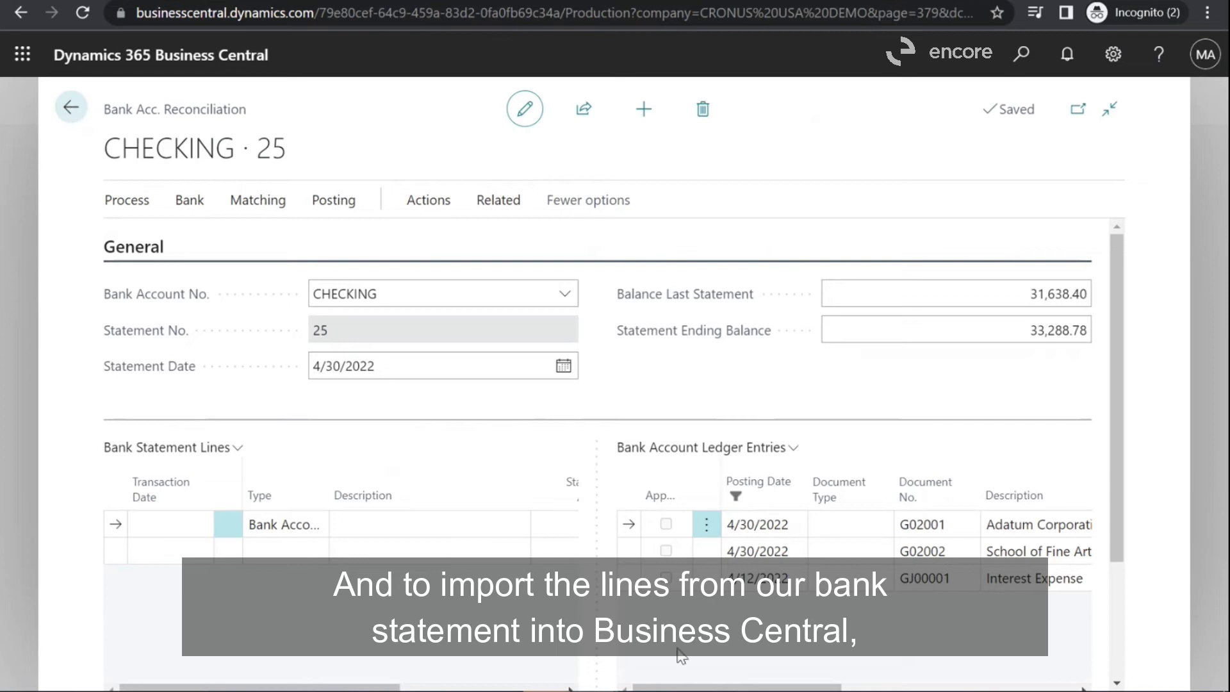
left_click(188, 200)
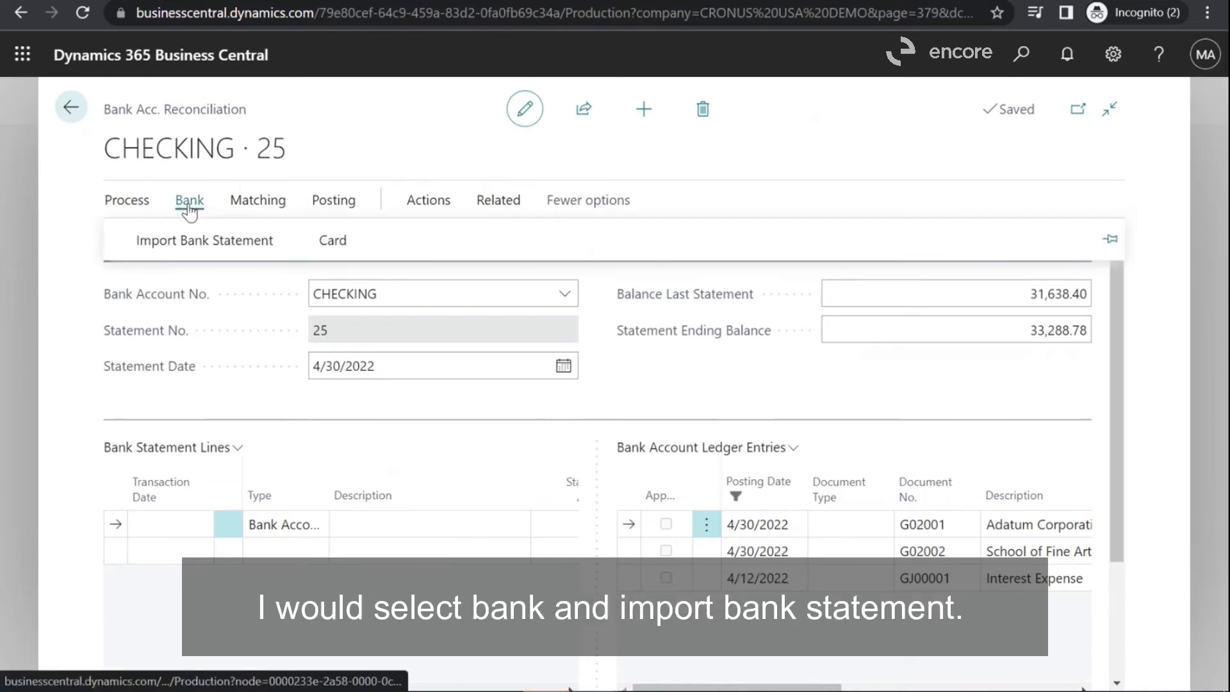
mouse_move(196, 247)
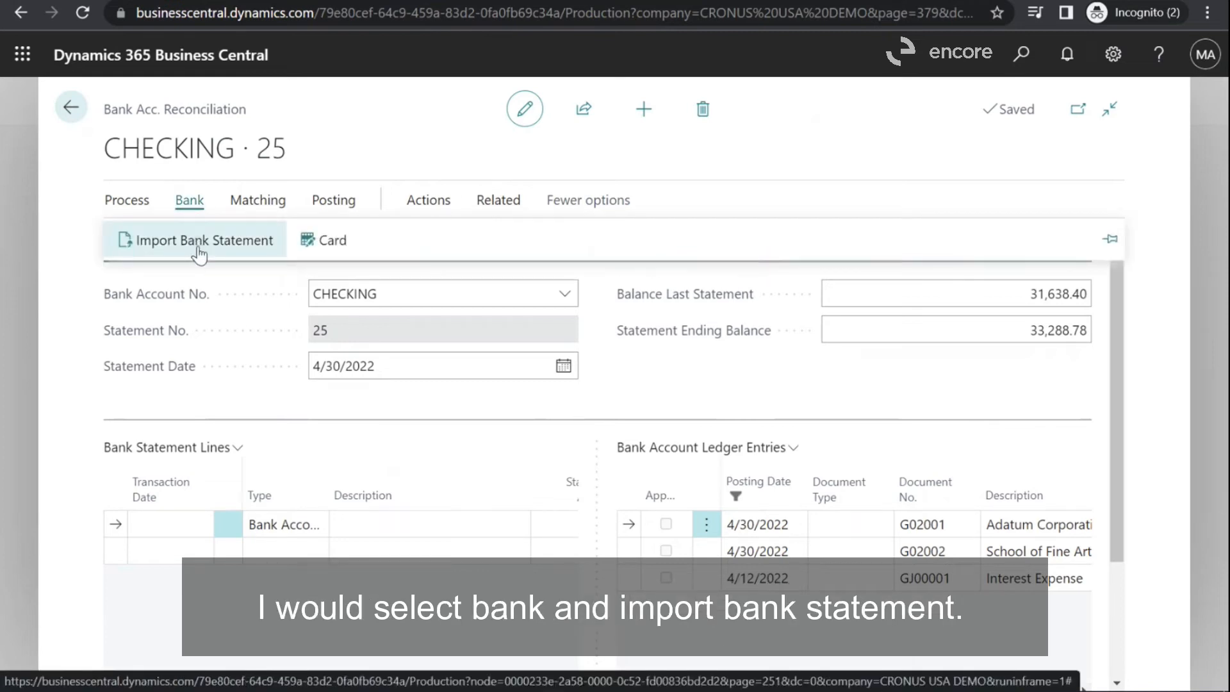
left_click(199, 240)
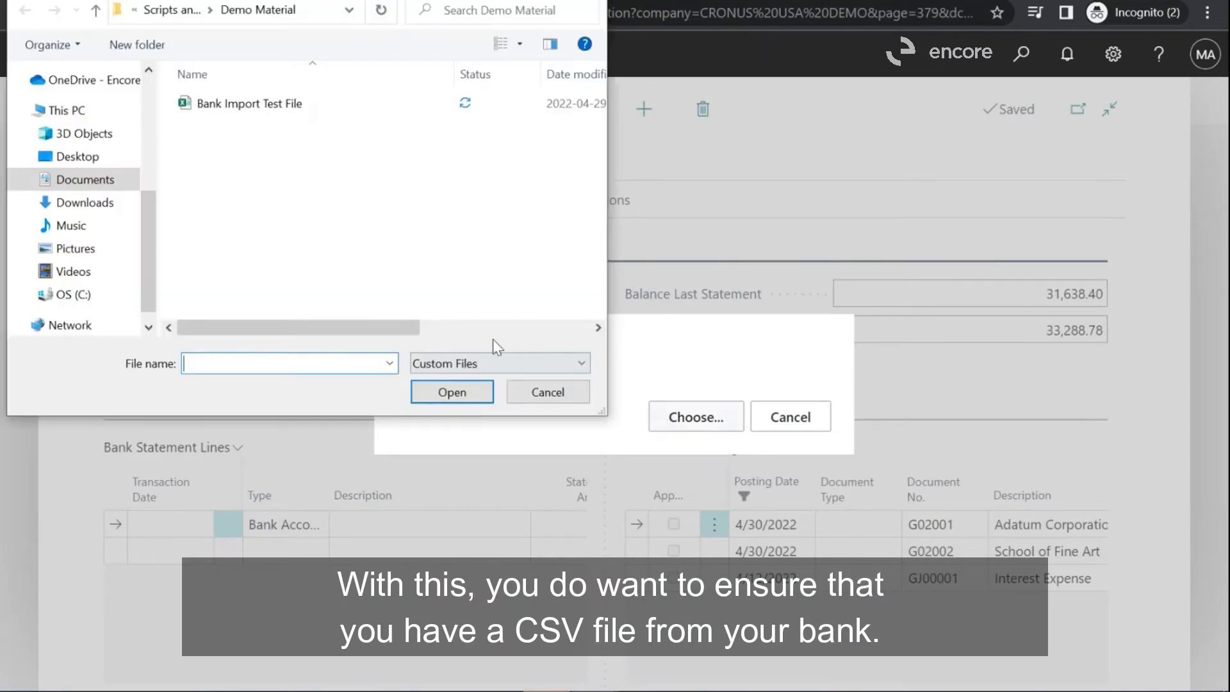
left_click(255, 103)
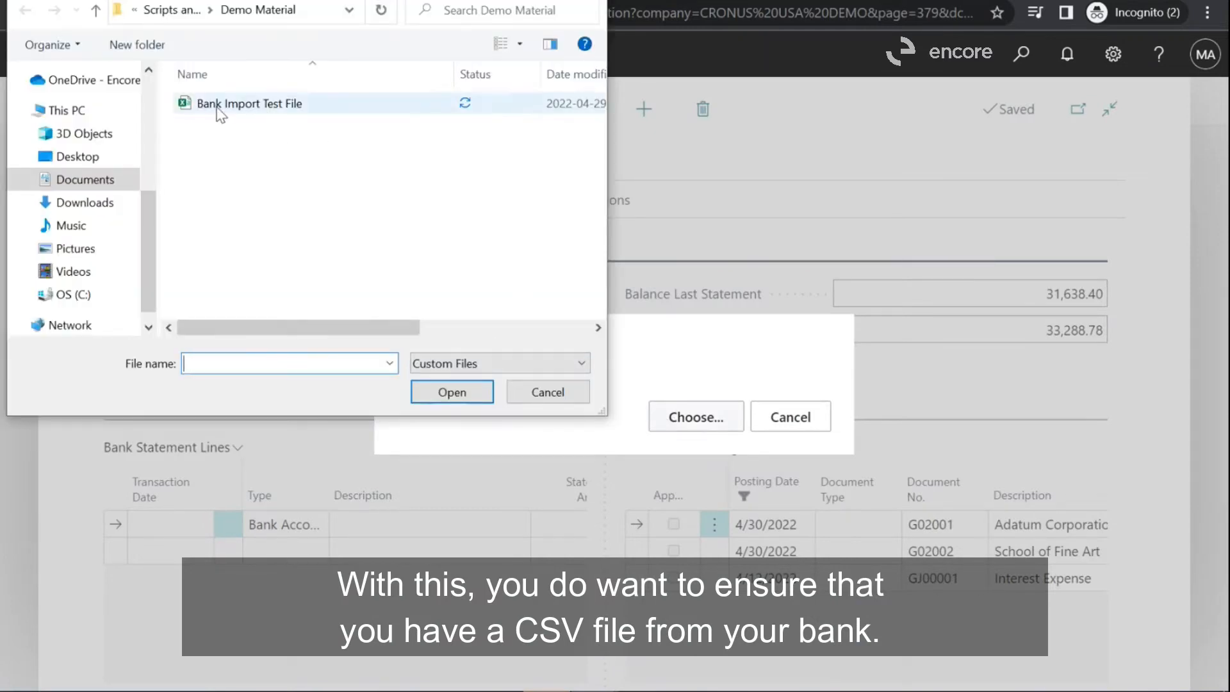
left_click(252, 103)
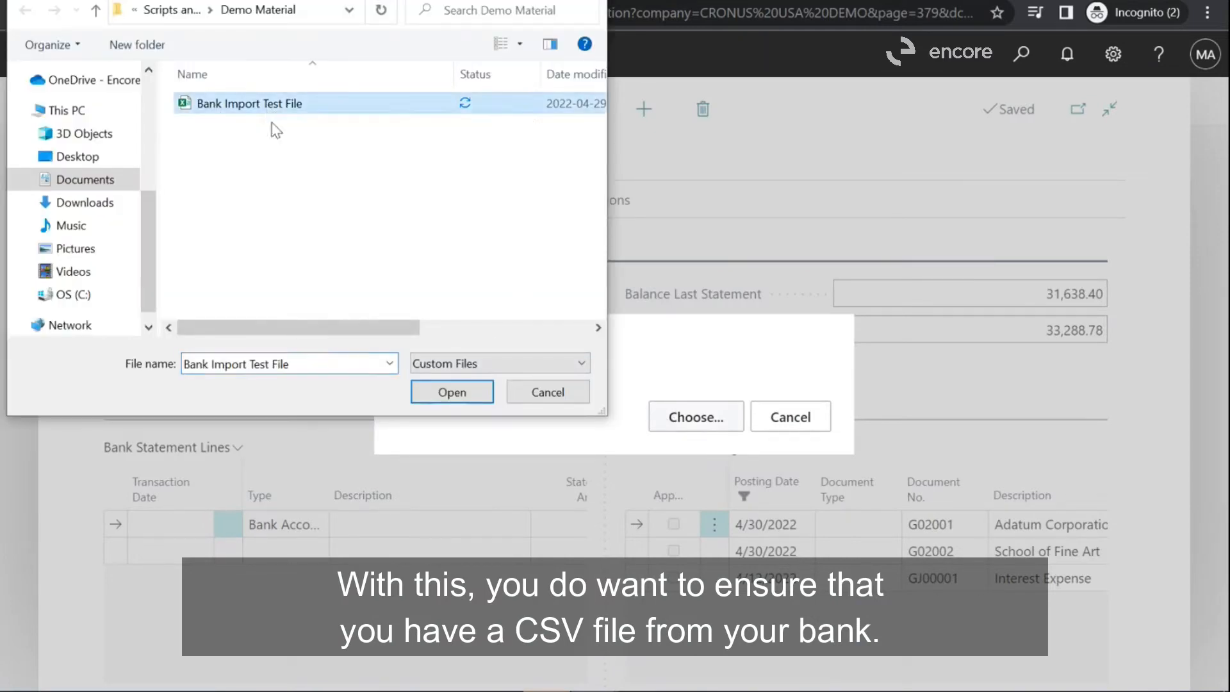
left_click(451, 392)
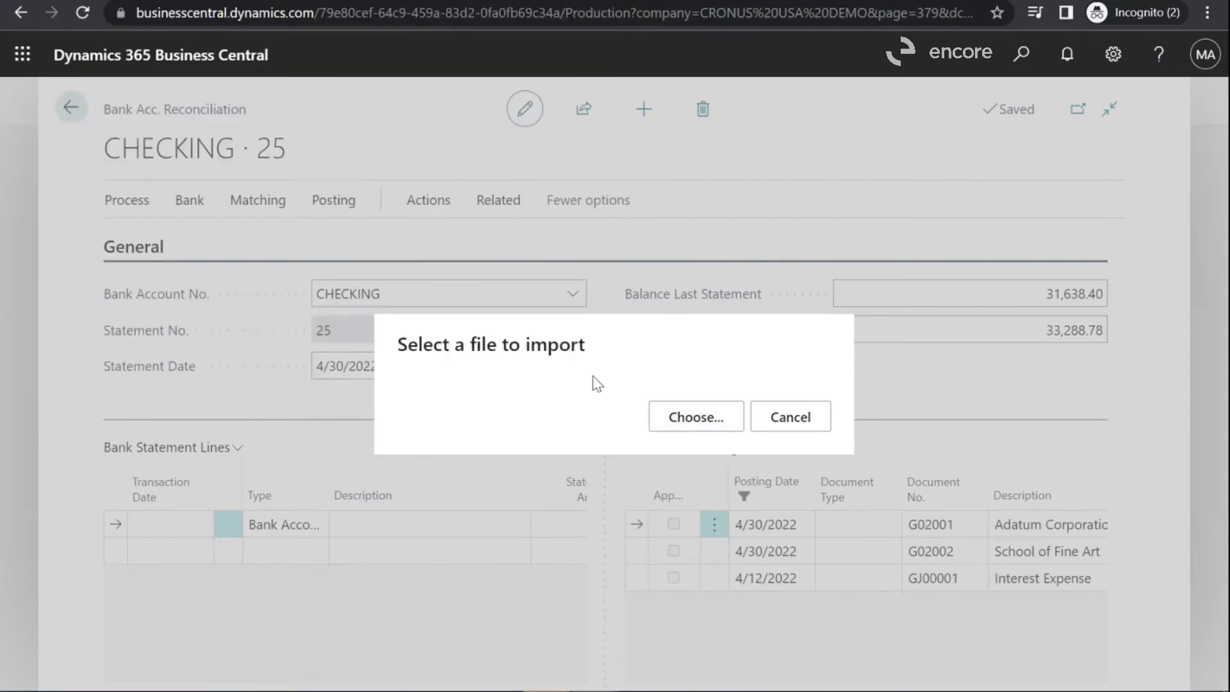
Finish the import and relabel the first statement line's description as 'Adatum'.
left_click(695, 416)
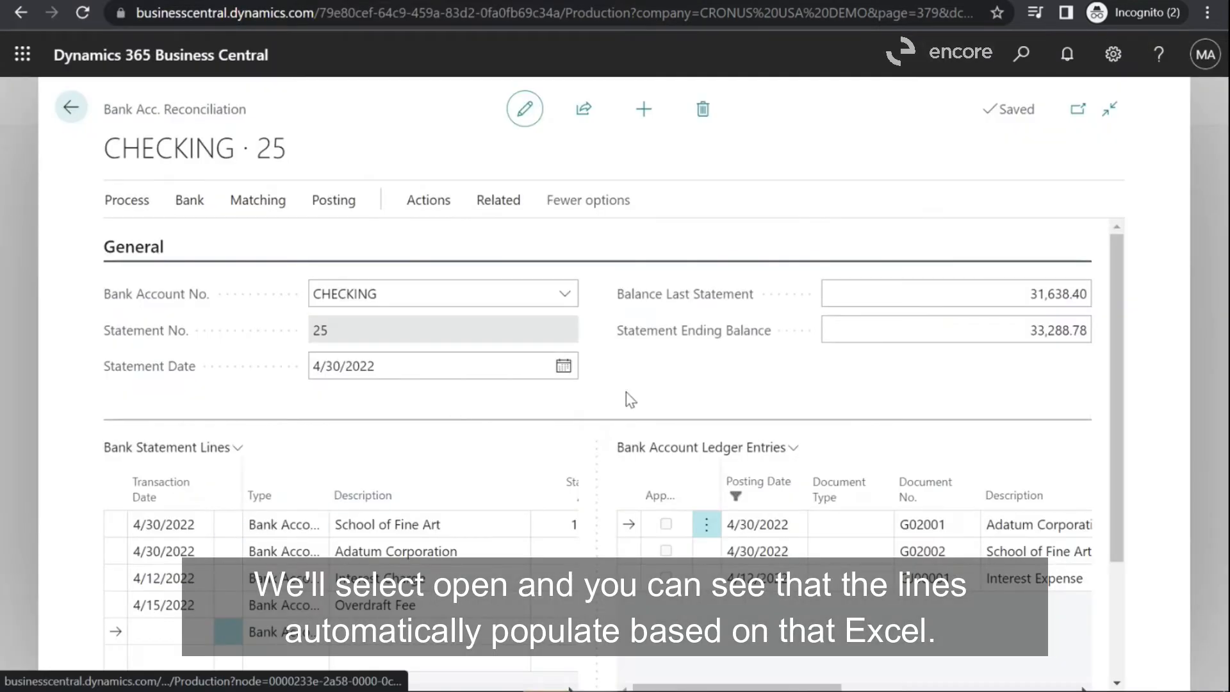
scroll("down", 3)
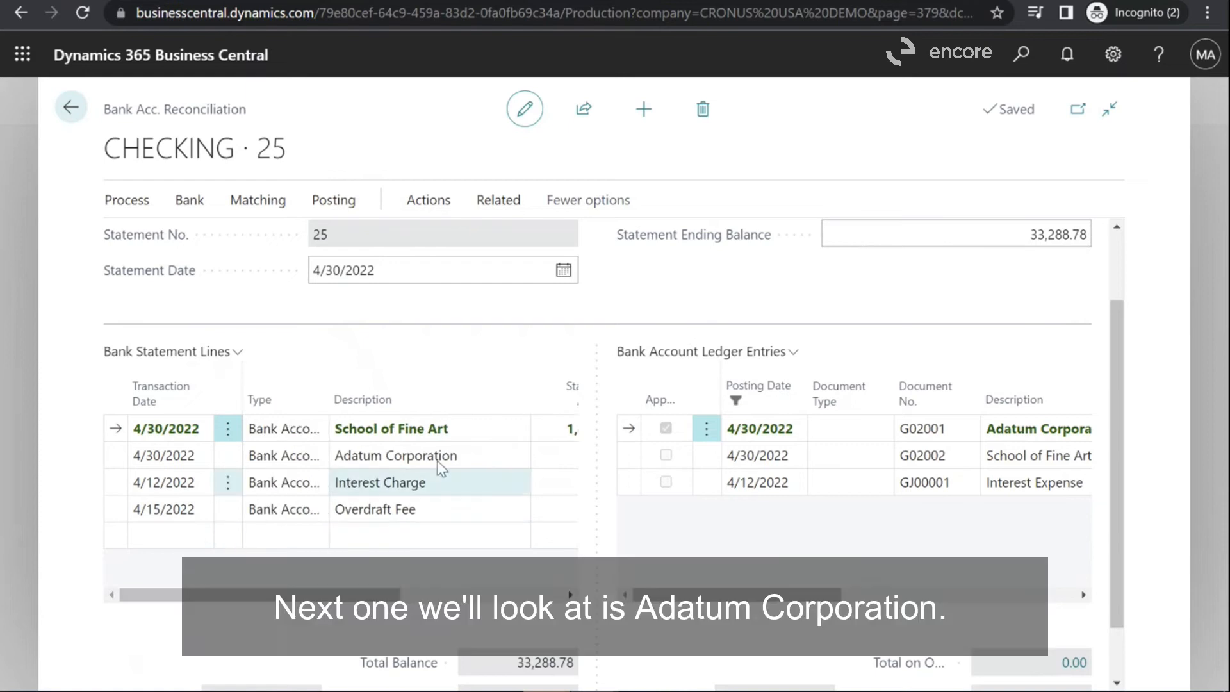
left_click(395, 455)
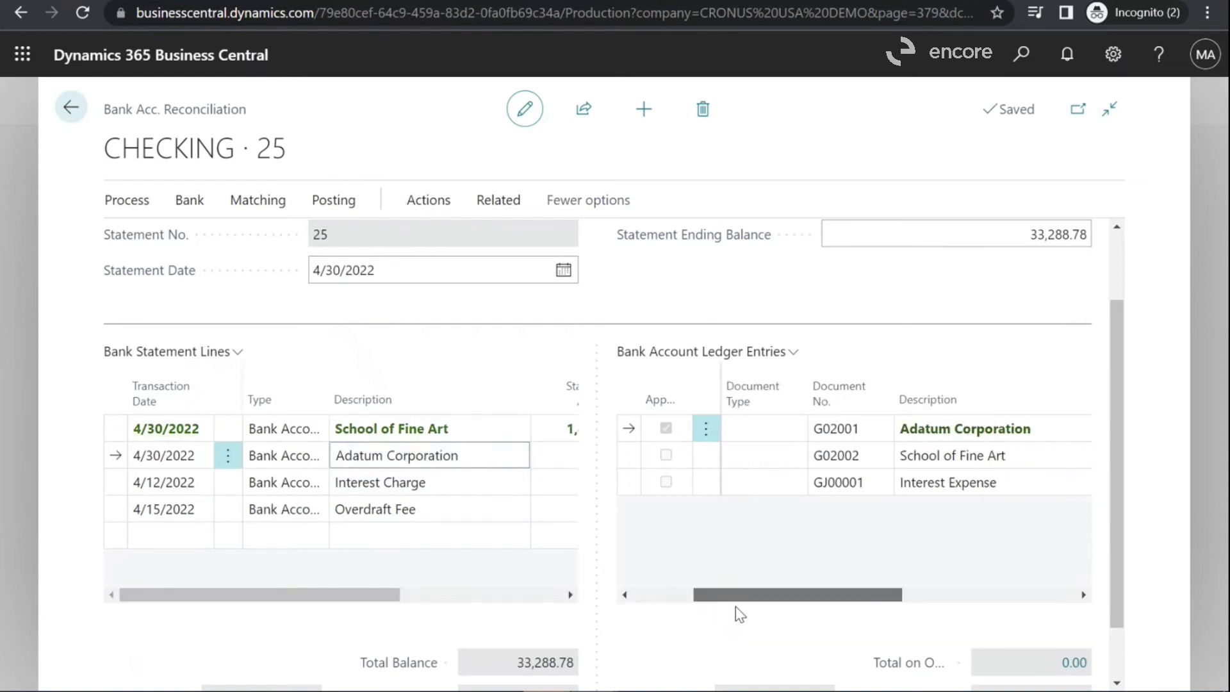
scroll("right", 3)
type("School of Fine Art")
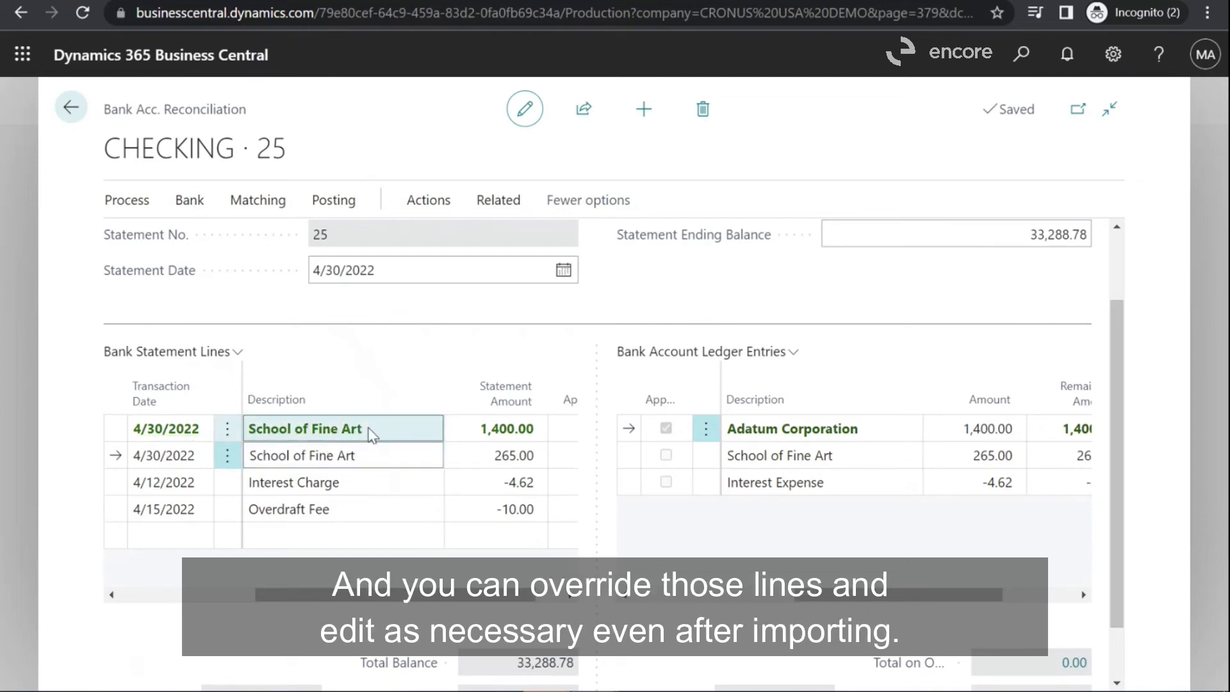
type("Adatum Corportion")
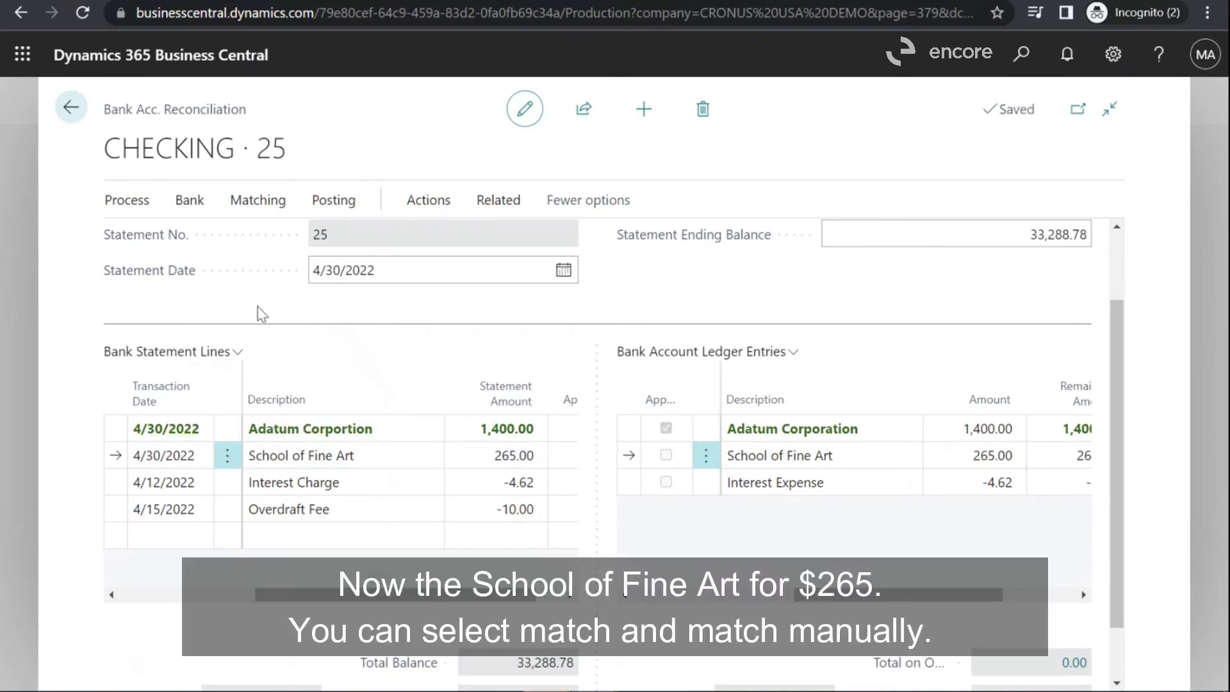
Manually match School of Fine Art 265.00 and Interest Charge, then select the unmatched Overdraft Fee line.
left_click(257, 200)
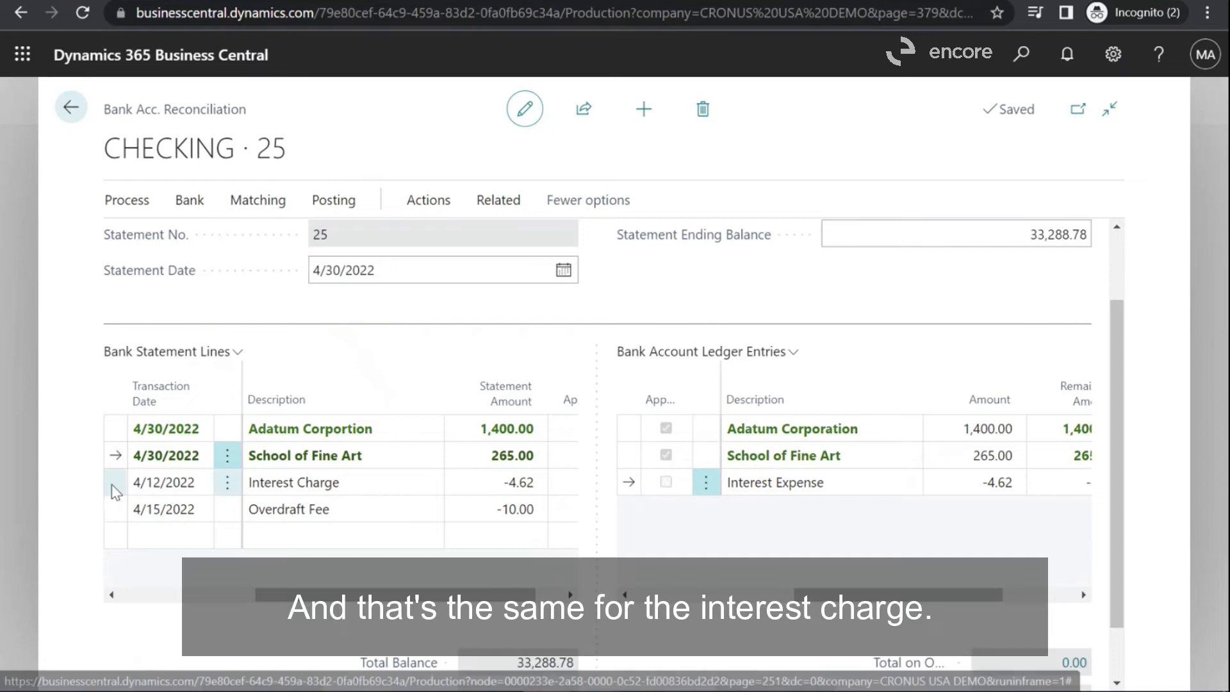
left_click(257, 200)
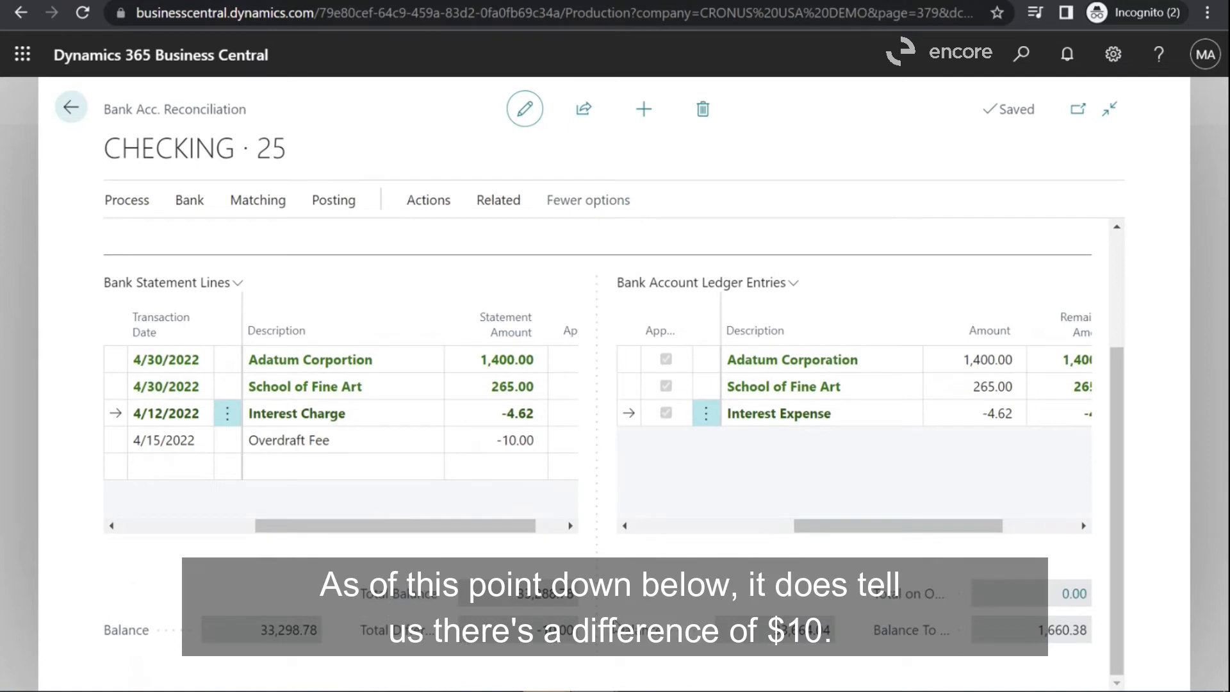
mouse_move(659, 522)
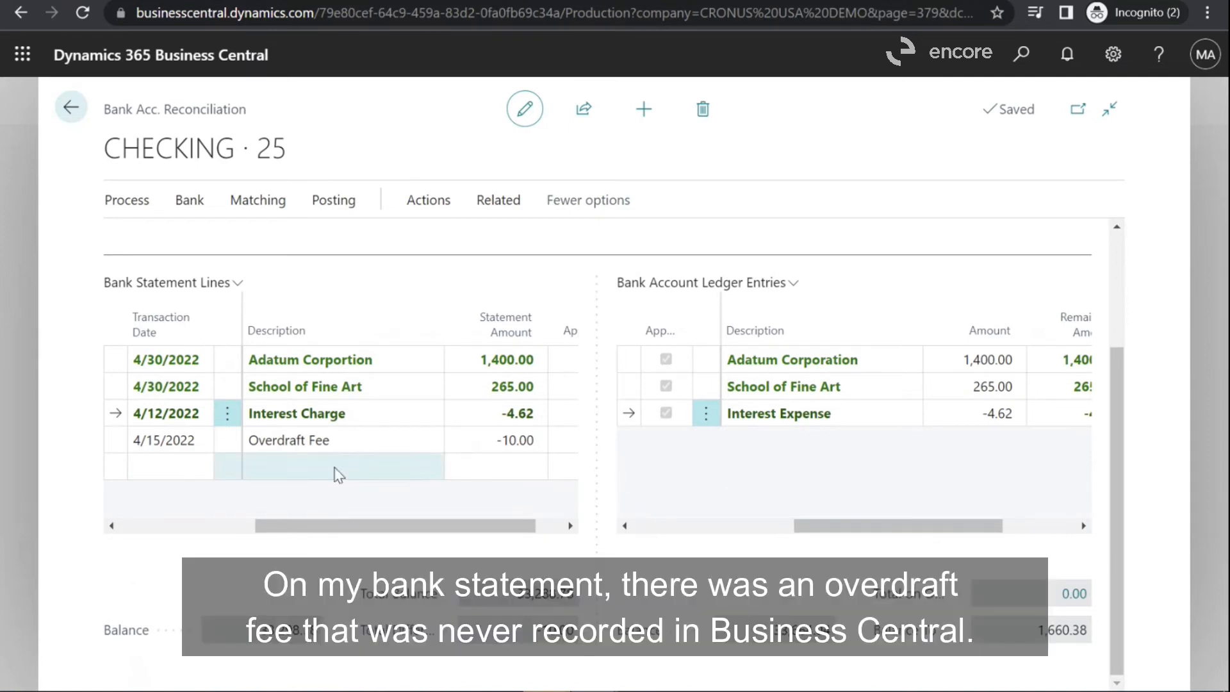
scroll("up", 3)
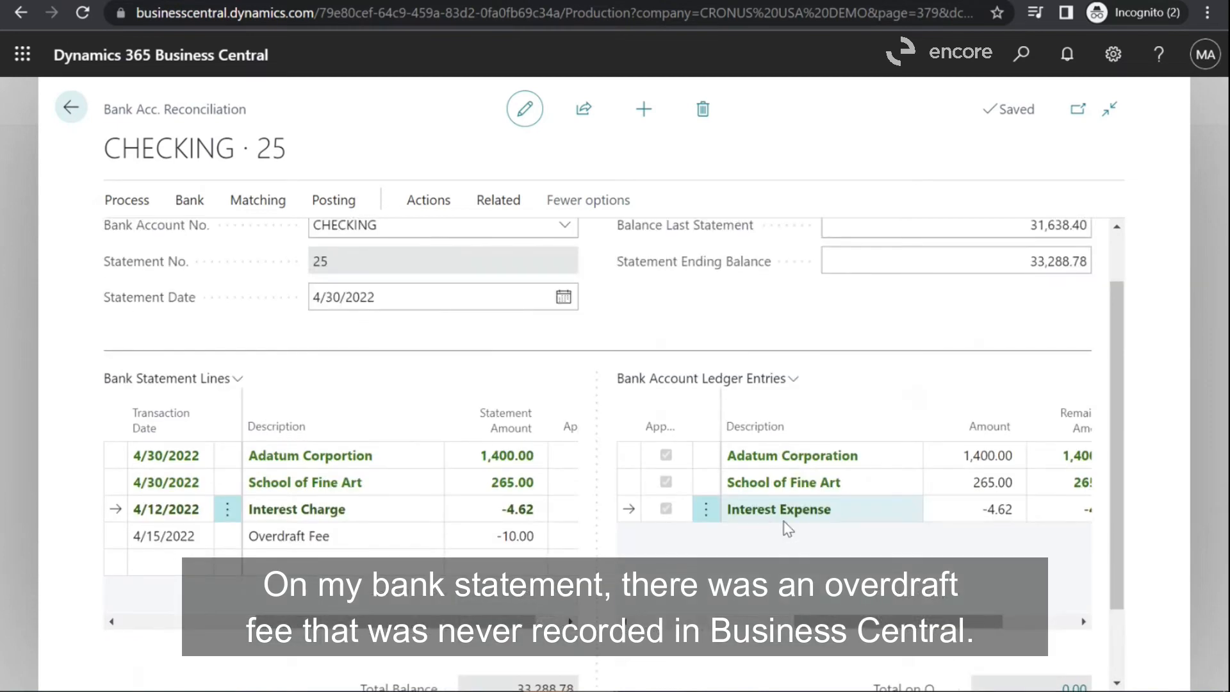
left_click(165, 536)
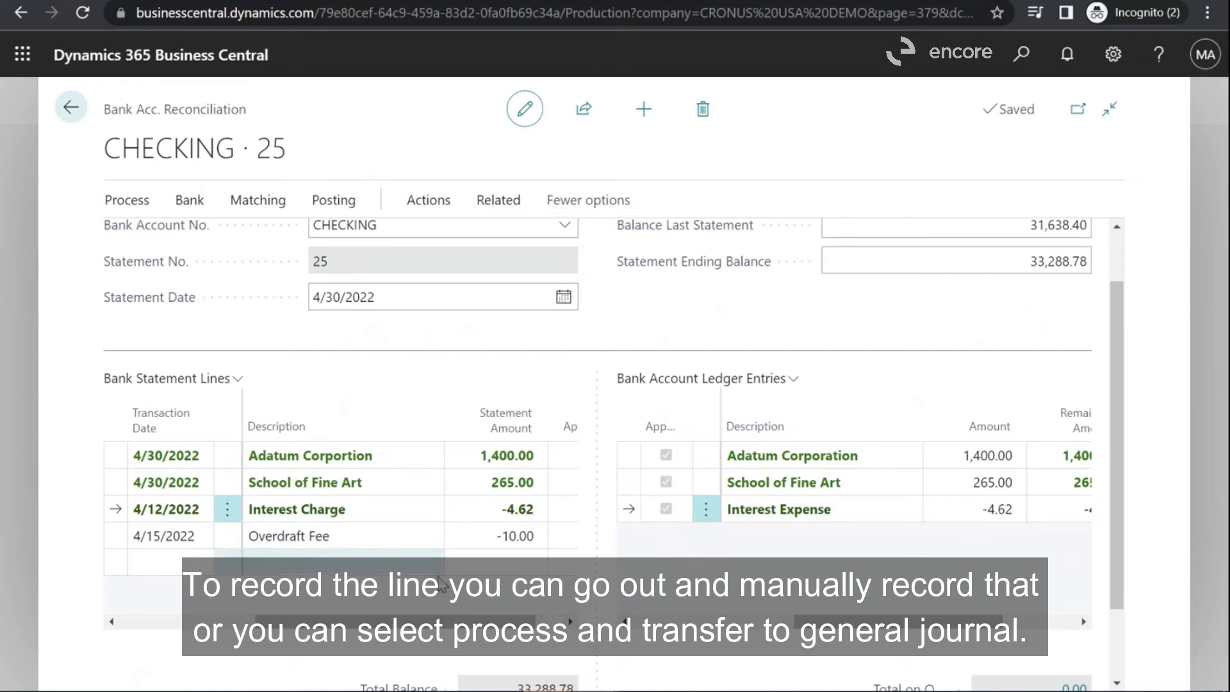
left_click(288, 536)
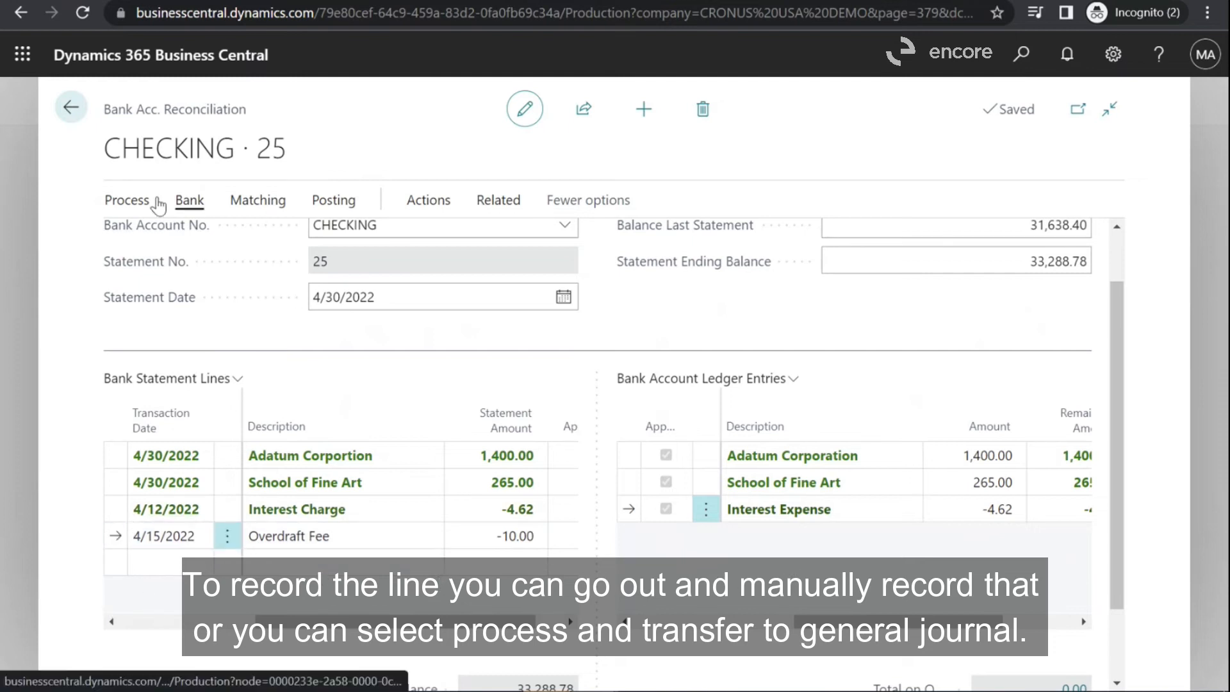
Transfer the Overdraft Fee line to the GENERAL DEFAULT journal as a -10.00 line.
left_click(125, 200)
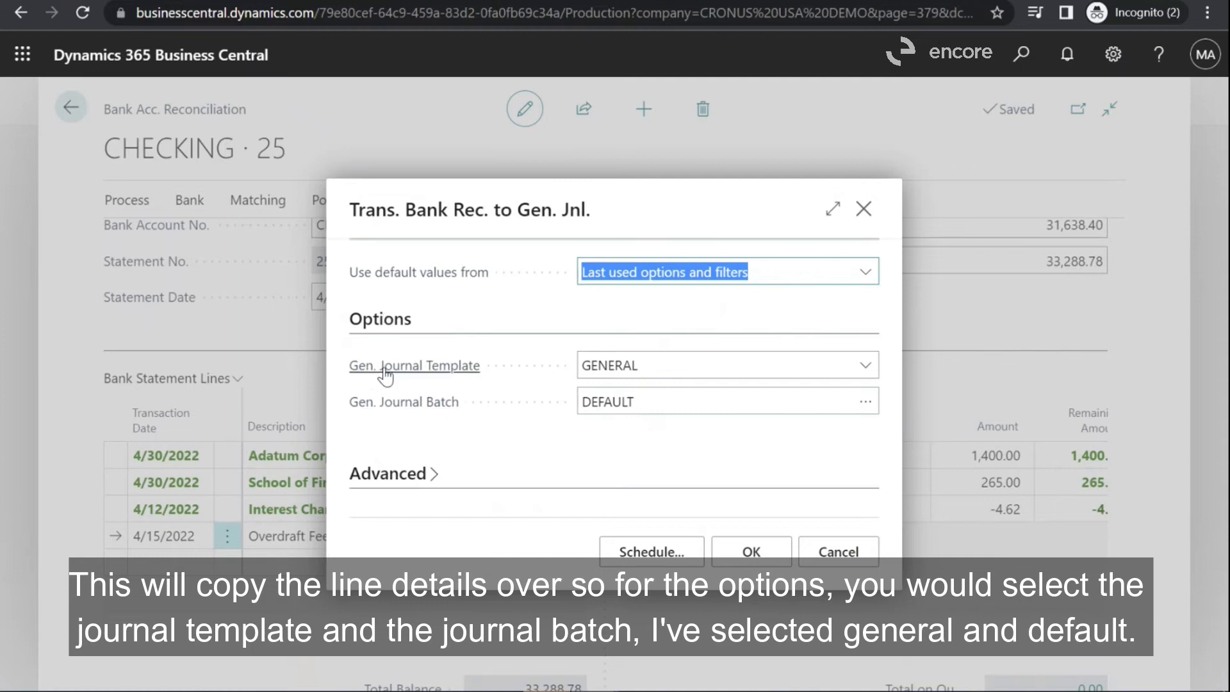
mouse_move(565, 392)
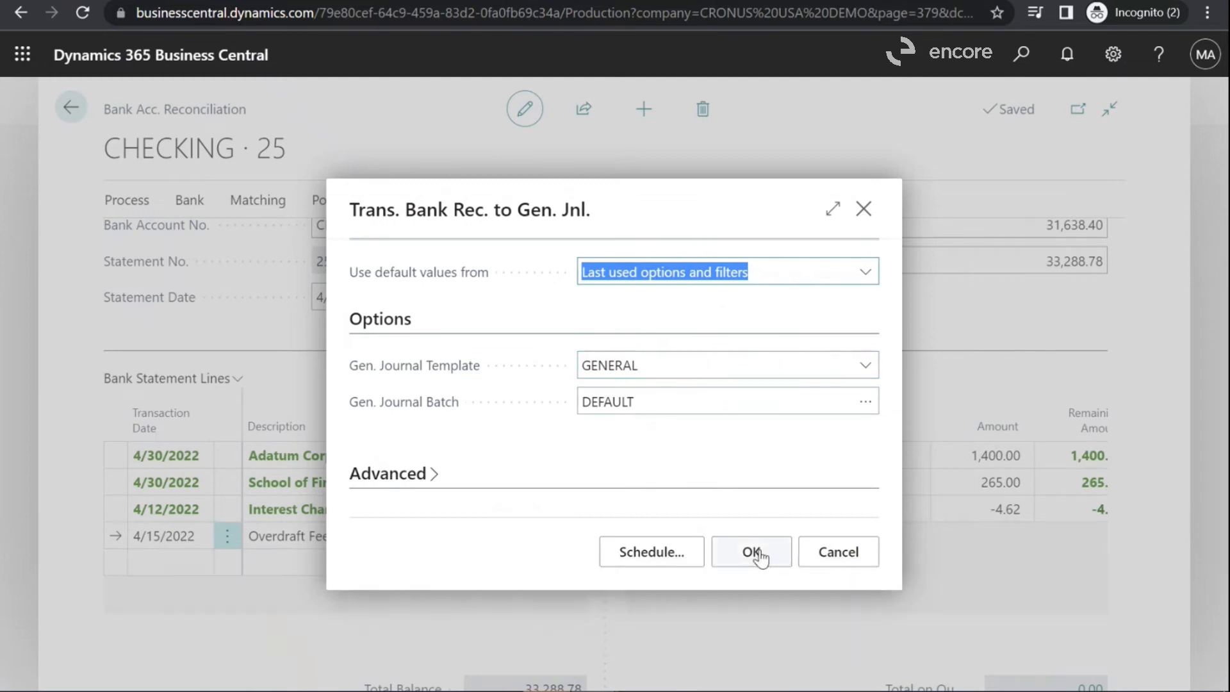
left_click(751, 551)
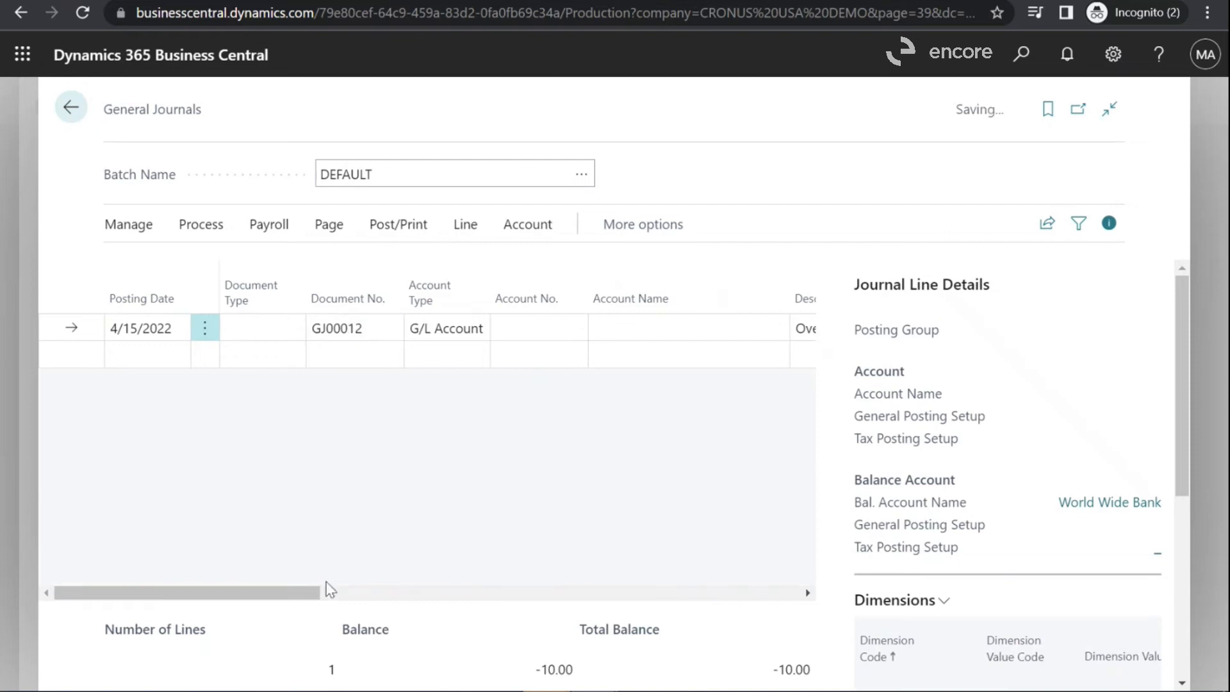
Assign G/L account 60400 Bank Charges and Fees to the overdraft fee journal line.
left_click(354, 328)
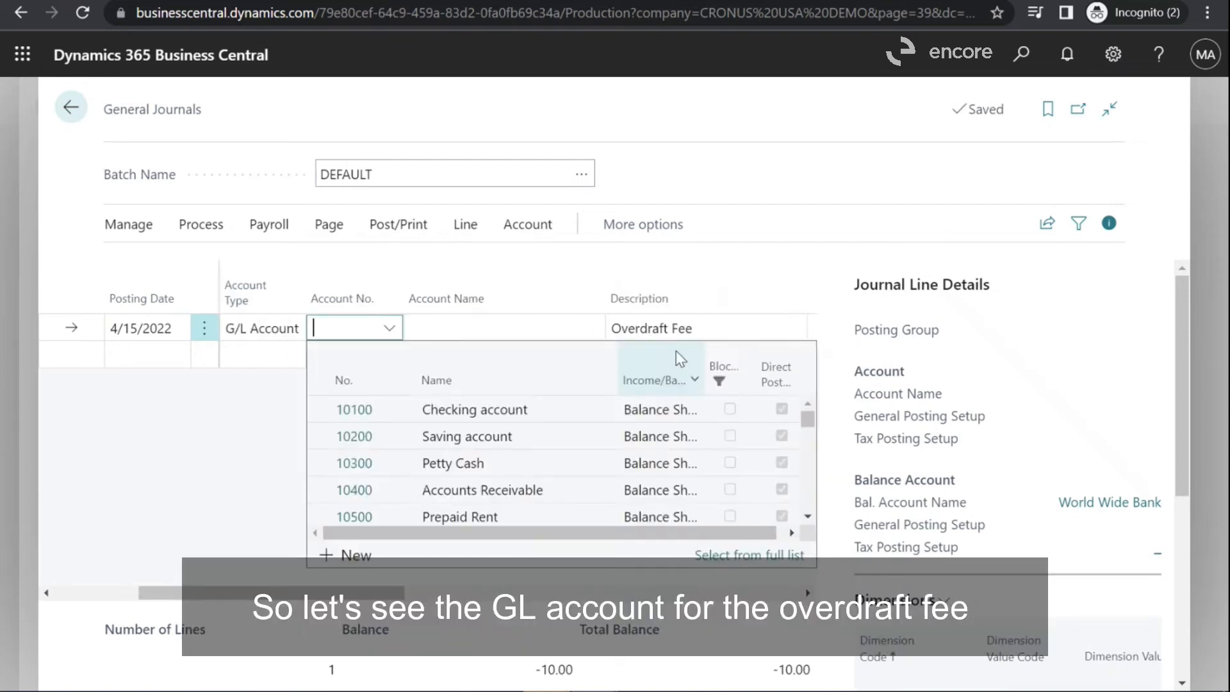
type("fe")
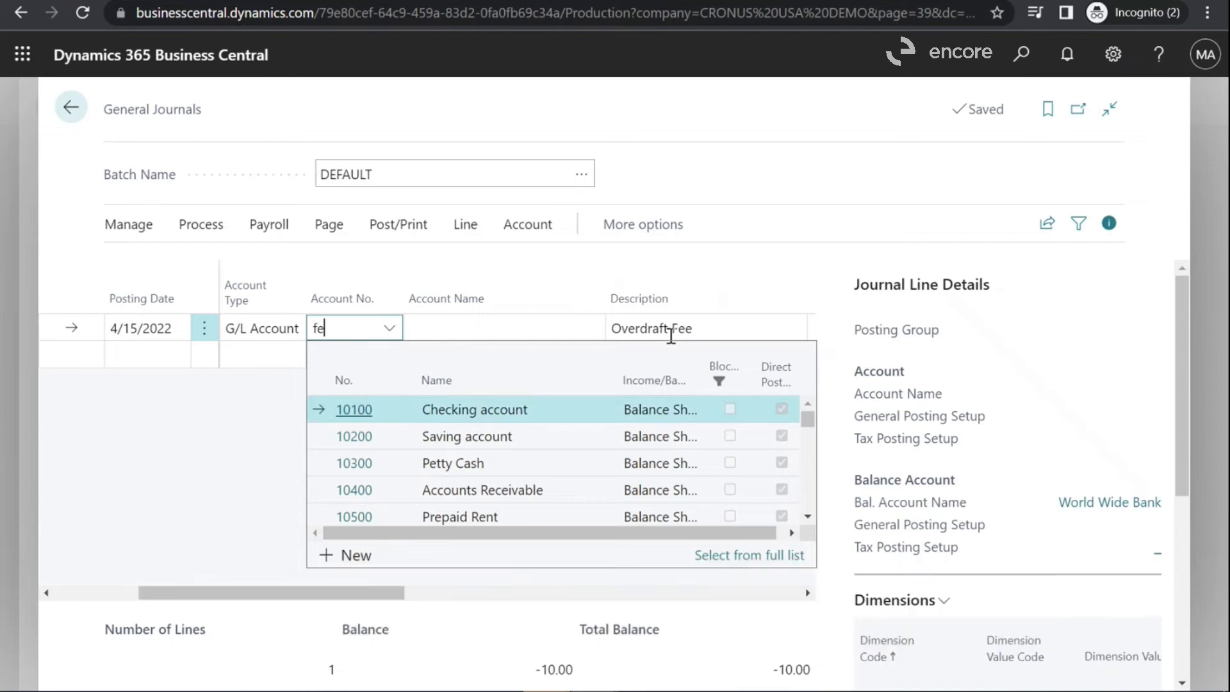
type("e")
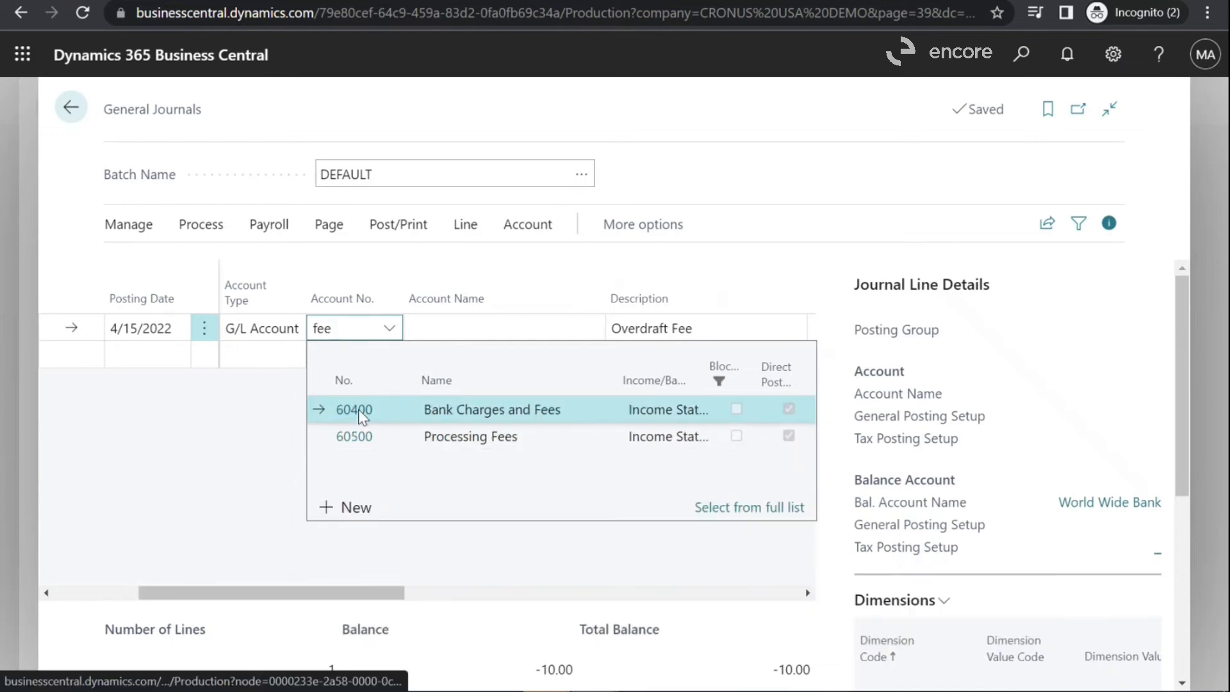
left_click(355, 409)
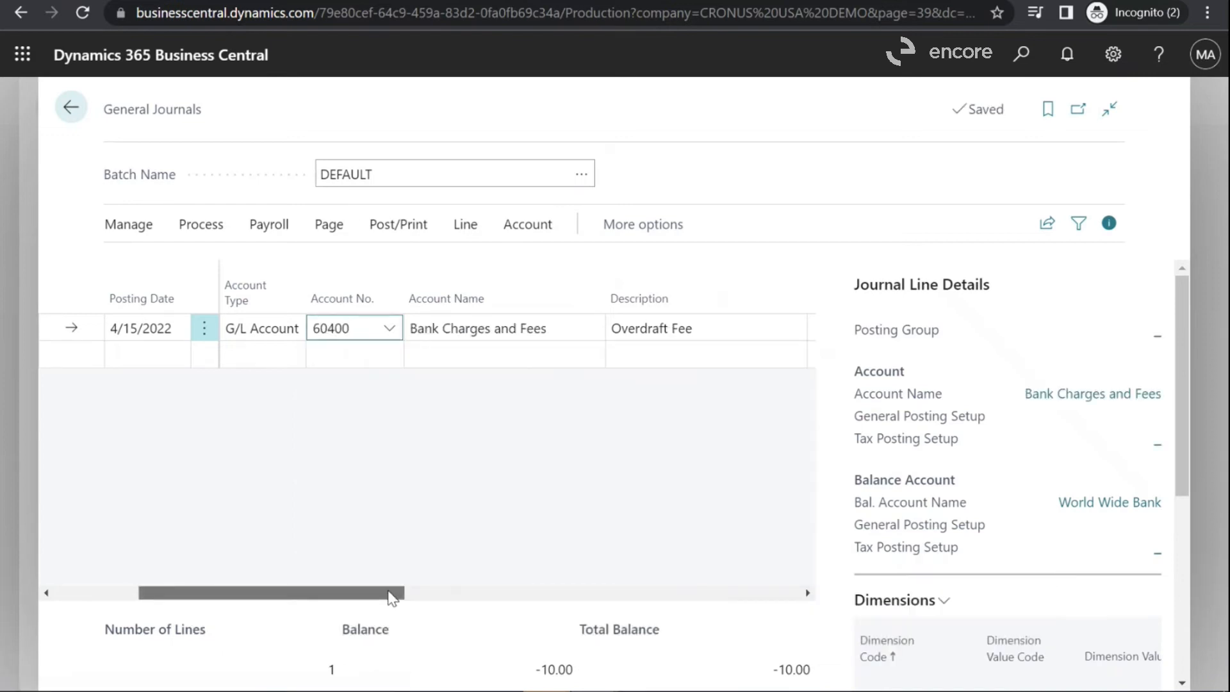
scroll("right", 3)
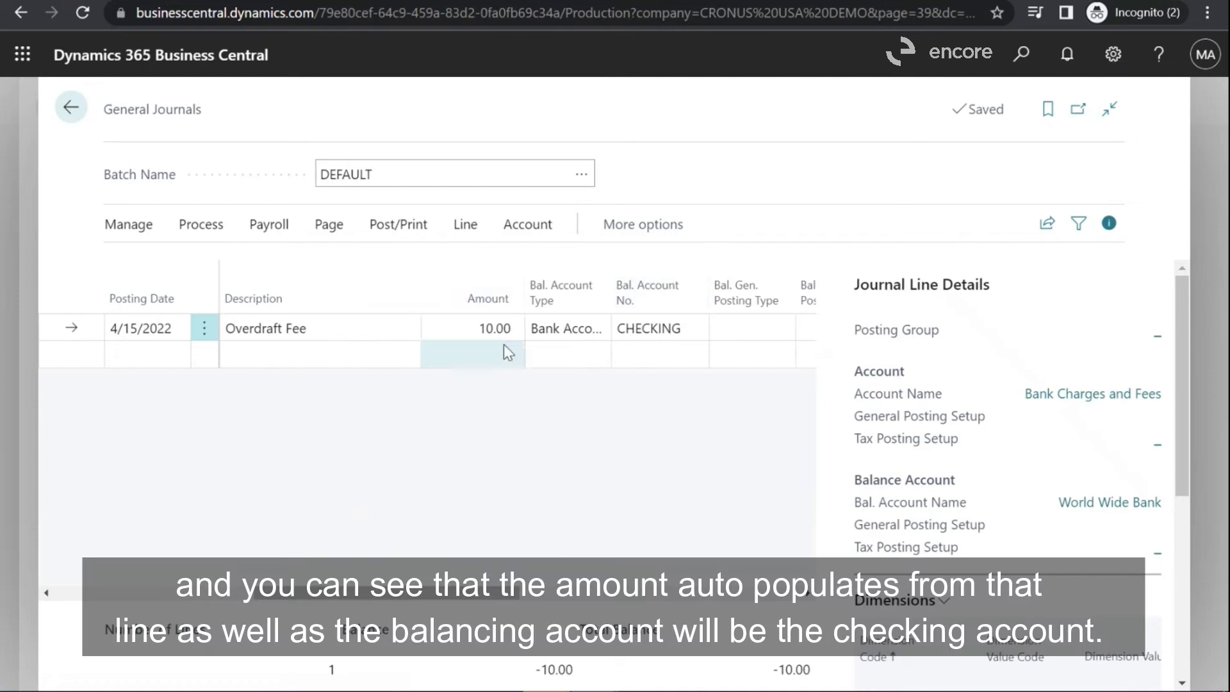
mouse_move(667, 373)
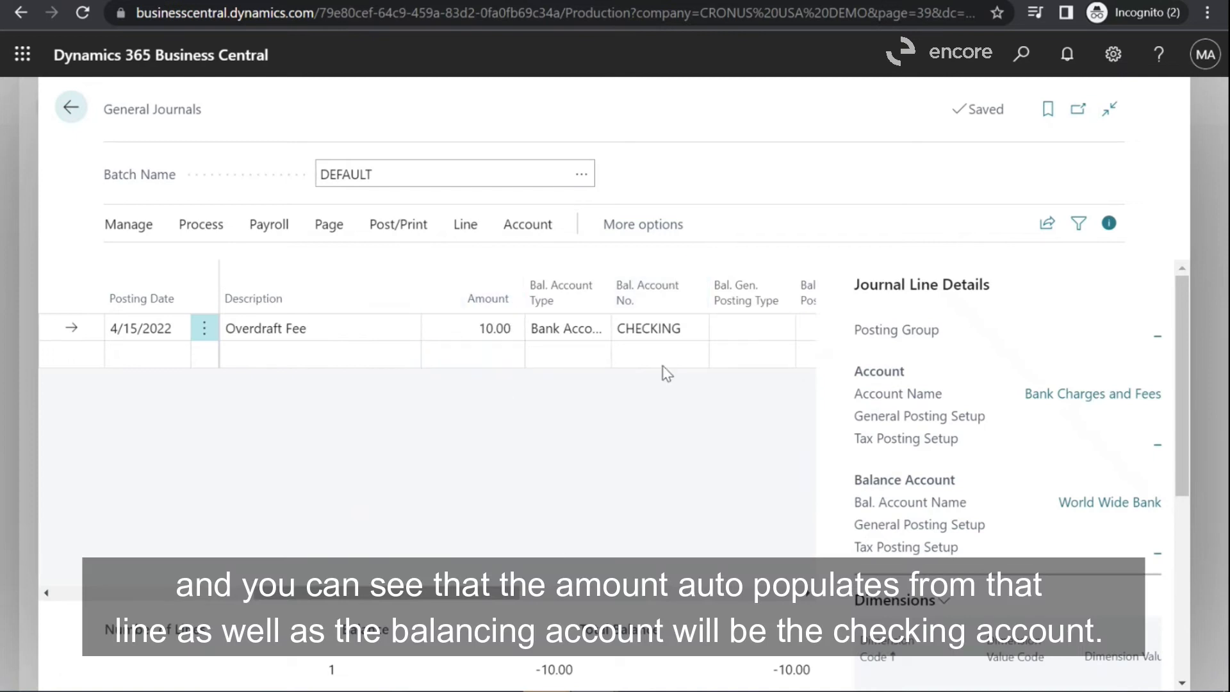
mouse_move(524, 562)
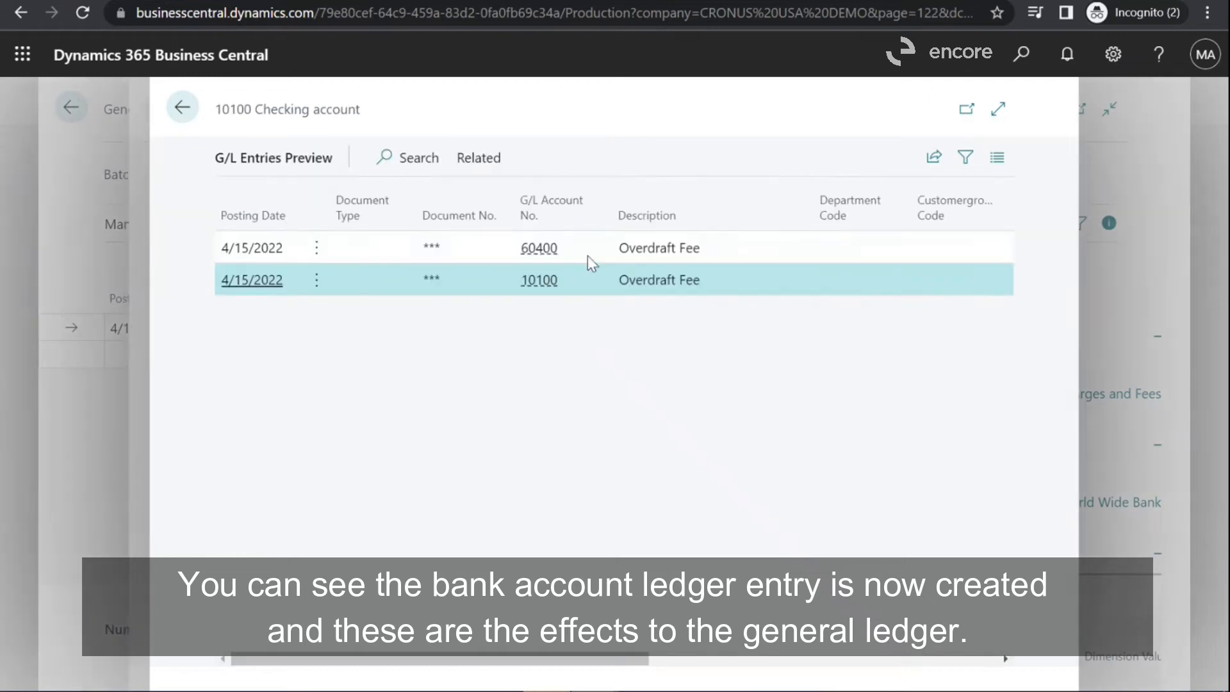
Post the overdraft fee journal line and return to reconciliation CHECKING 25.
scroll("right", 3)
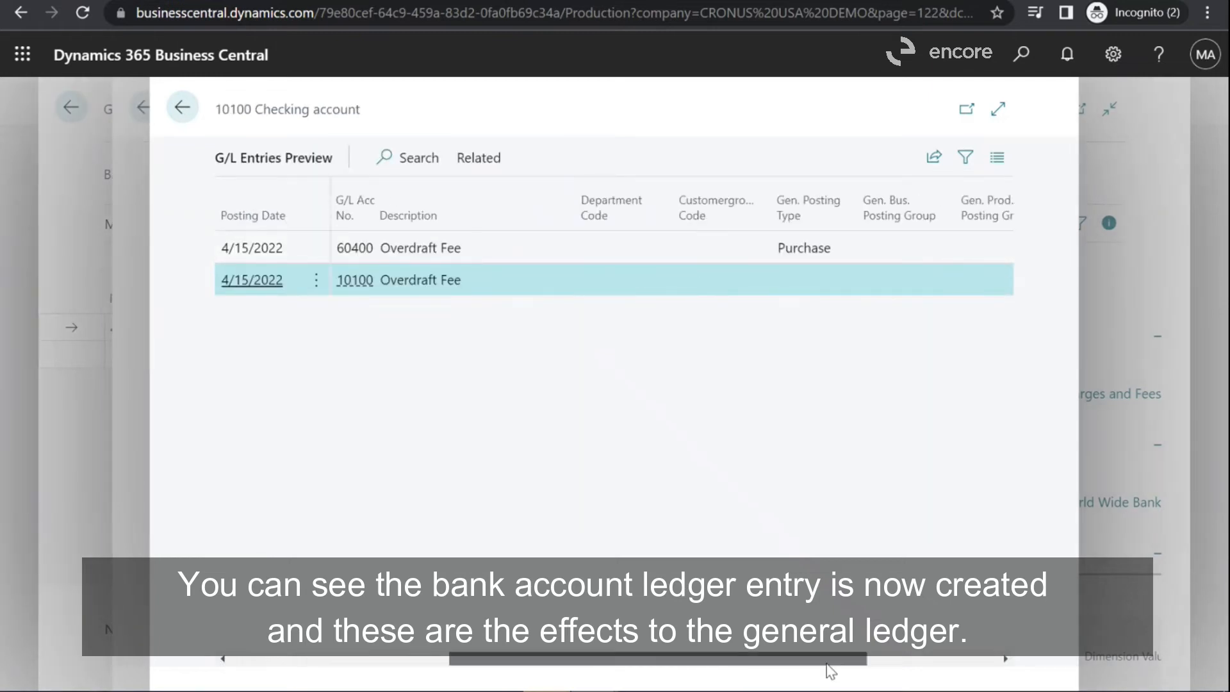
scroll("left", 3)
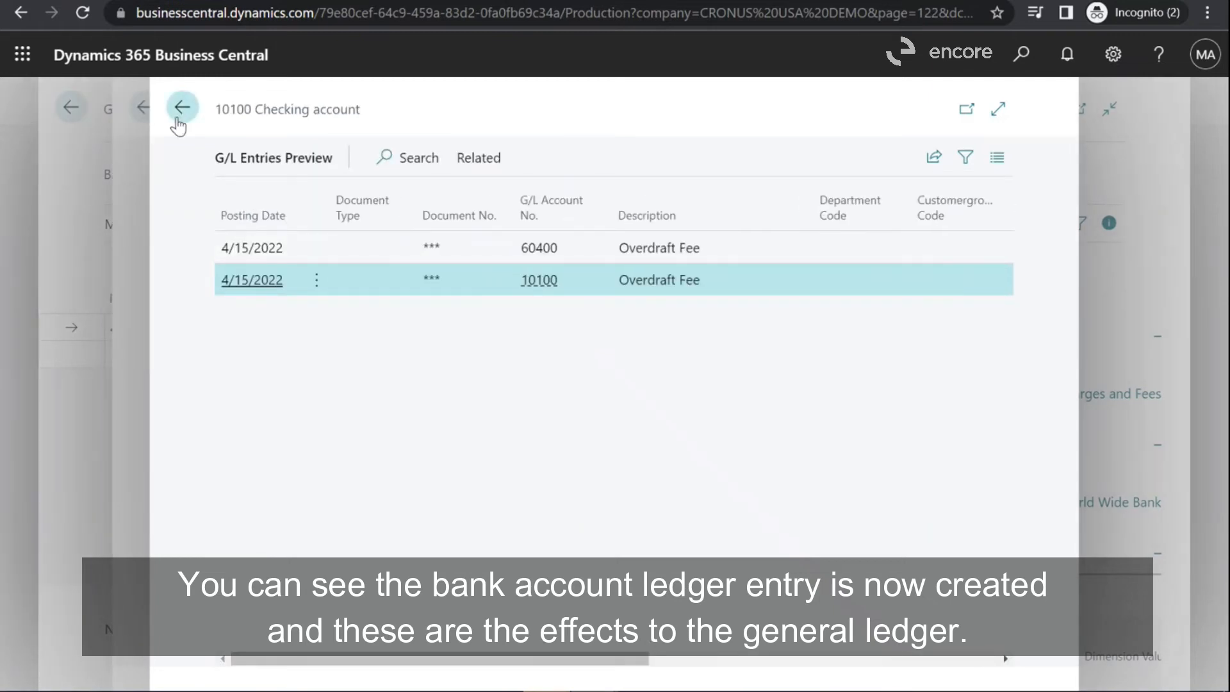
left_click(181, 107)
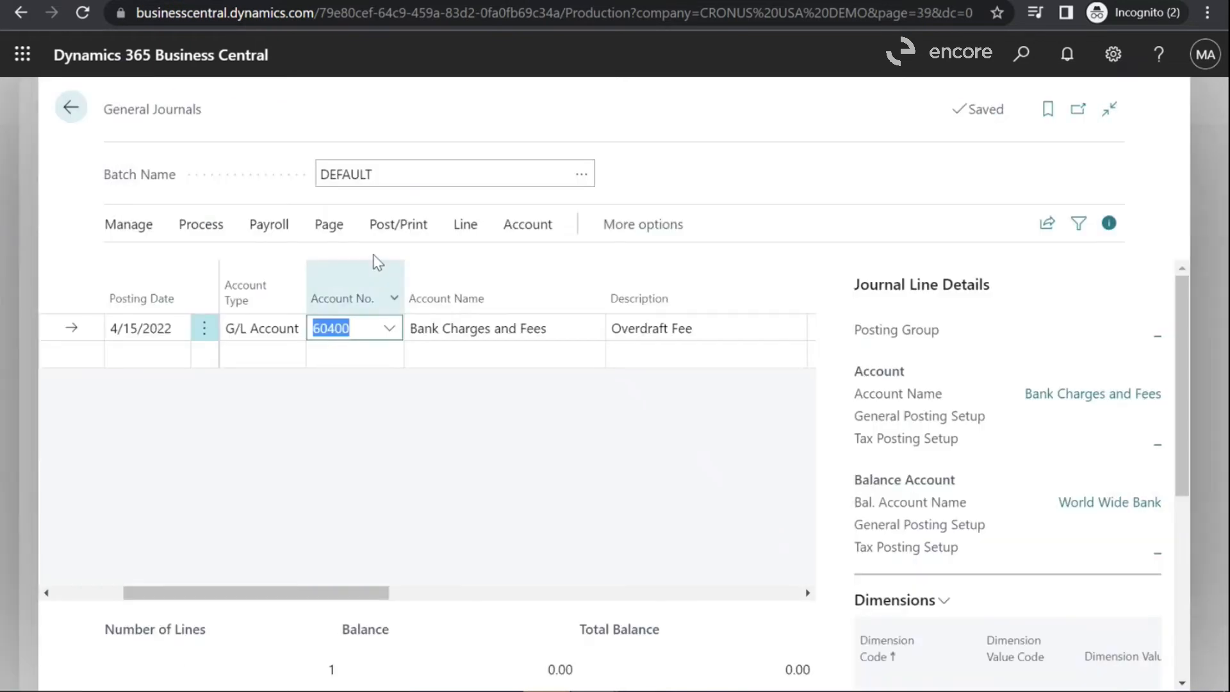
left_click(398, 224)
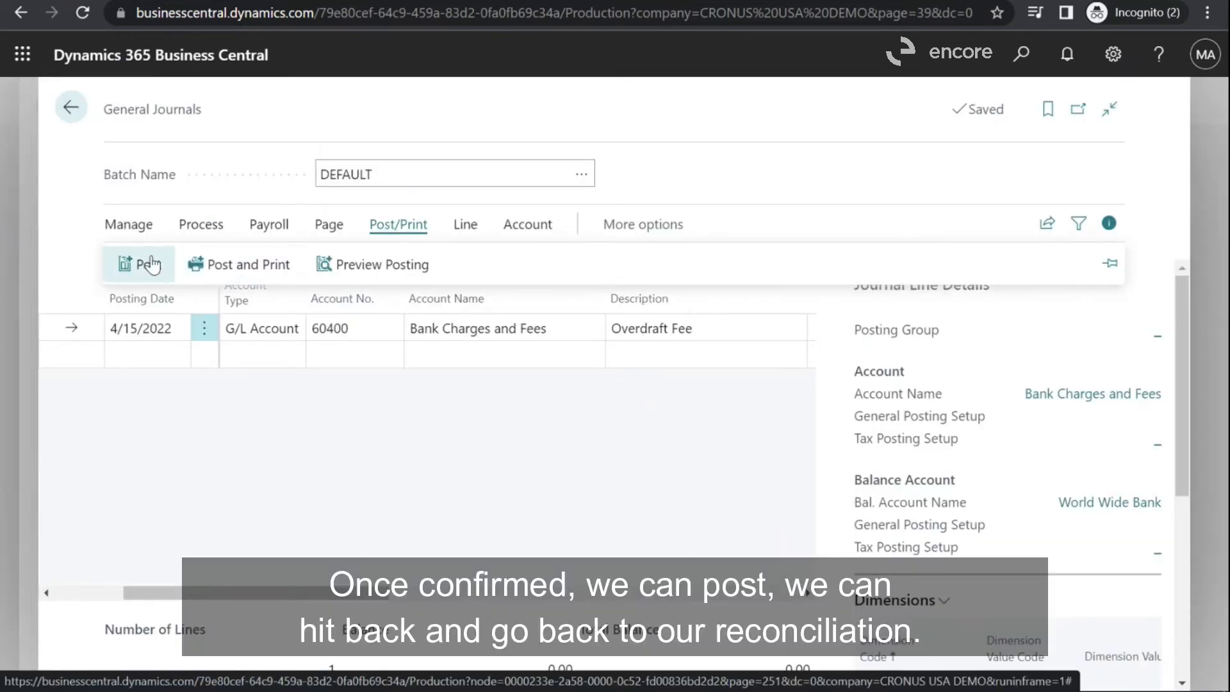
left_click(139, 263)
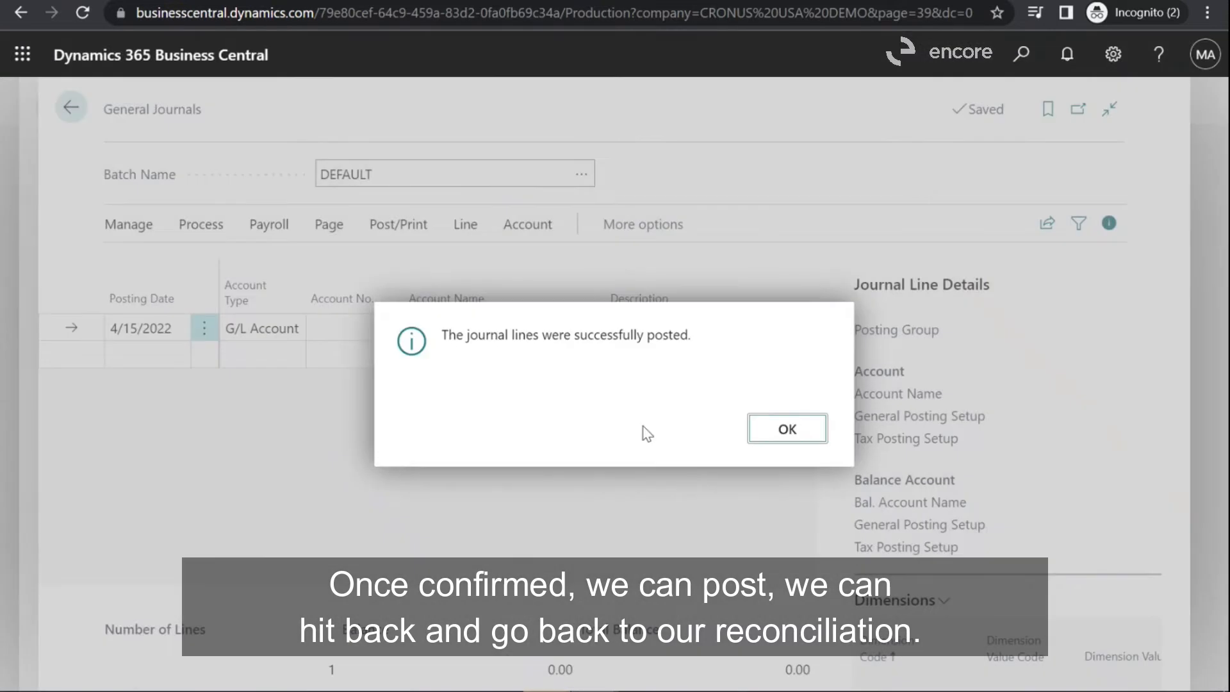
left_click(786, 430)
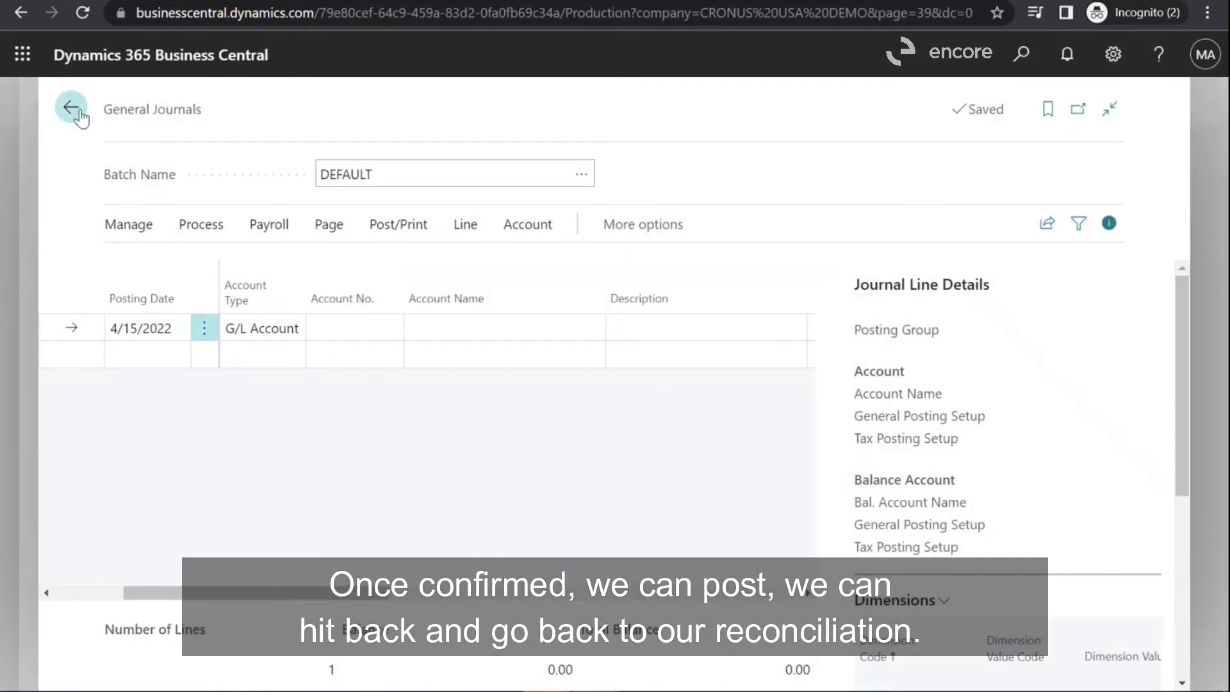
left_click(70, 108)
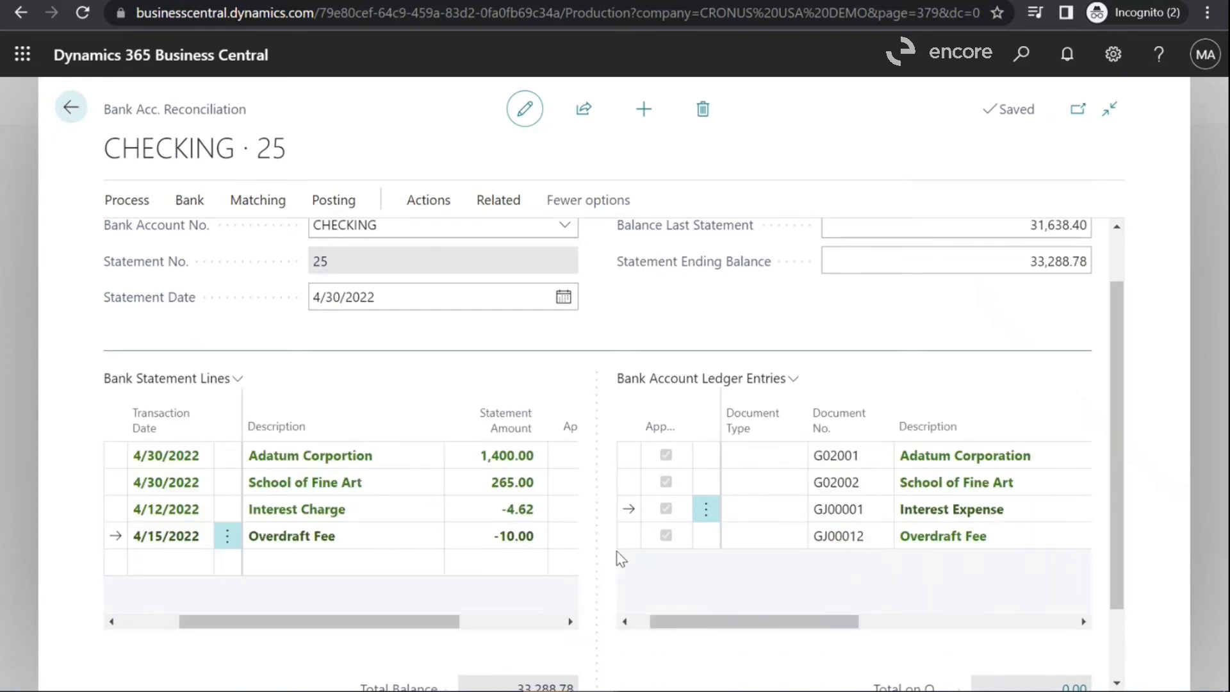
Open the Bank Acc. Recon. Test Report request from Actions > Posting.
scroll("down", 3)
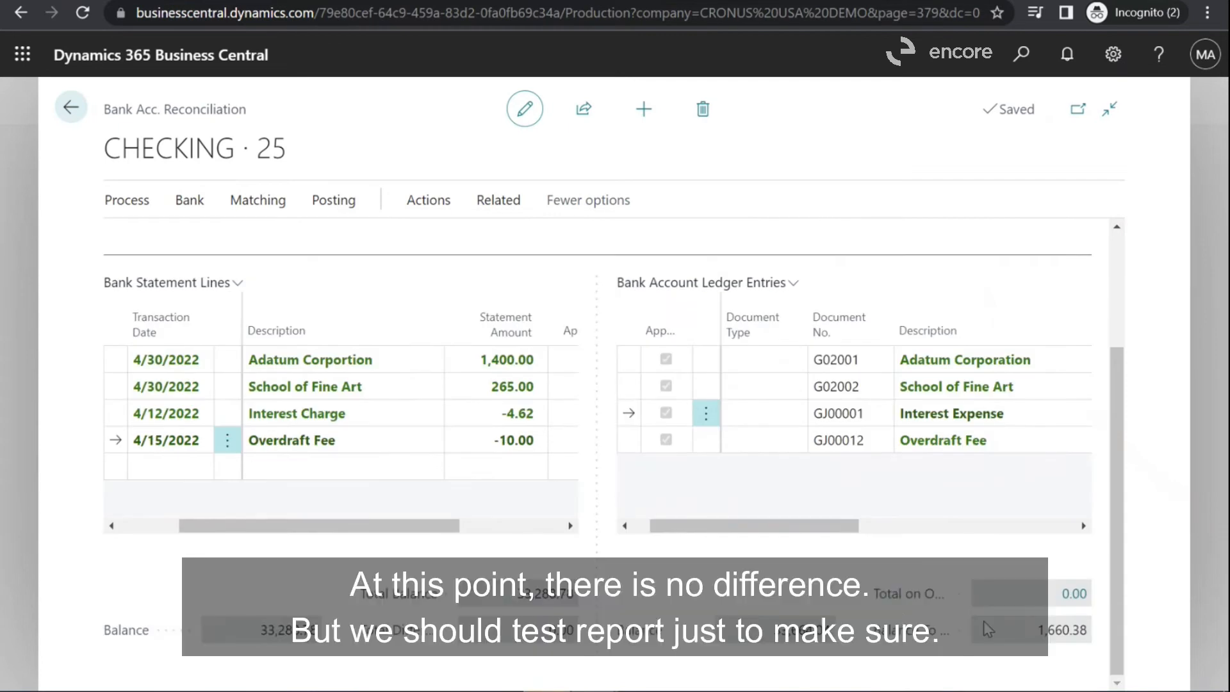
scroll("up", 3)
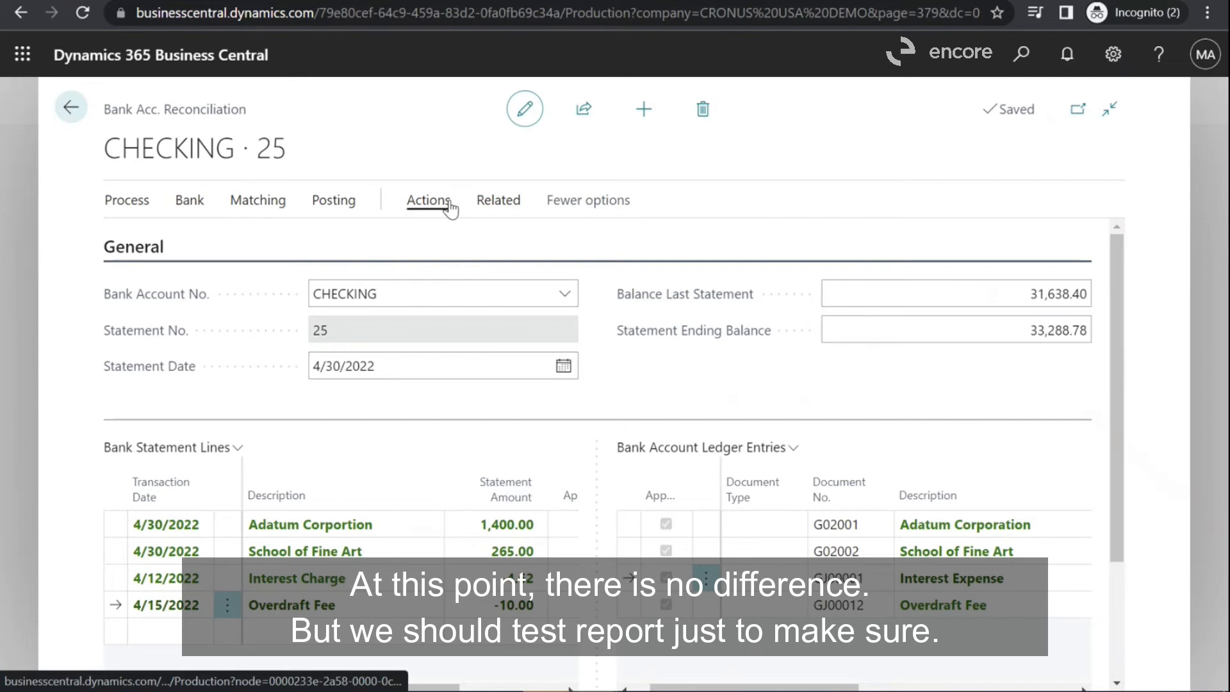
left_click(428, 200)
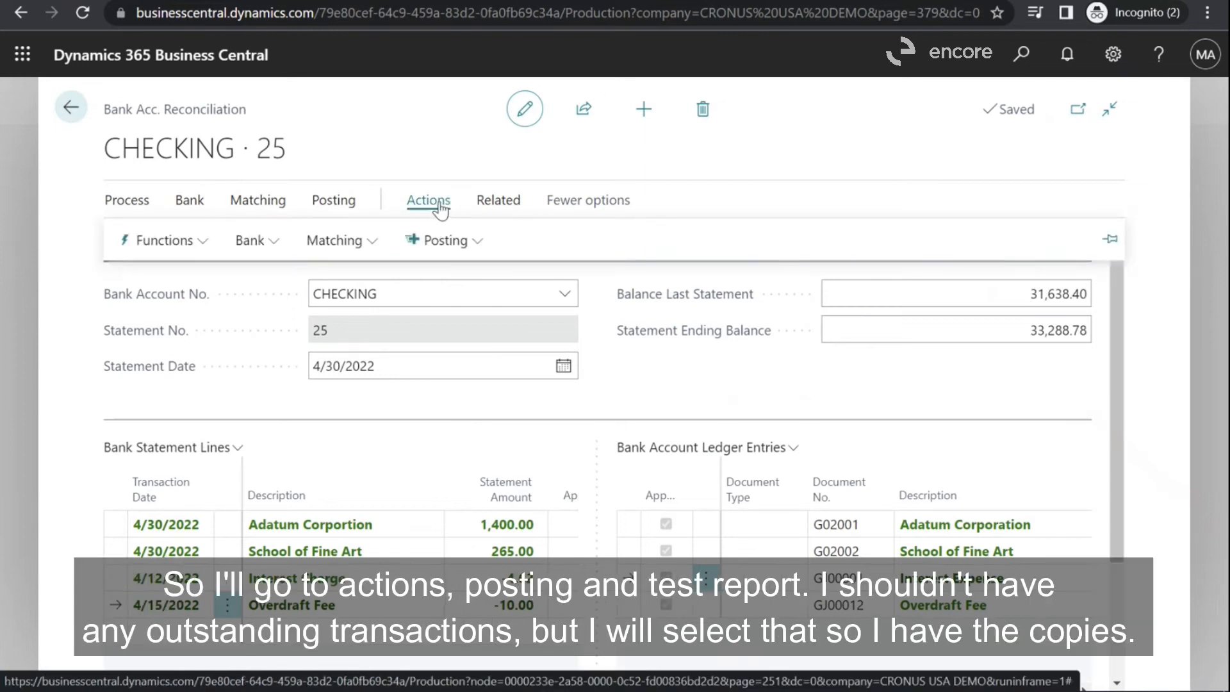
left_click(429, 200)
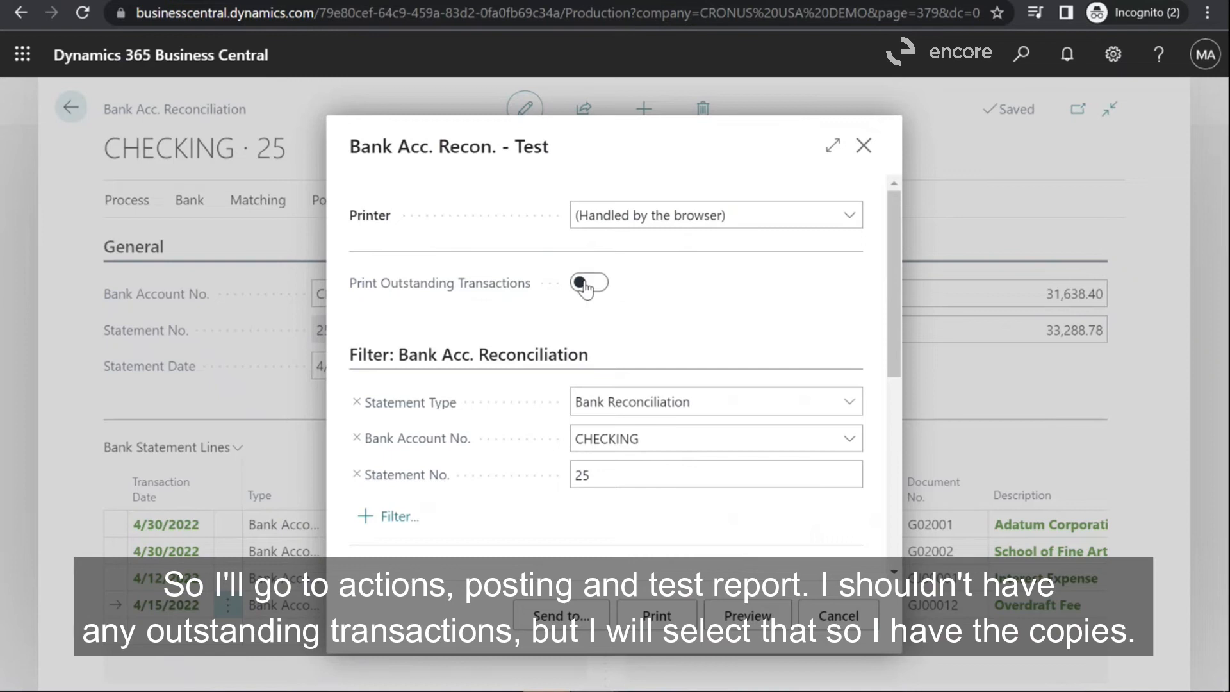
Enable Print Outstanding Transactions and preview the test report showing 0.00 difference.
left_click(588, 282)
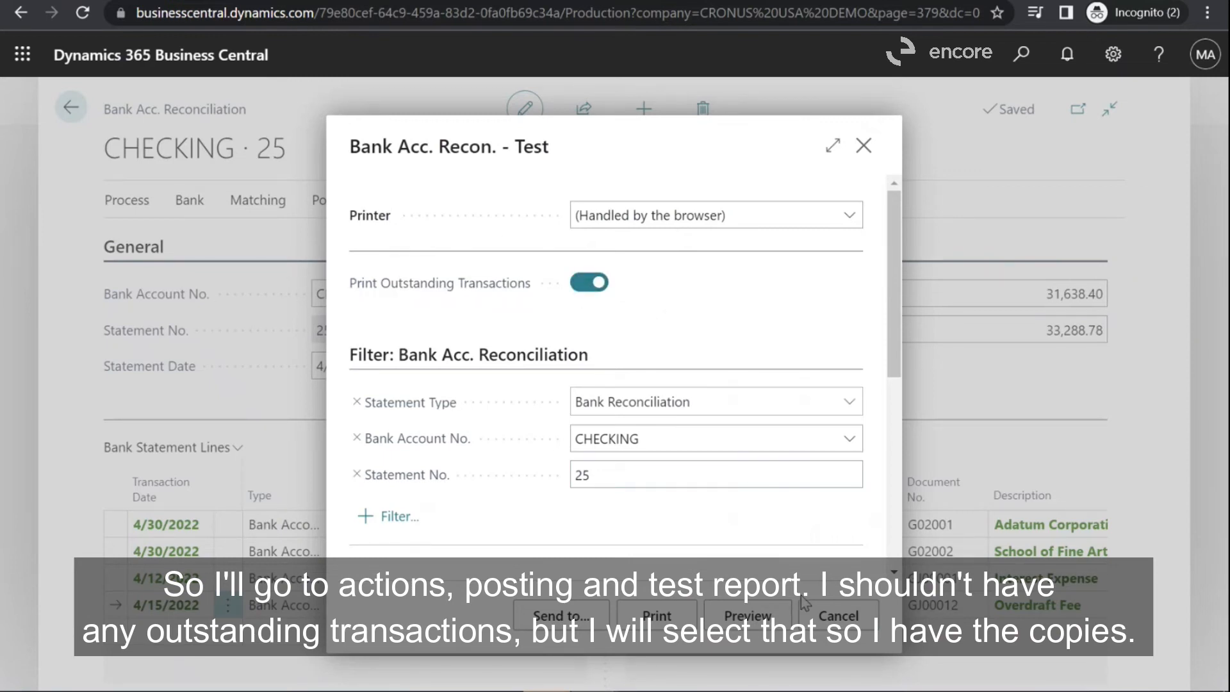
left_click(745, 616)
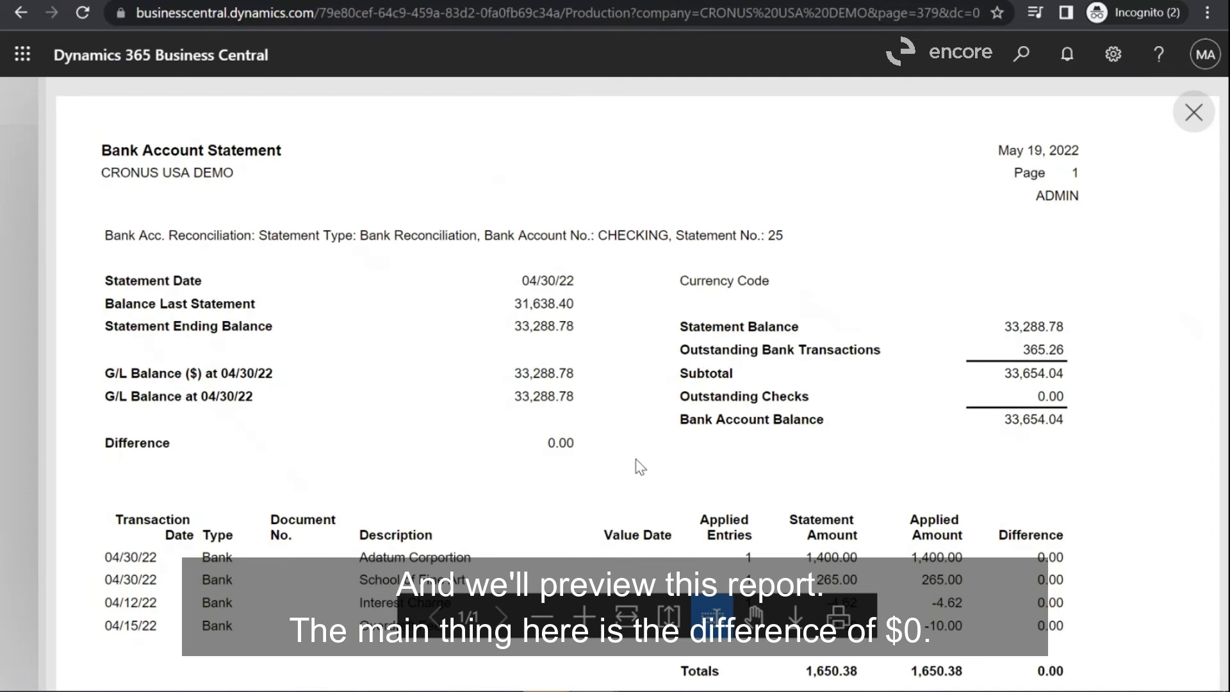
mouse_move(600, 468)
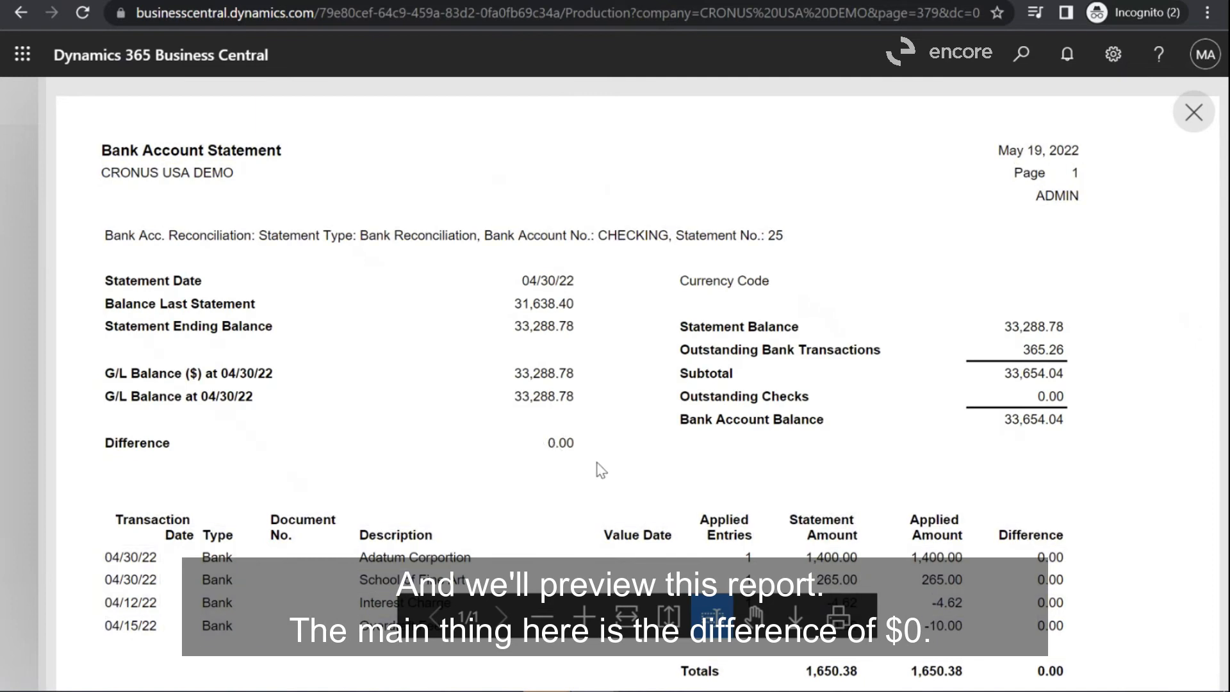
mouse_move(752, 471)
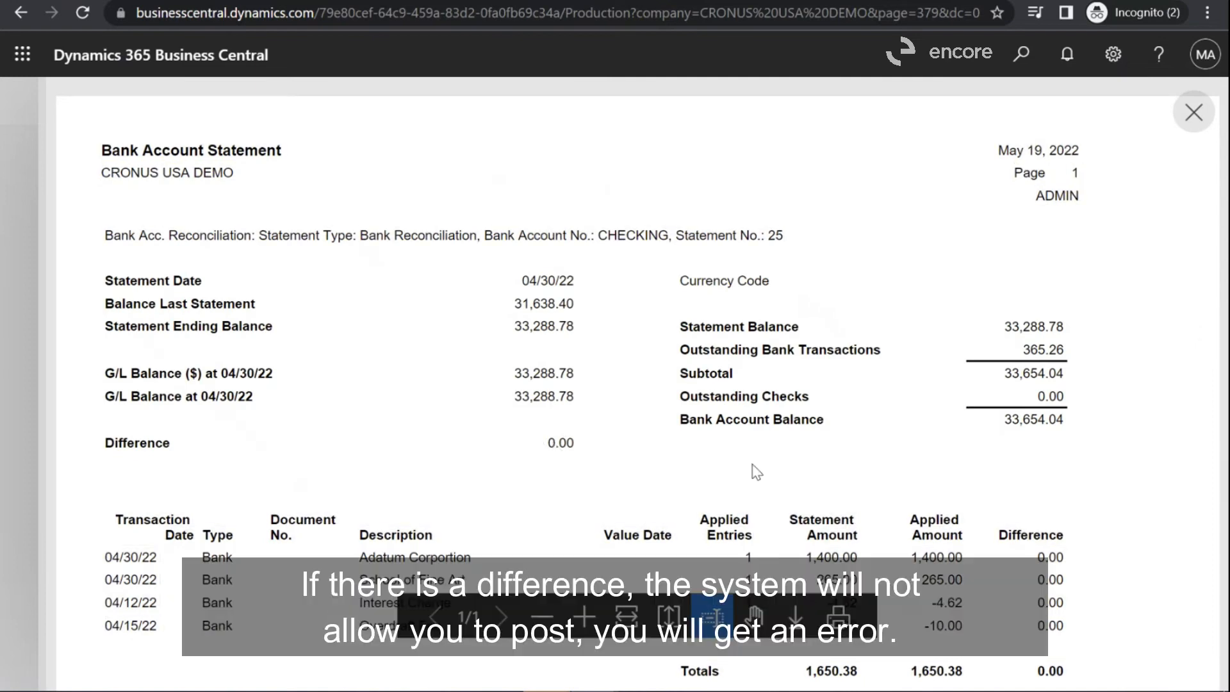
mouse_move(641, 479)
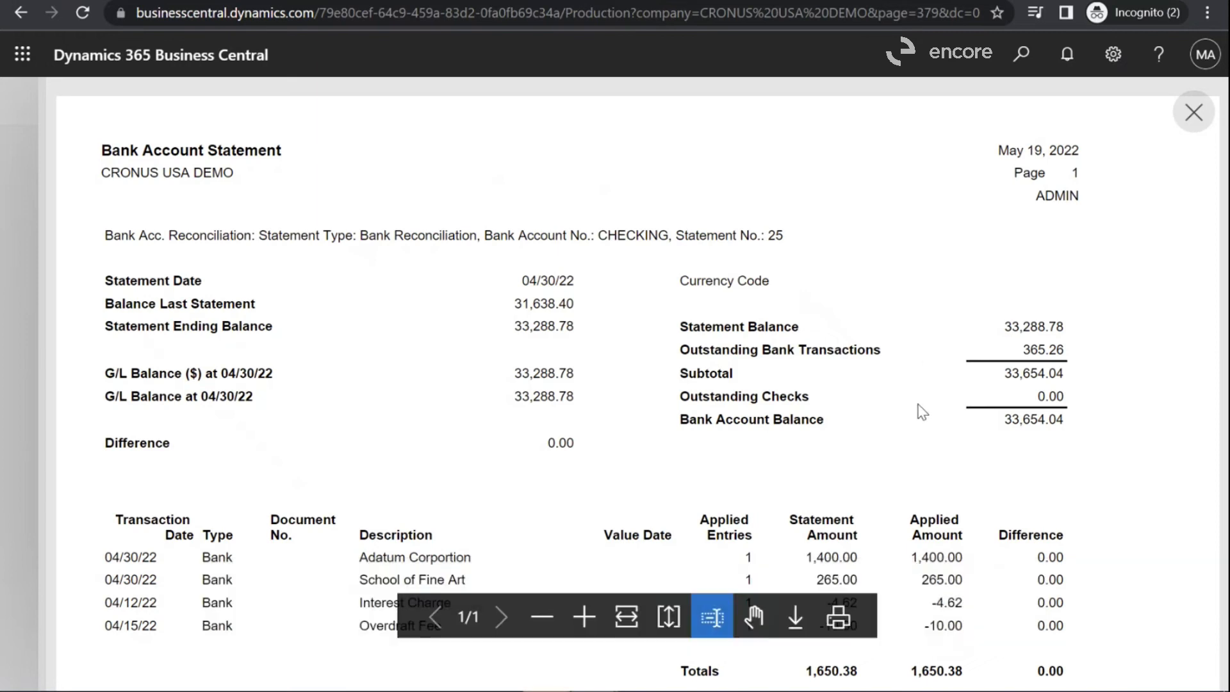
Review the Bank Account Statement test report preview, then dismiss it and cancel its request dialog.
scroll("down", 3)
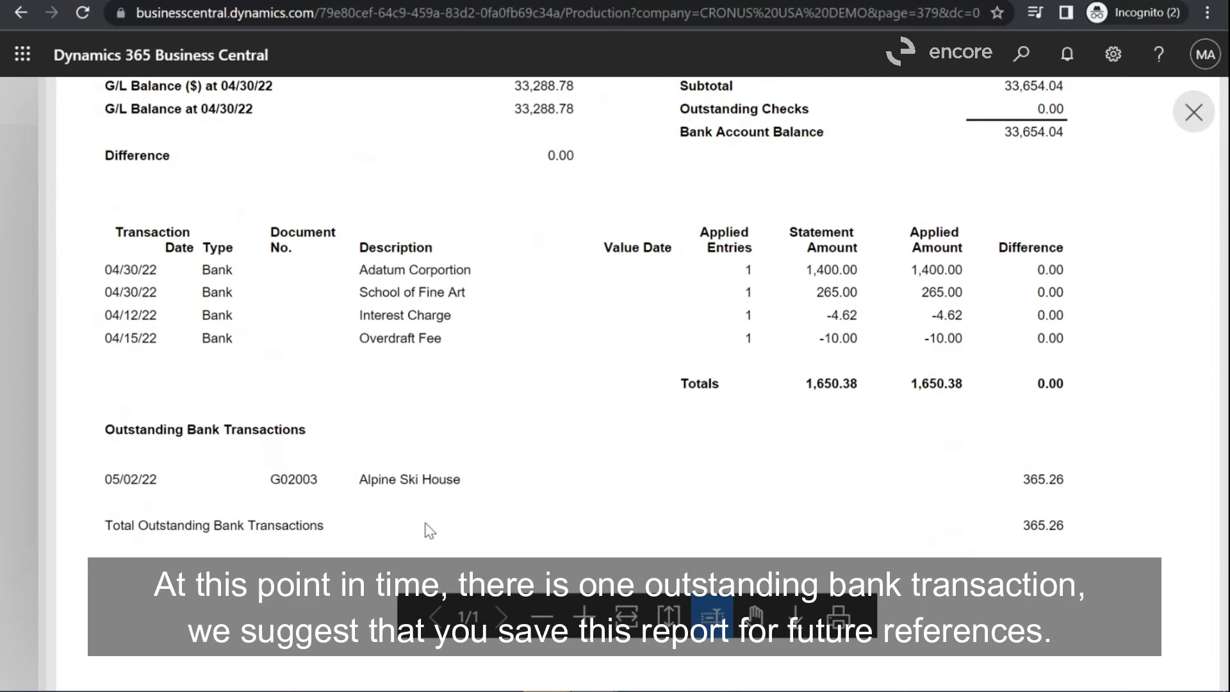
mouse_move(961, 474)
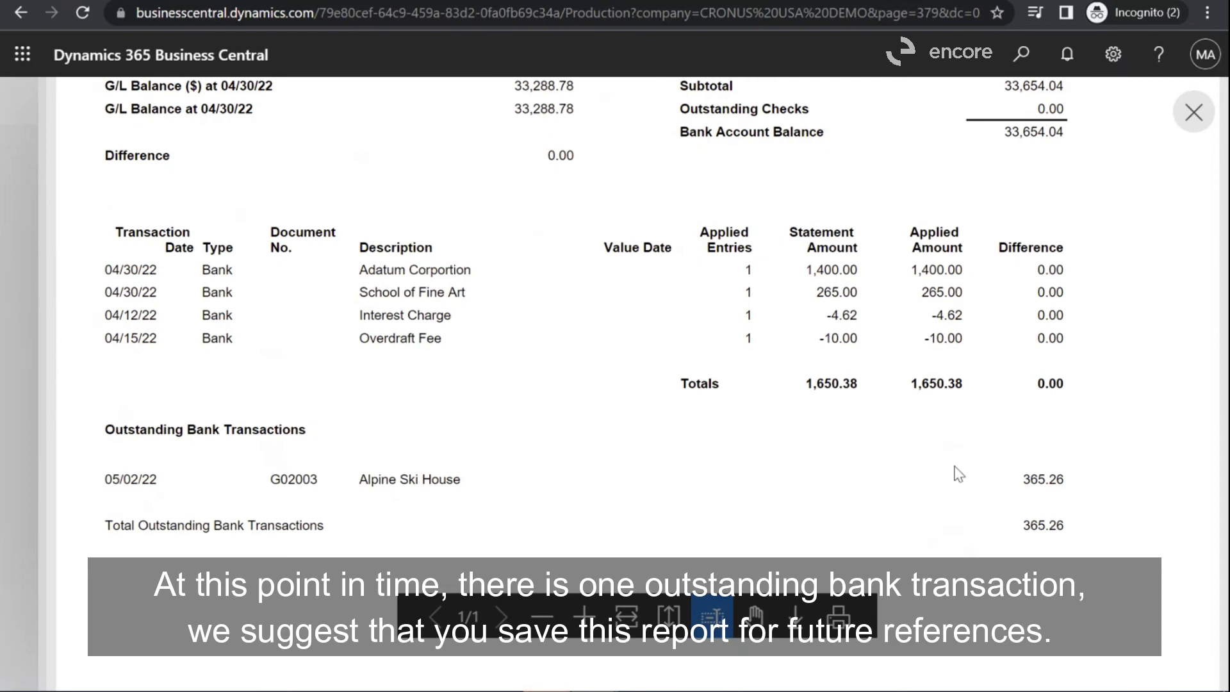
mouse_move(537, 471)
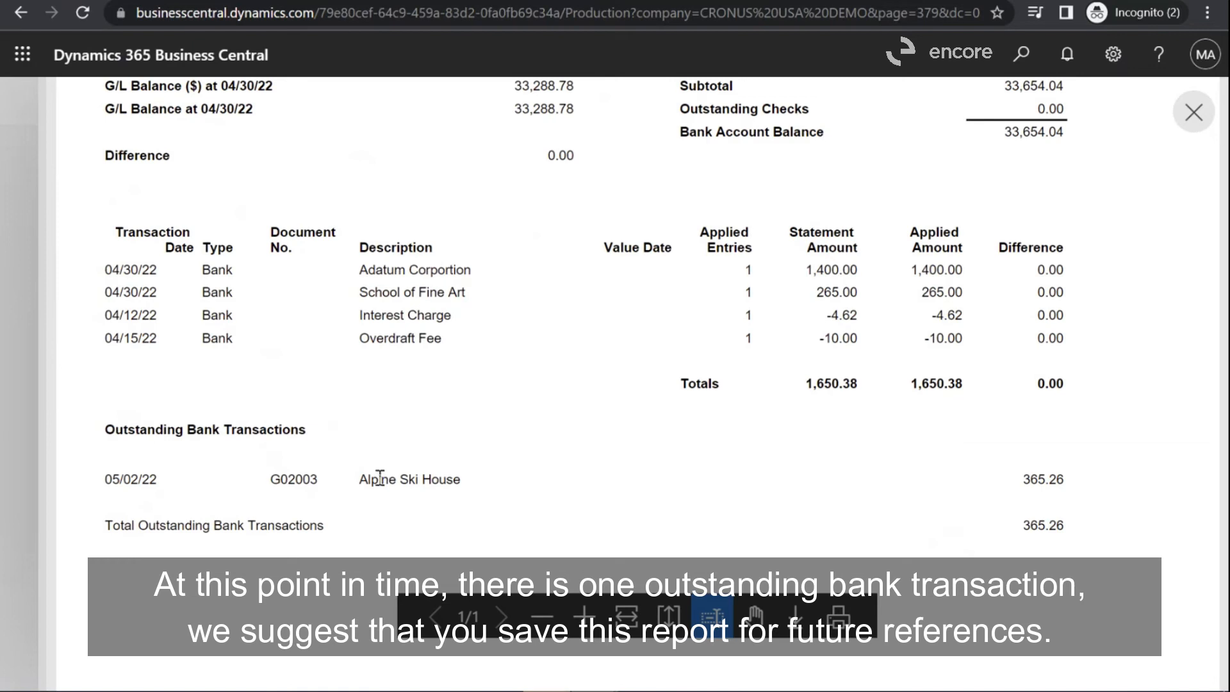
scroll("up", 3)
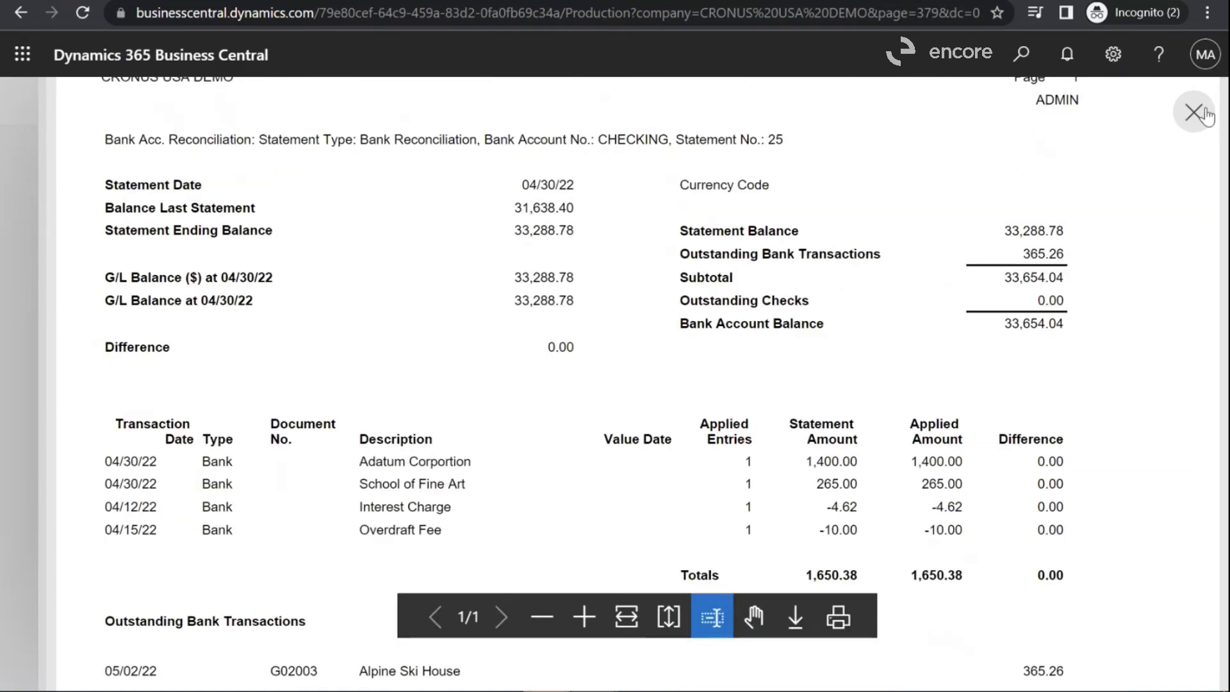
left_click(1197, 112)
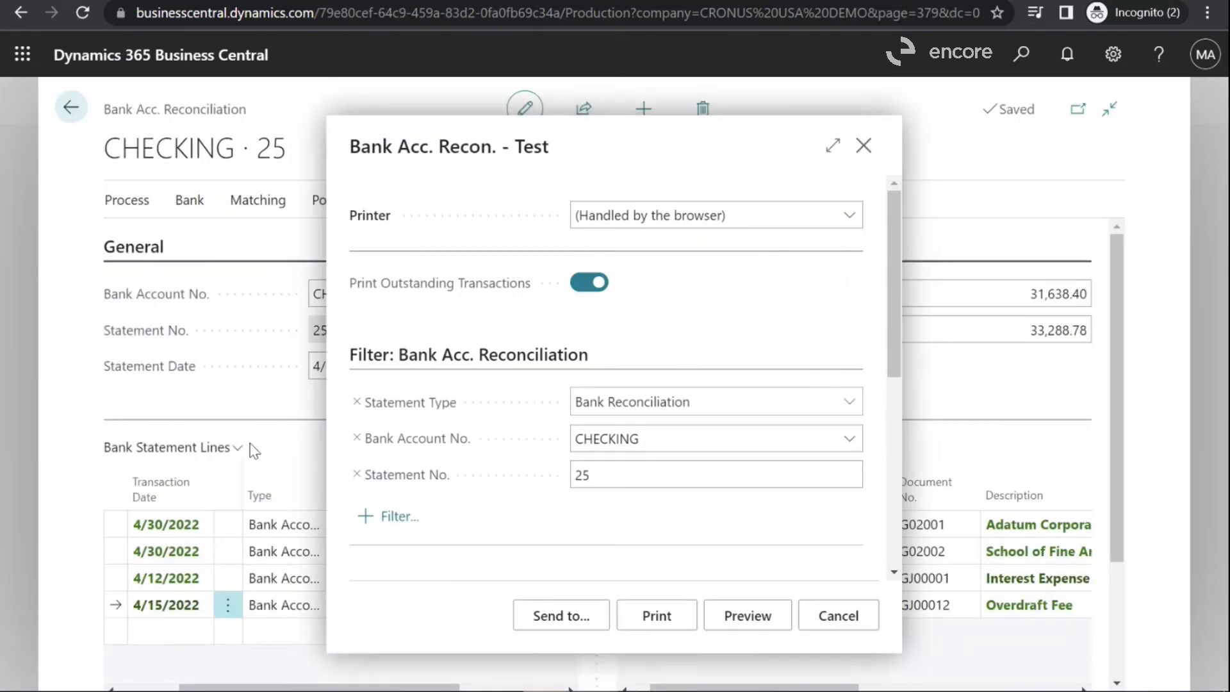
left_click(838, 615)
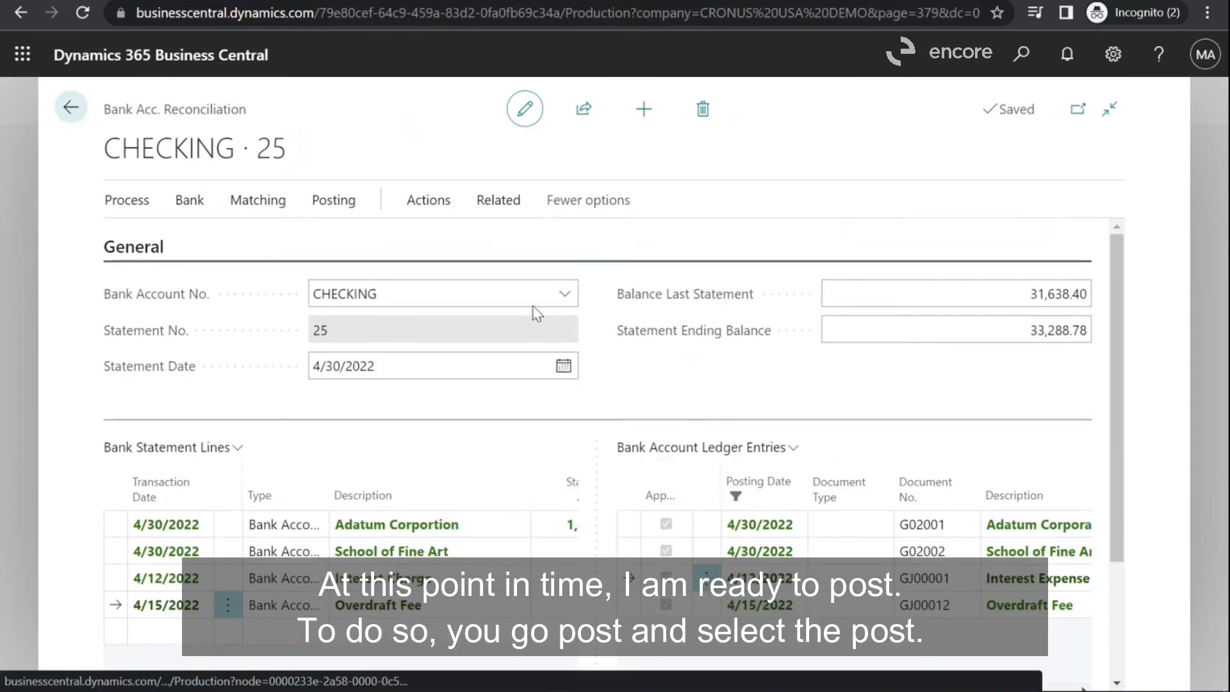
left_click(333, 199)
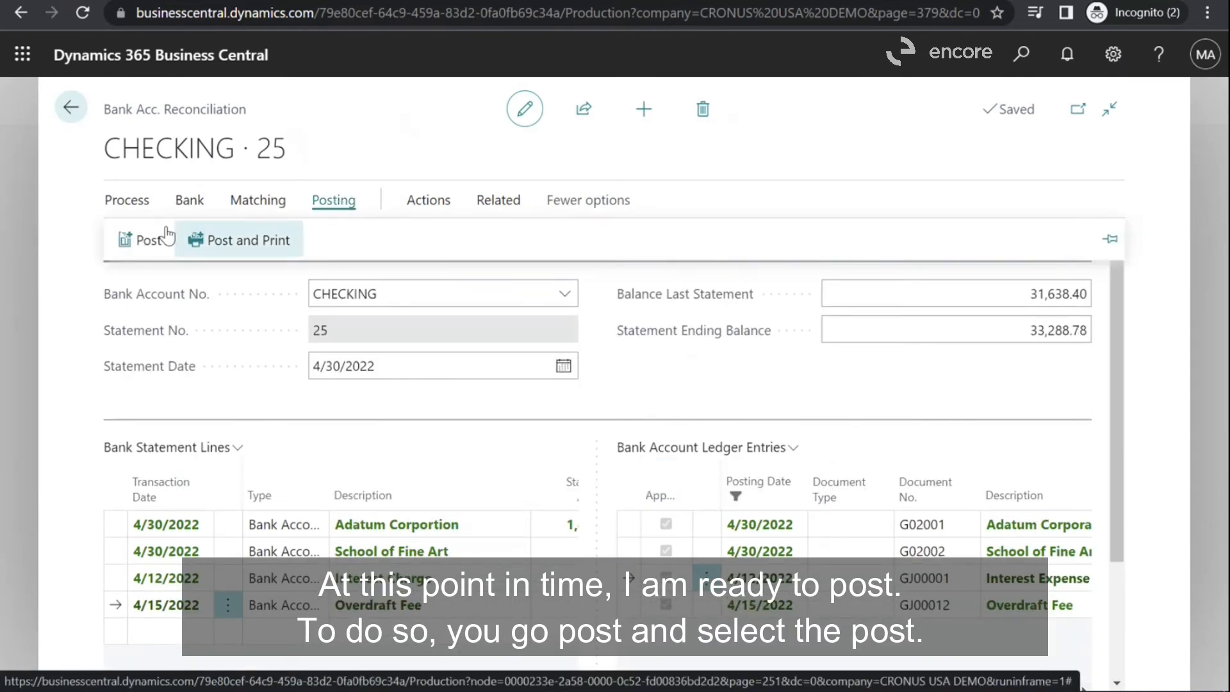
mouse_move(148, 239)
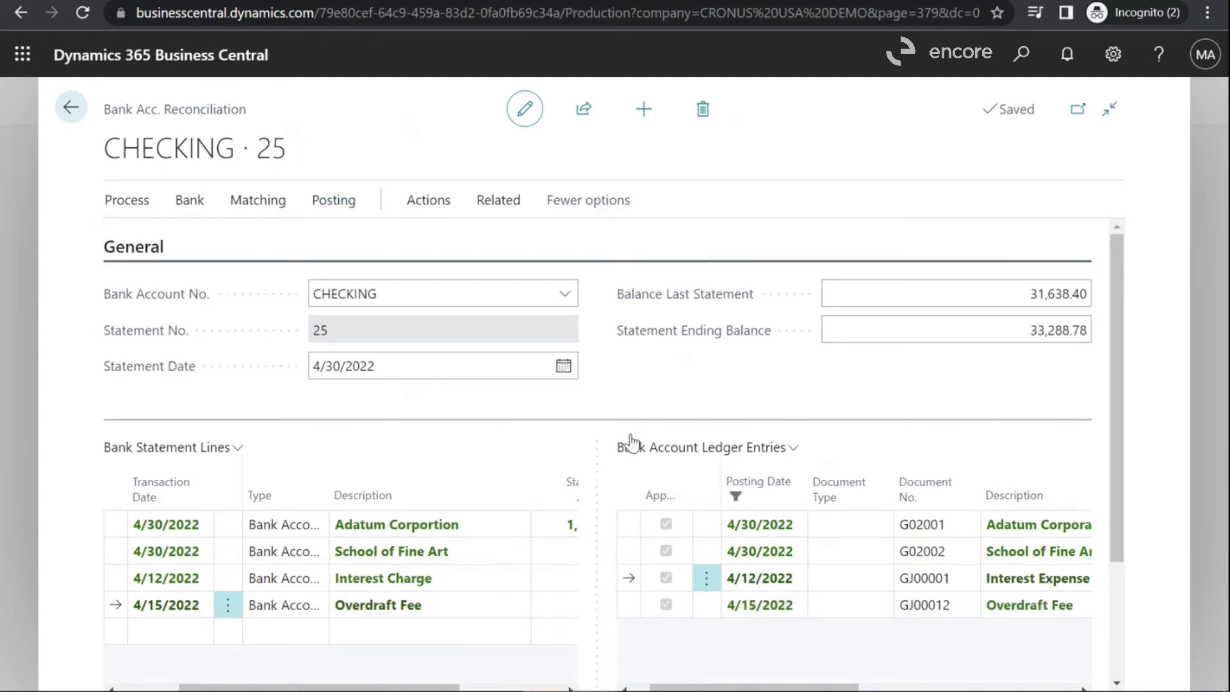
scroll("down", 3)
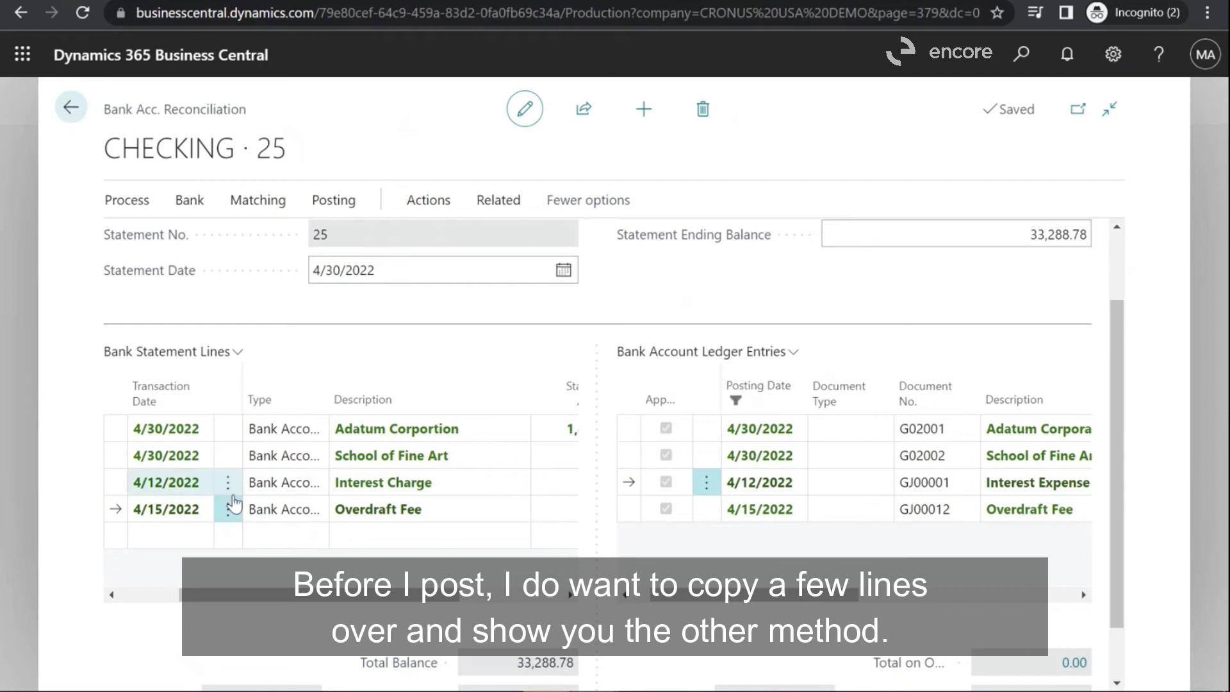
left_click(228, 481)
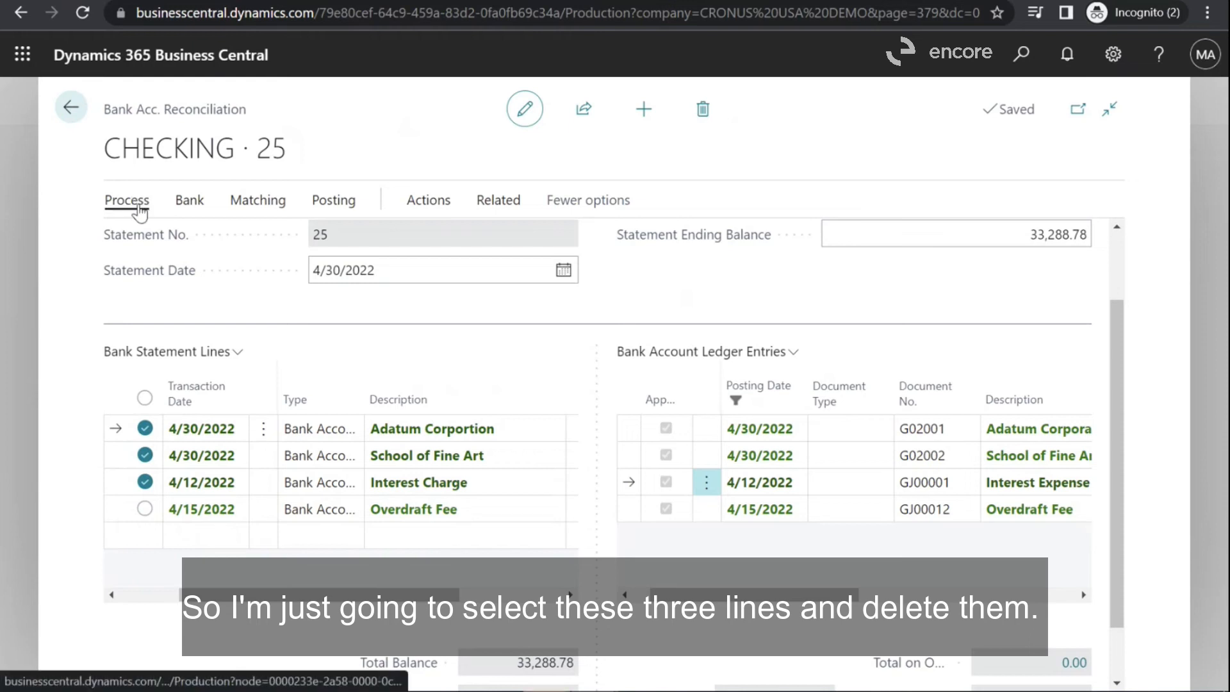
mouse_move(144, 367)
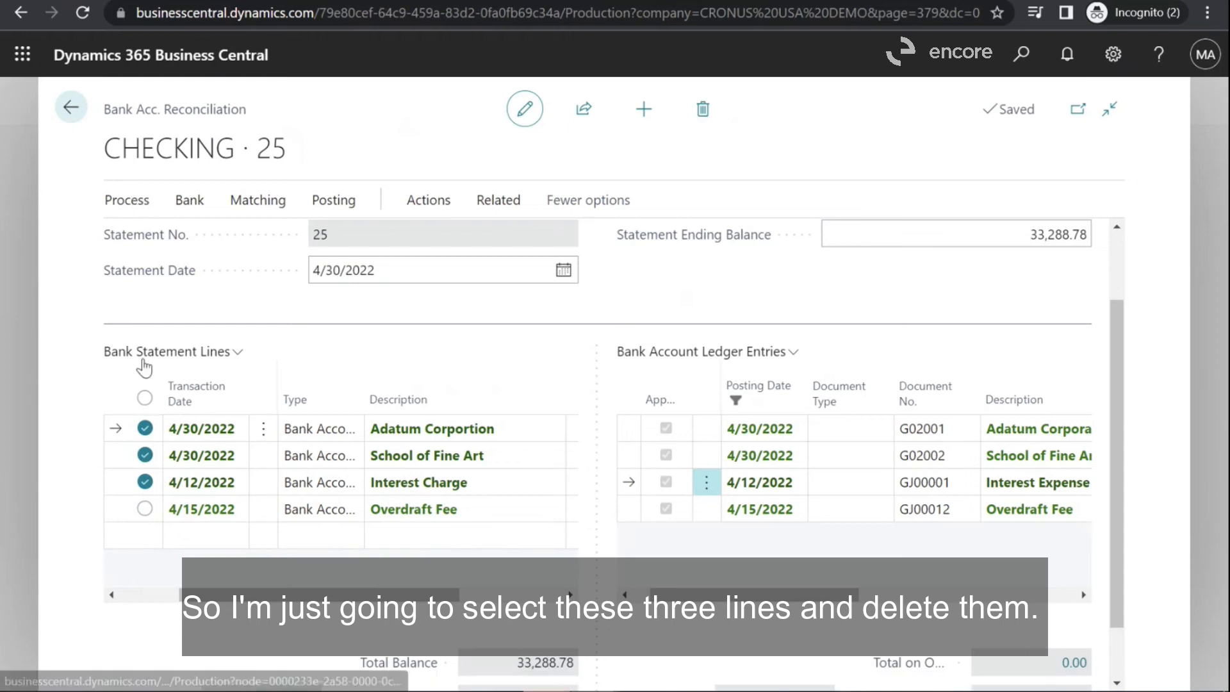
Delete the three checked statement lines from CHECKING 25, confirming with Yes, so only Overdraft Fee remains.
left_click(701, 108)
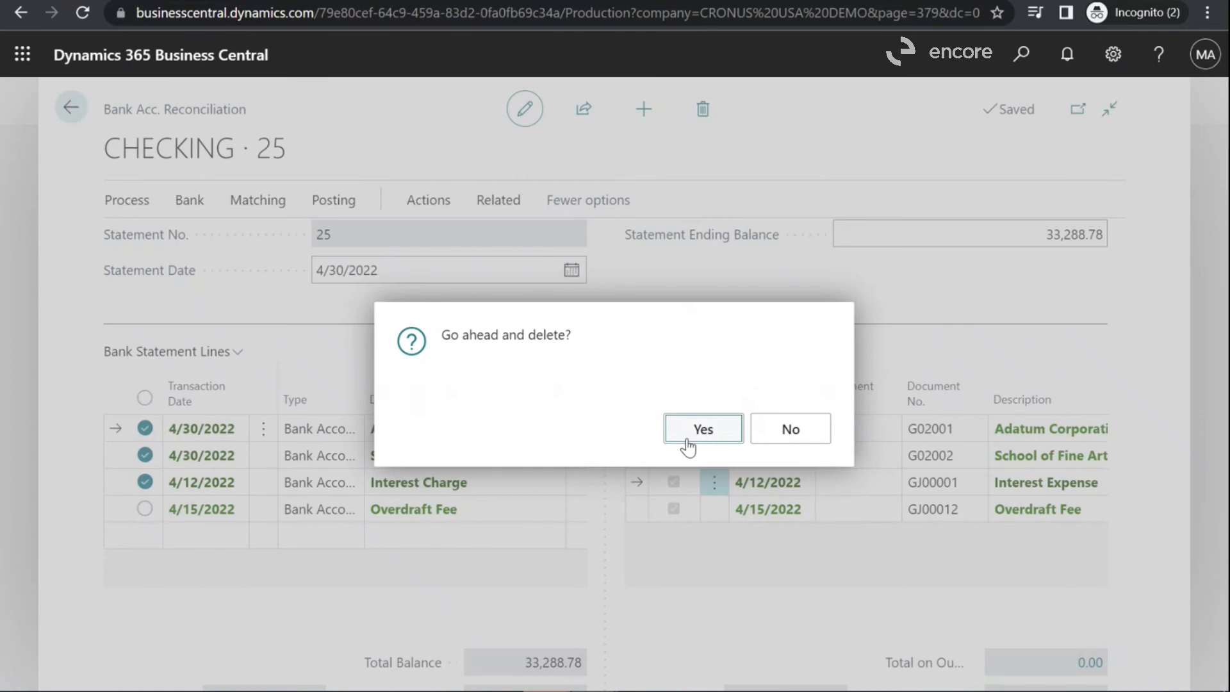
left_click(702, 430)
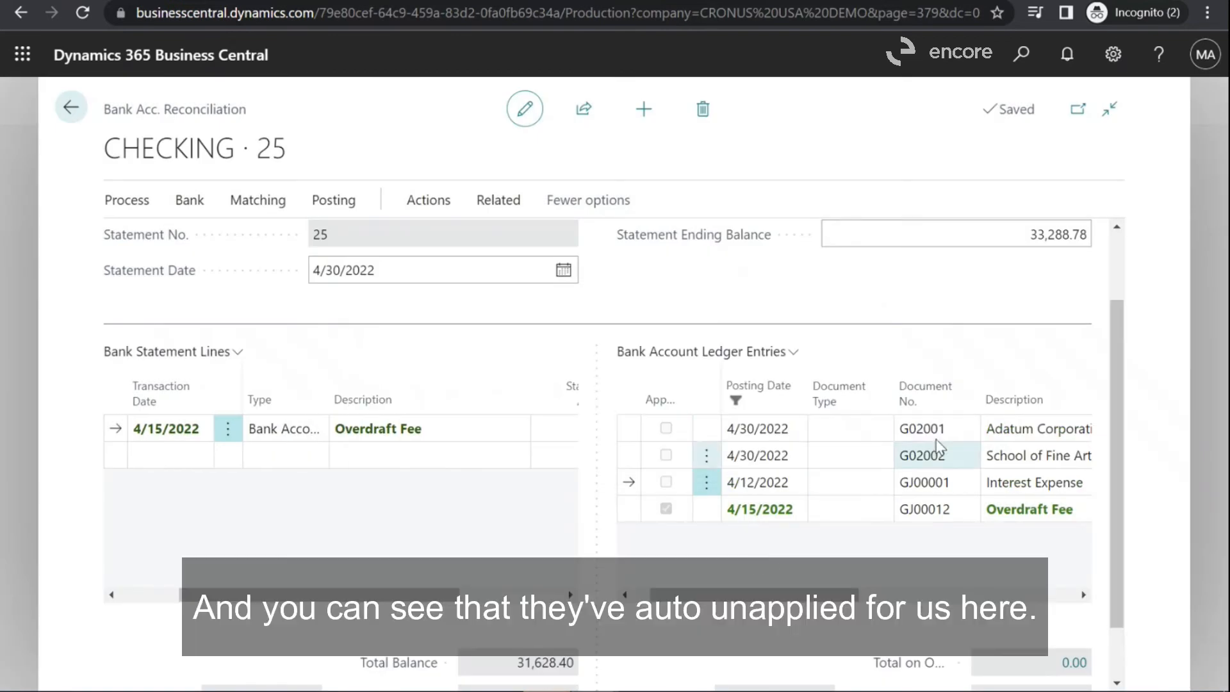
scroll("right", 3)
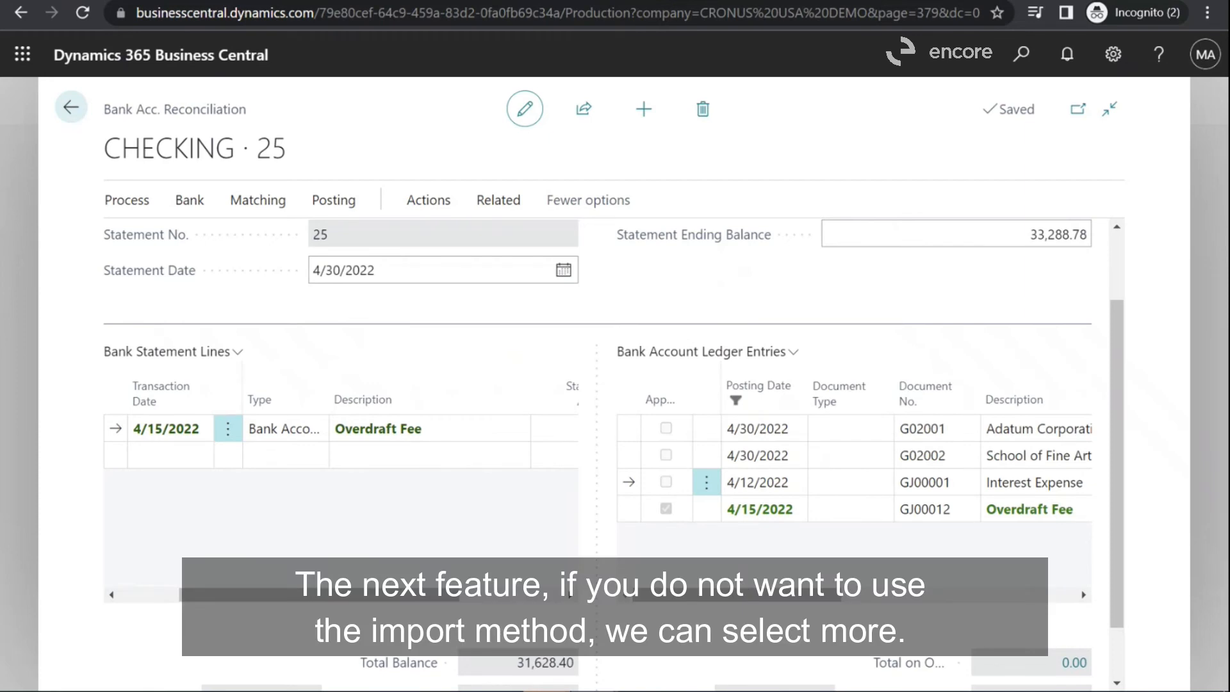
Tick bank ledger entries G02001, G02002 and GJ00001 for copying to the statement lines.
left_click(705, 482)
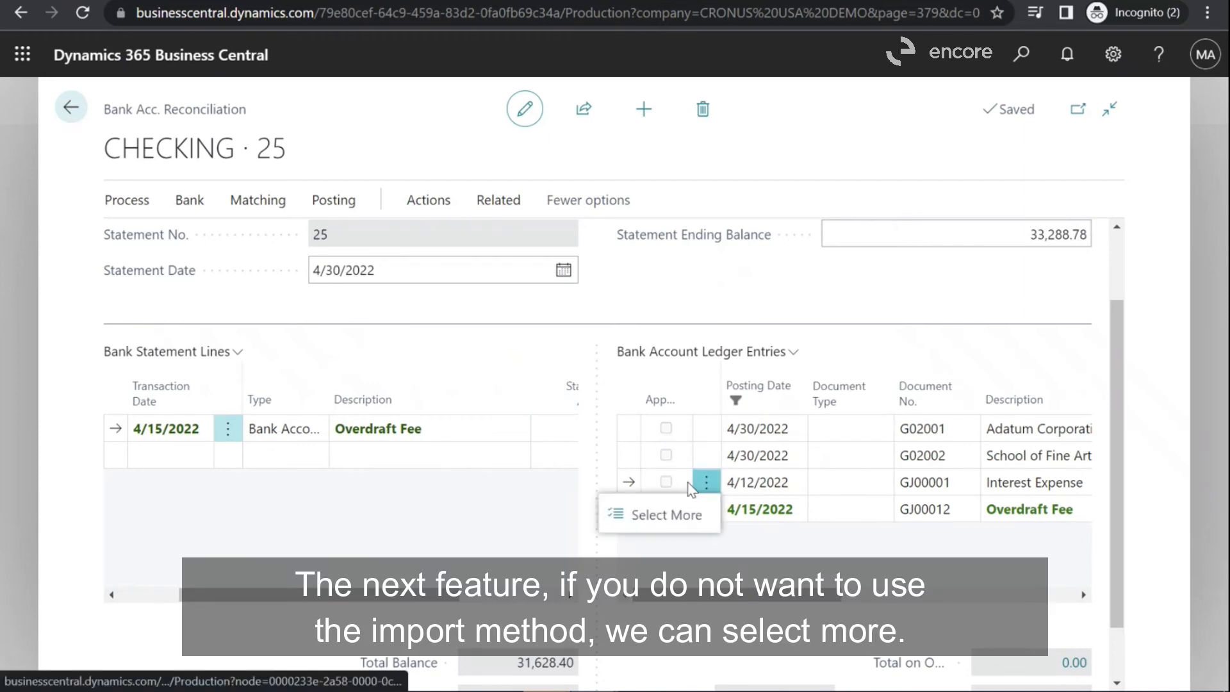
left_click(665, 514)
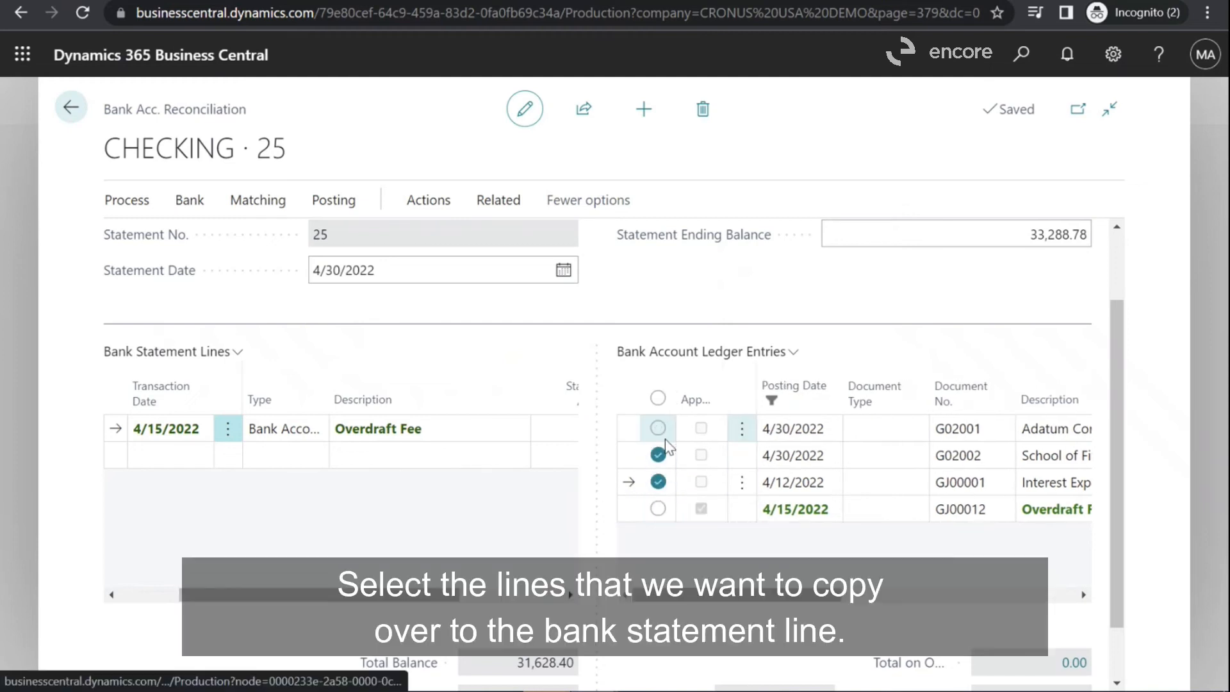
left_click(658, 428)
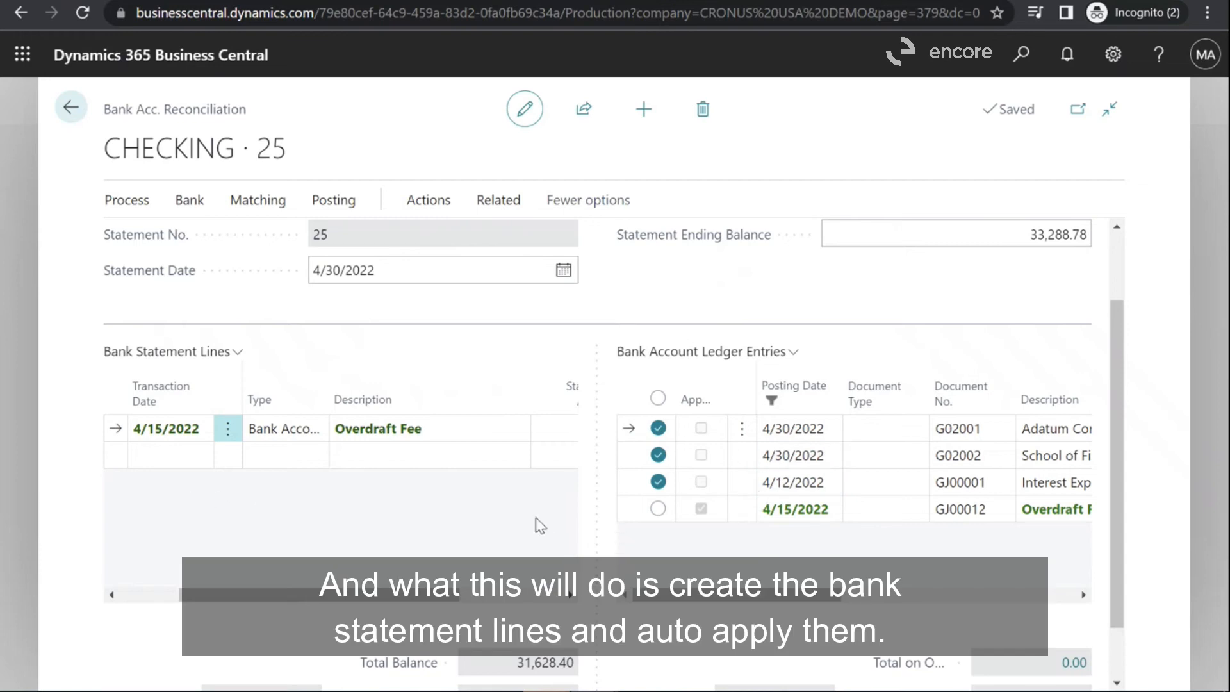
mouse_move(722, 557)
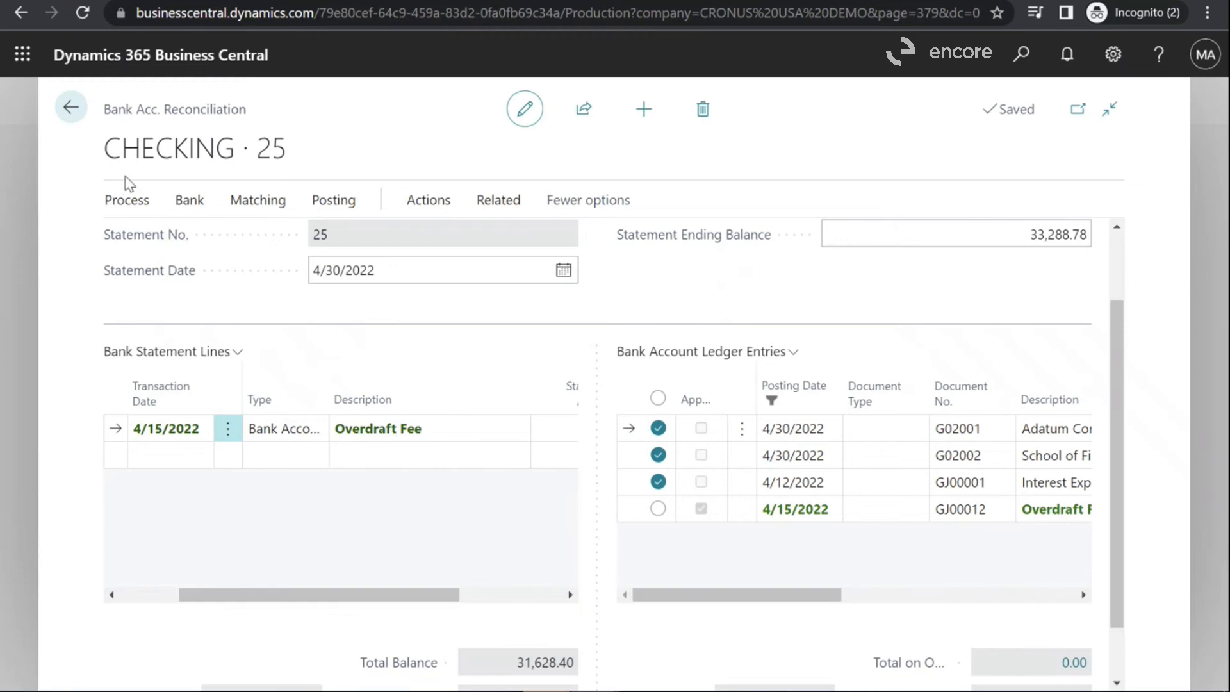
left_click(126, 199)
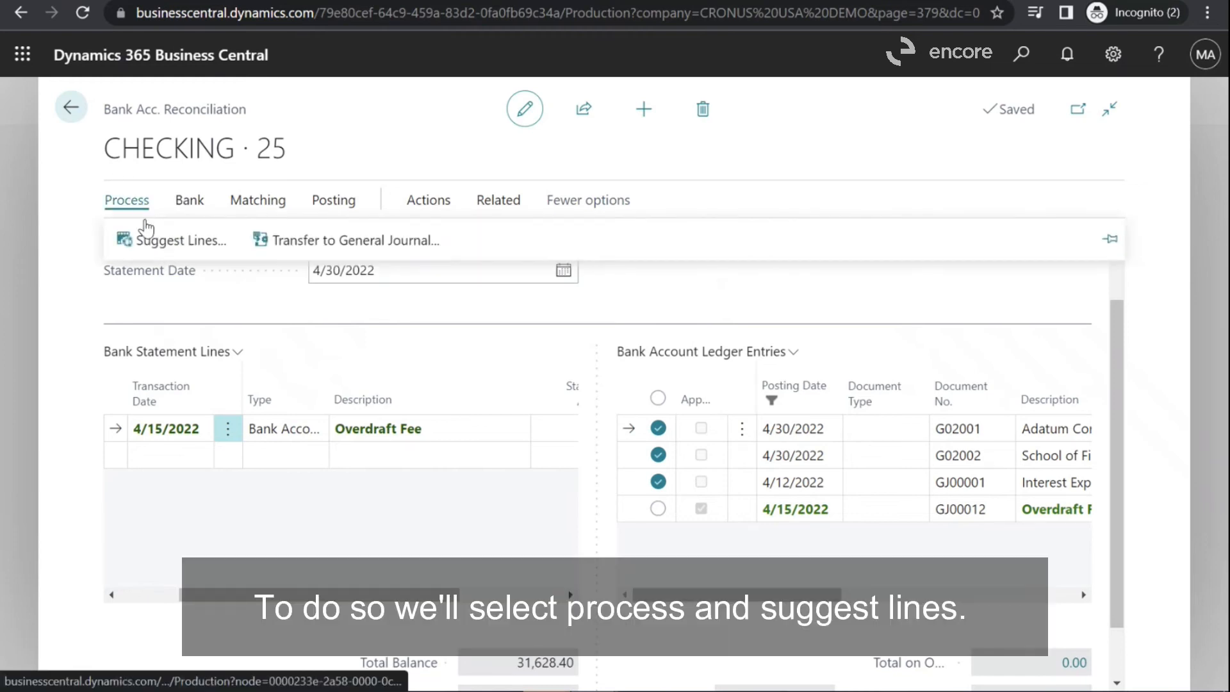
Run Suggest Lines with Ending Date 4/30/2022 to add Adatum, School of Fine Art and Interest Expense lines.
left_click(178, 240)
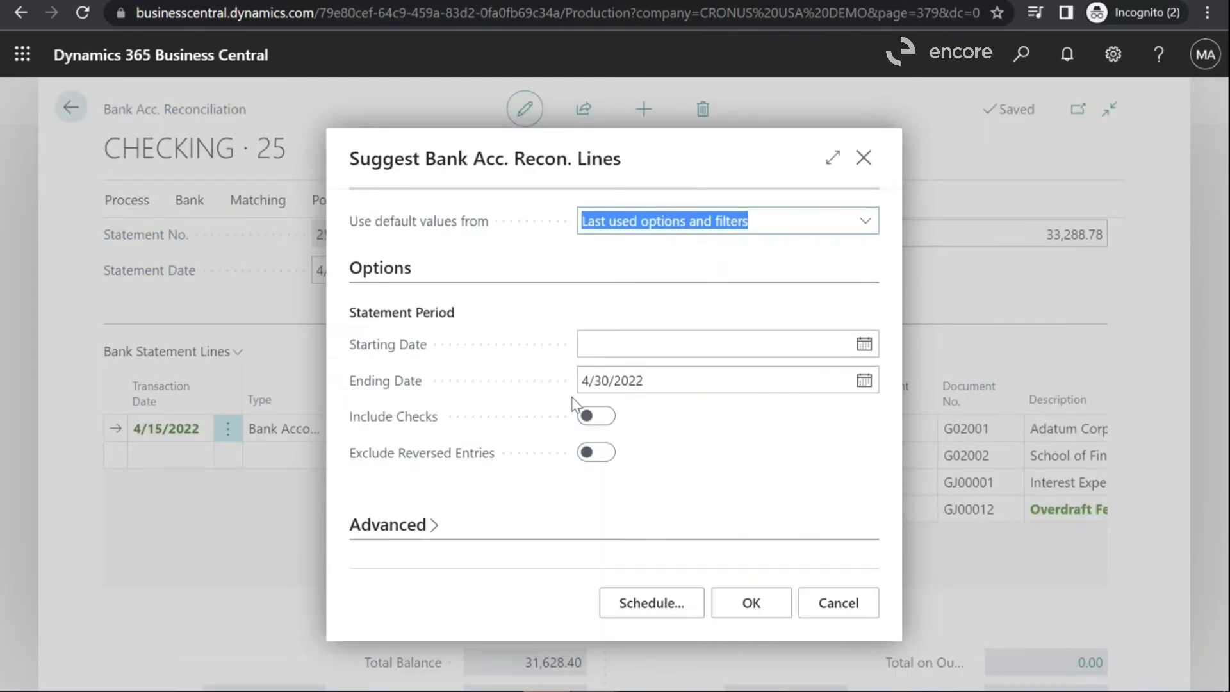
mouse_move(283, 280)
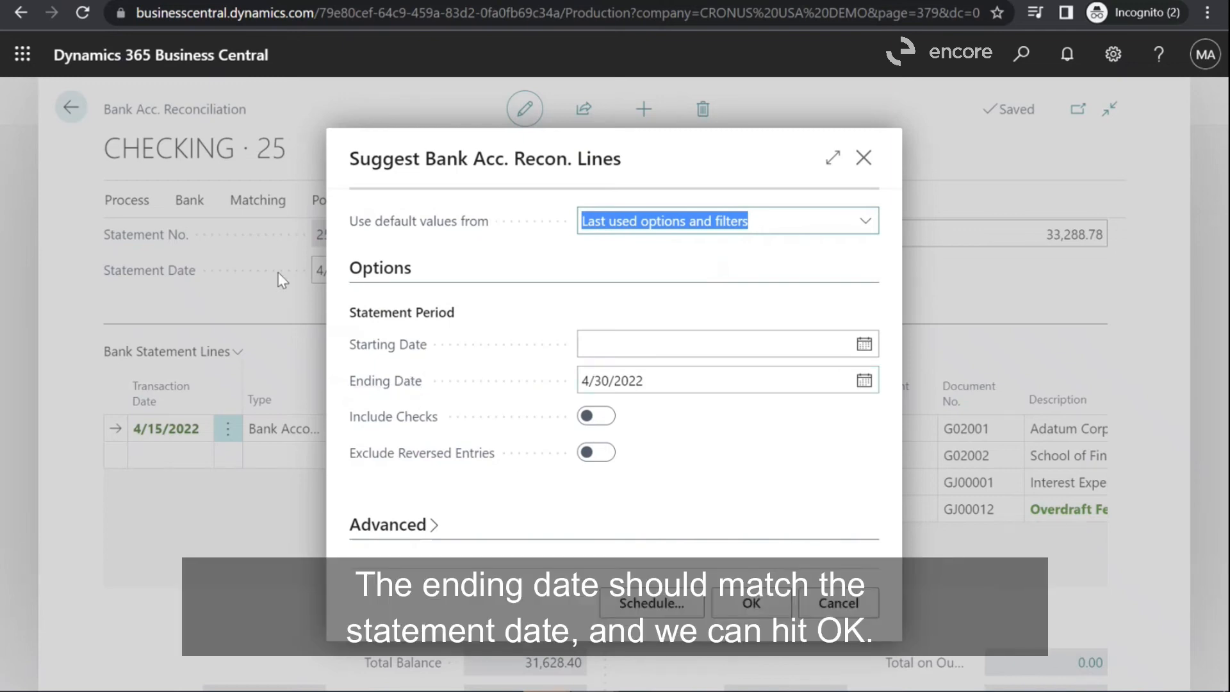
mouse_move(751, 603)
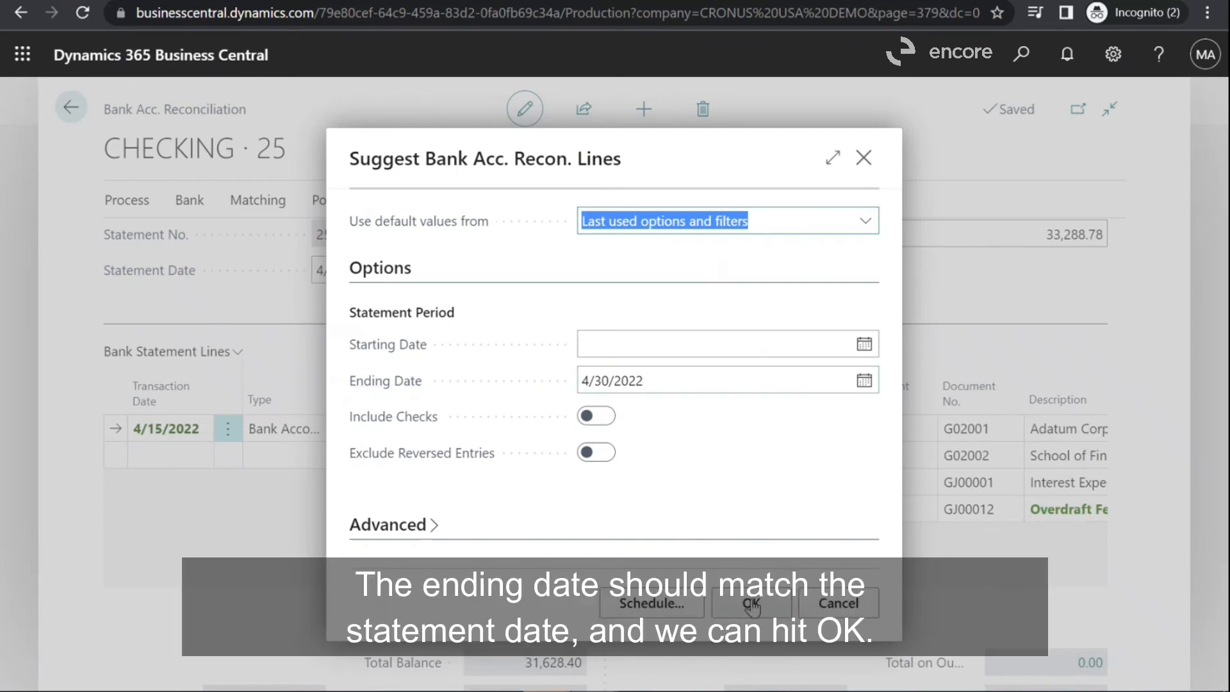
left_click(750, 603)
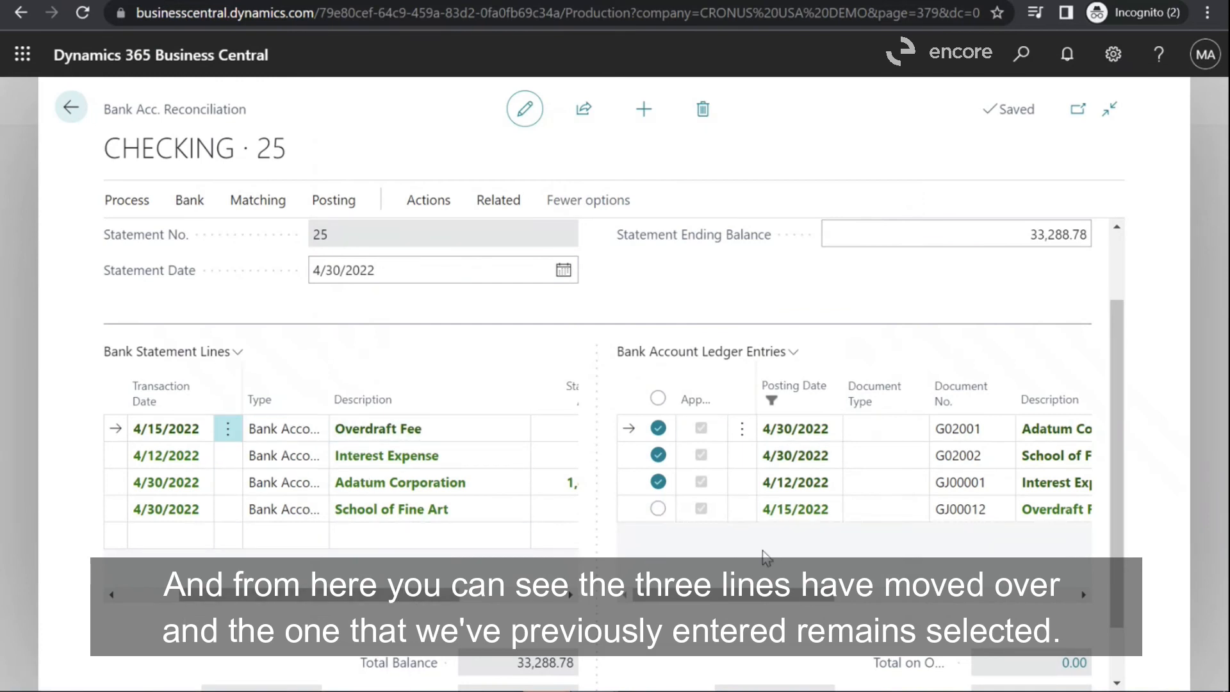
scroll("down", 3)
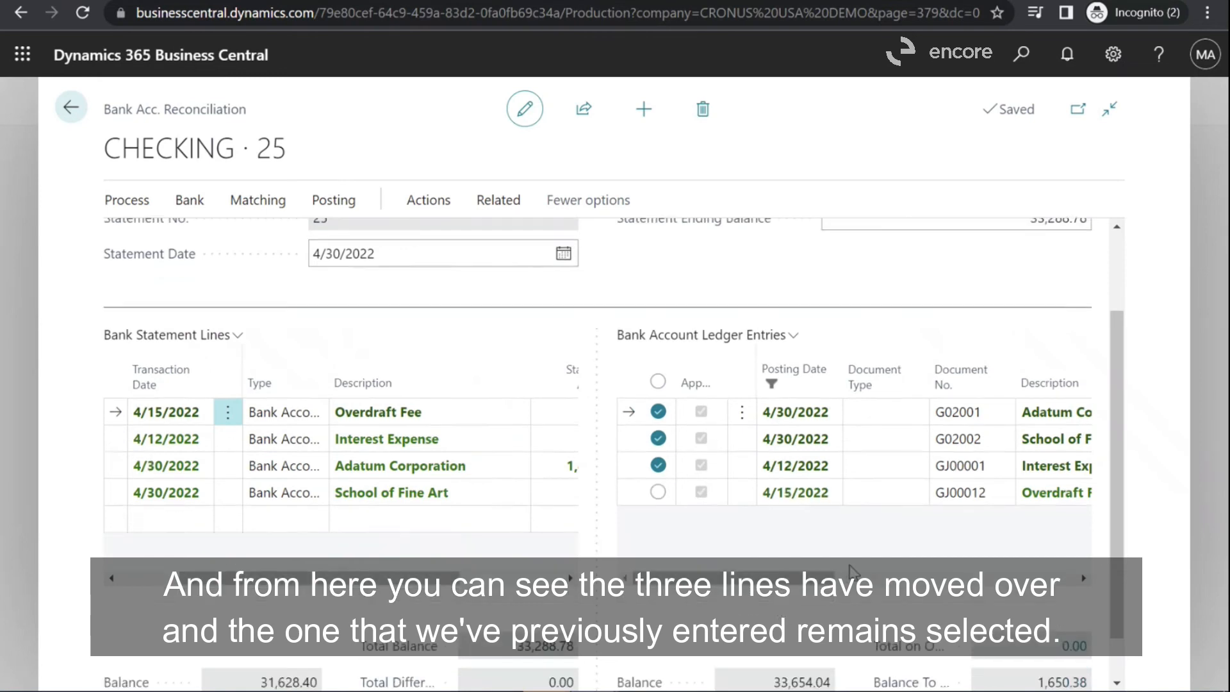
left_click(429, 199)
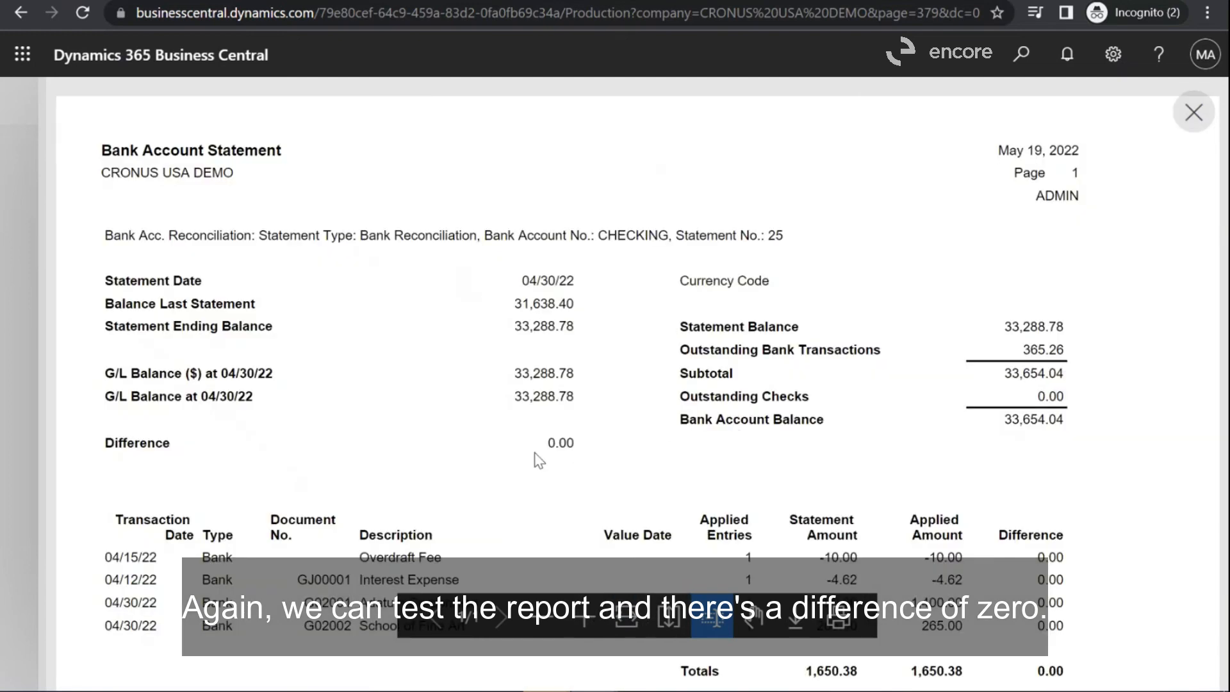
scroll("down", 3)
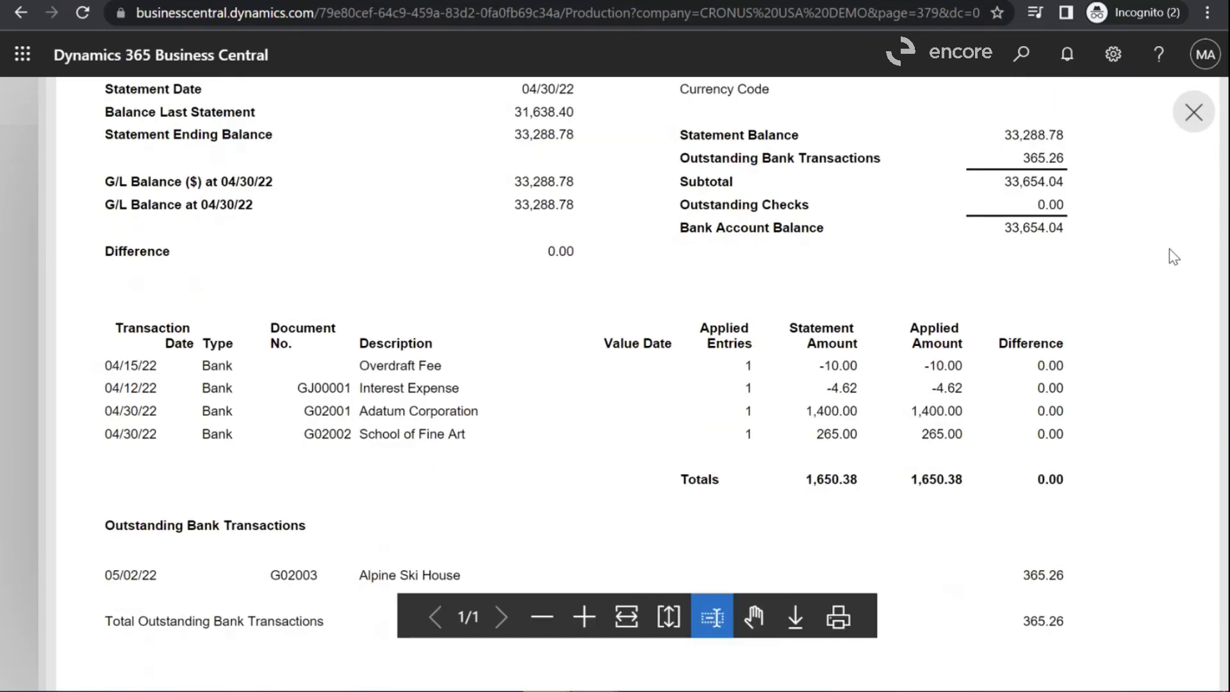
scroll("up", 3)
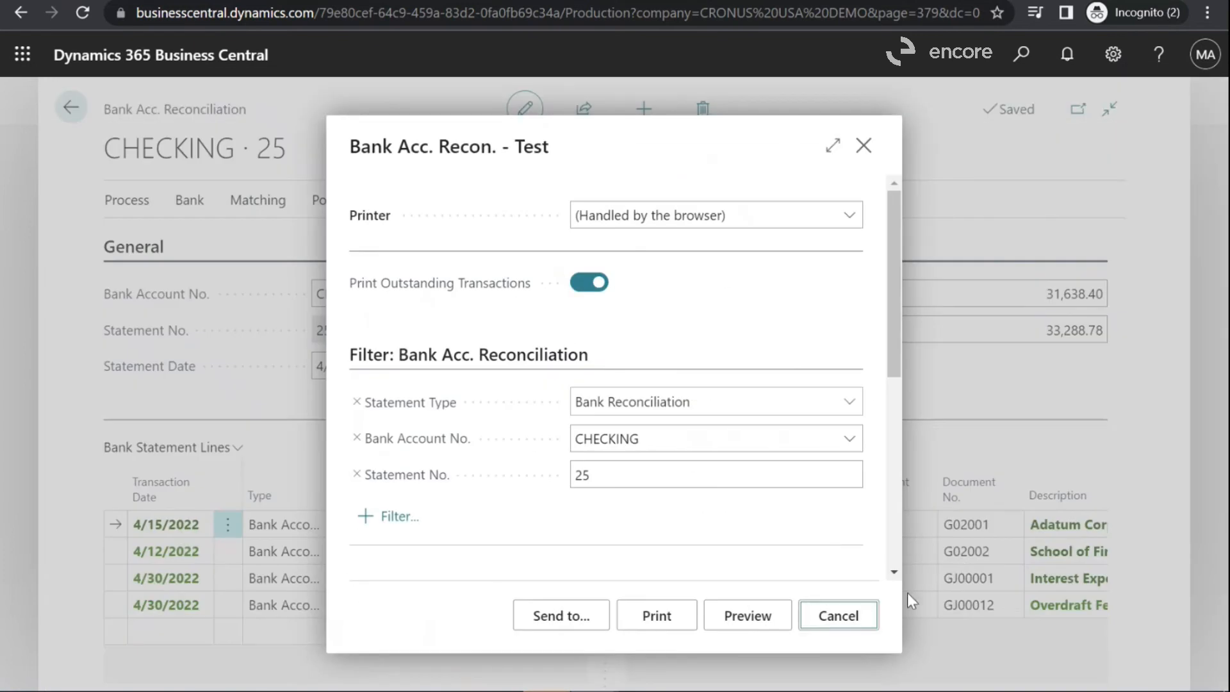
left_click(836, 615)
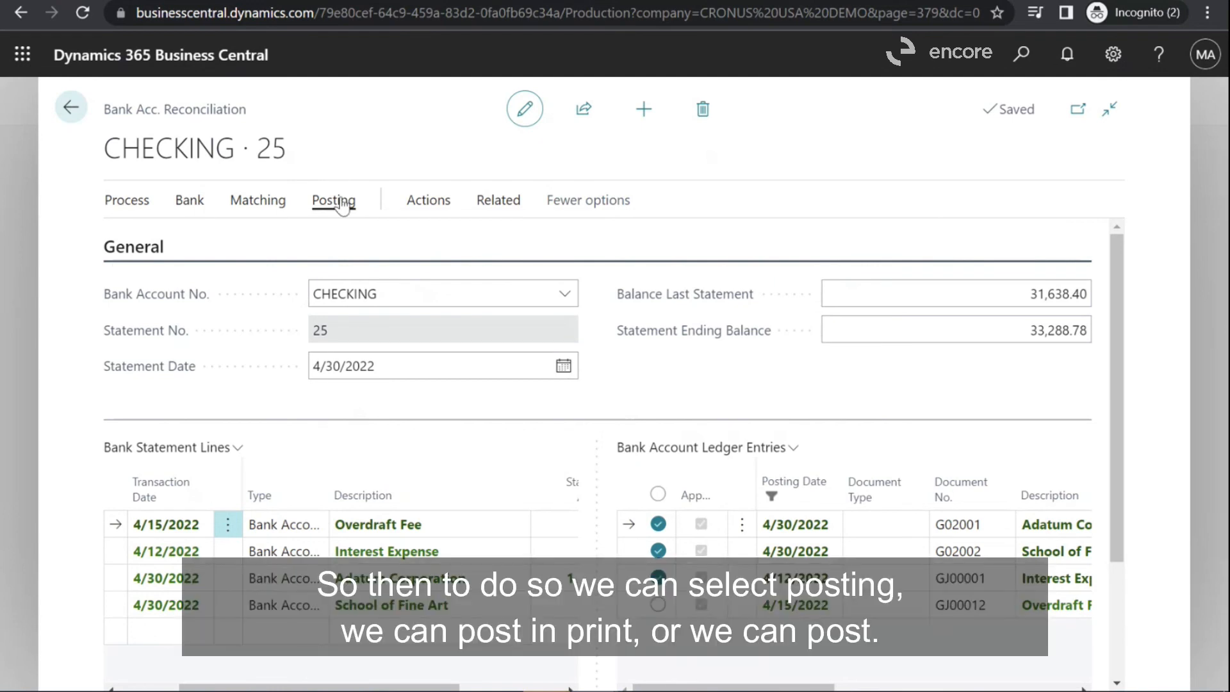
Post reconciliation CHECKING 25 via Posting > Post and confirm with Yes.
left_click(332, 200)
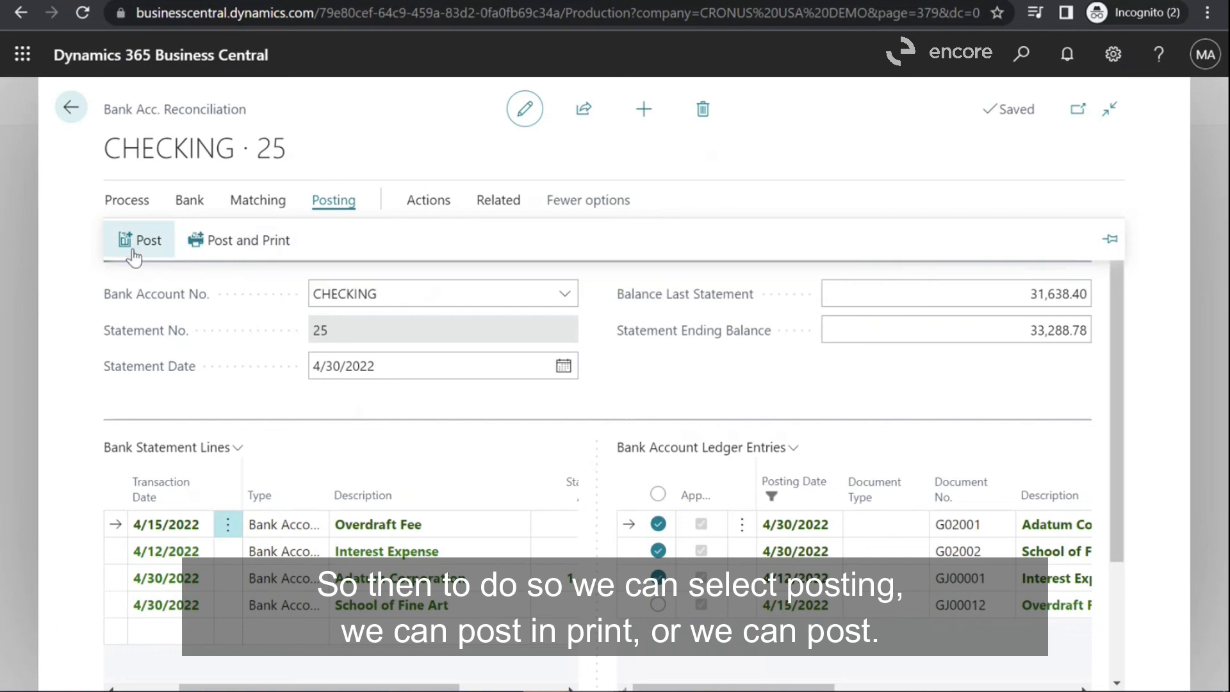
mouse_move(148, 239)
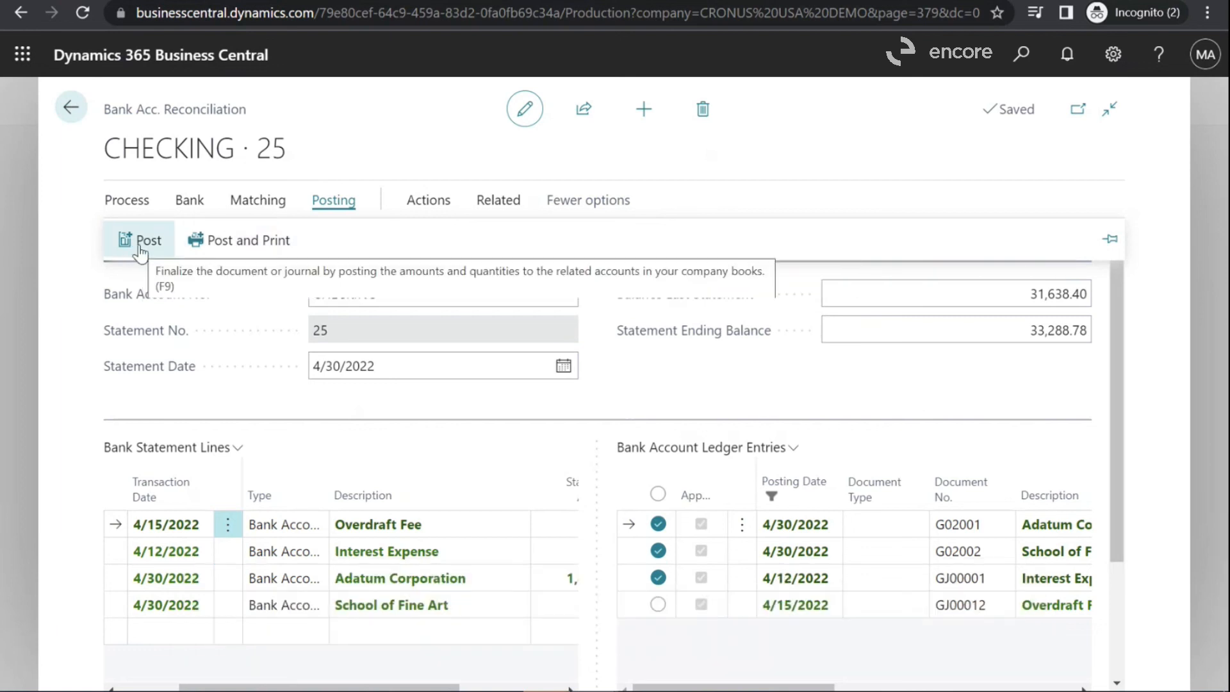
left_click(147, 239)
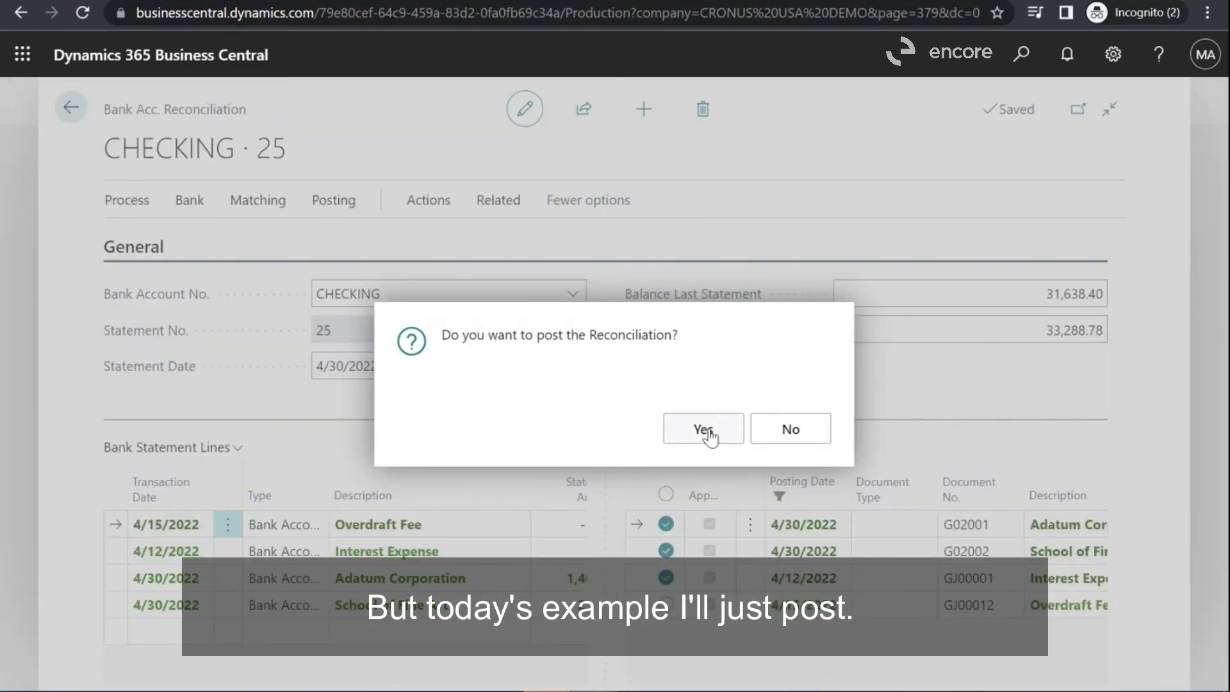
left_click(703, 428)
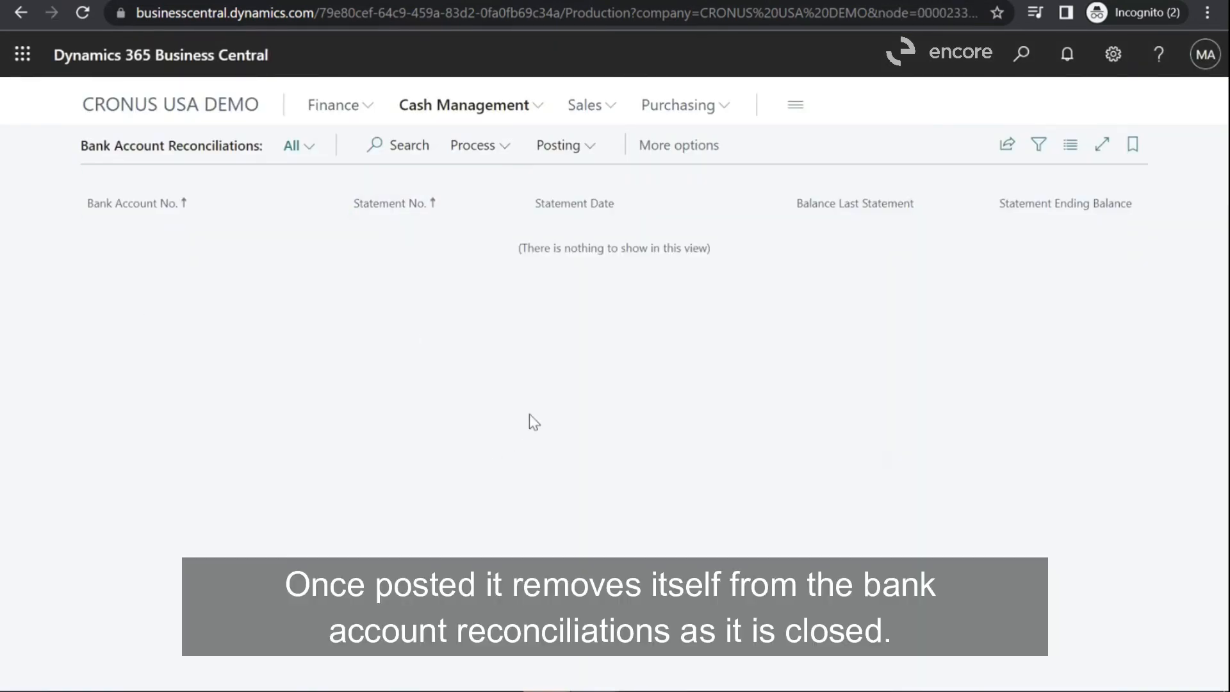
mouse_move(414, 302)
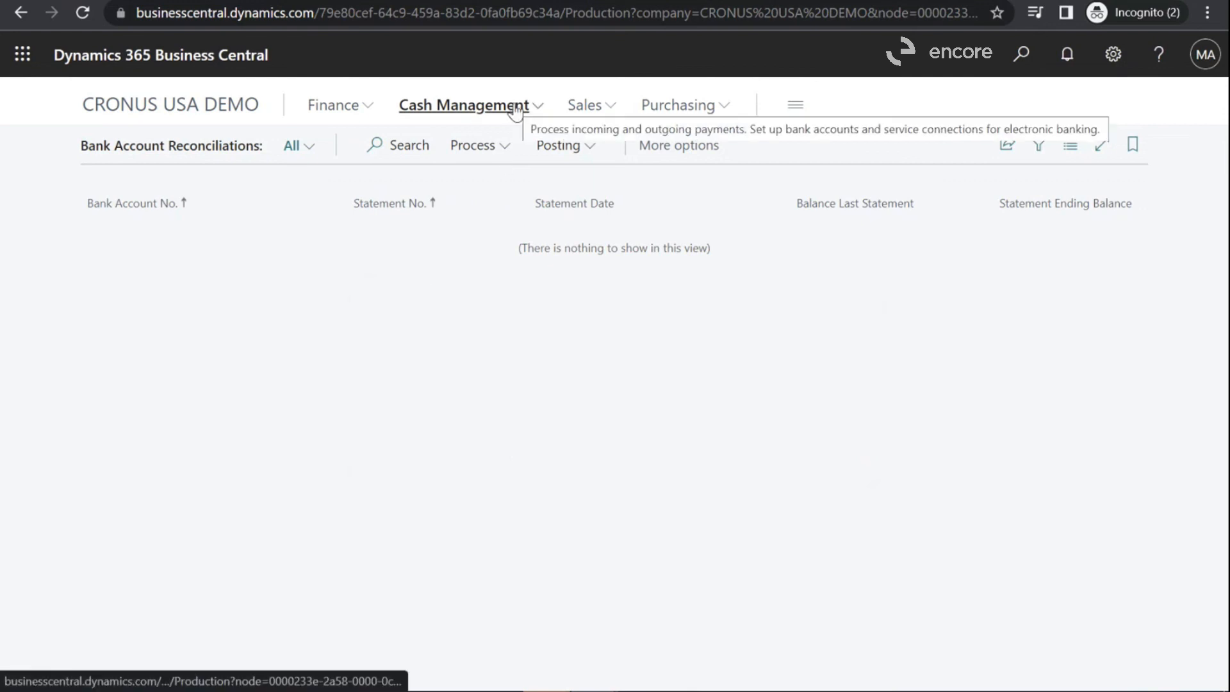
From Cash Management's Bank Acc. Statements list, open posted CHECKING statement 25.
left_click(464, 105)
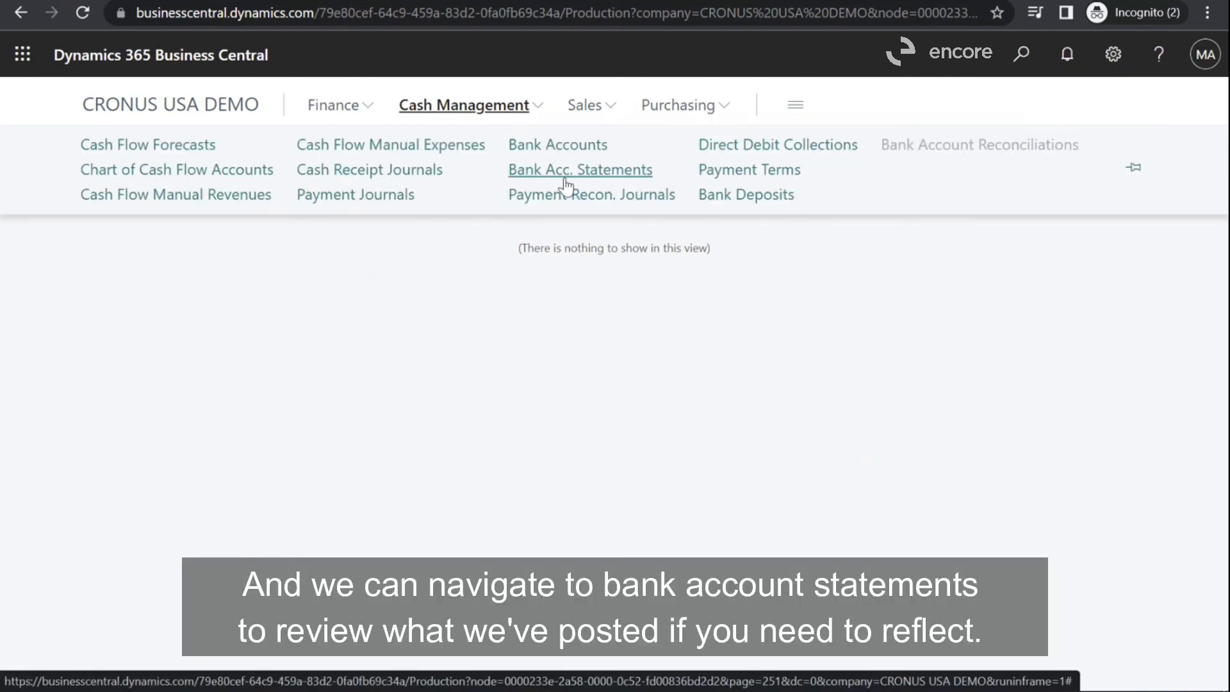
mouse_move(565, 180)
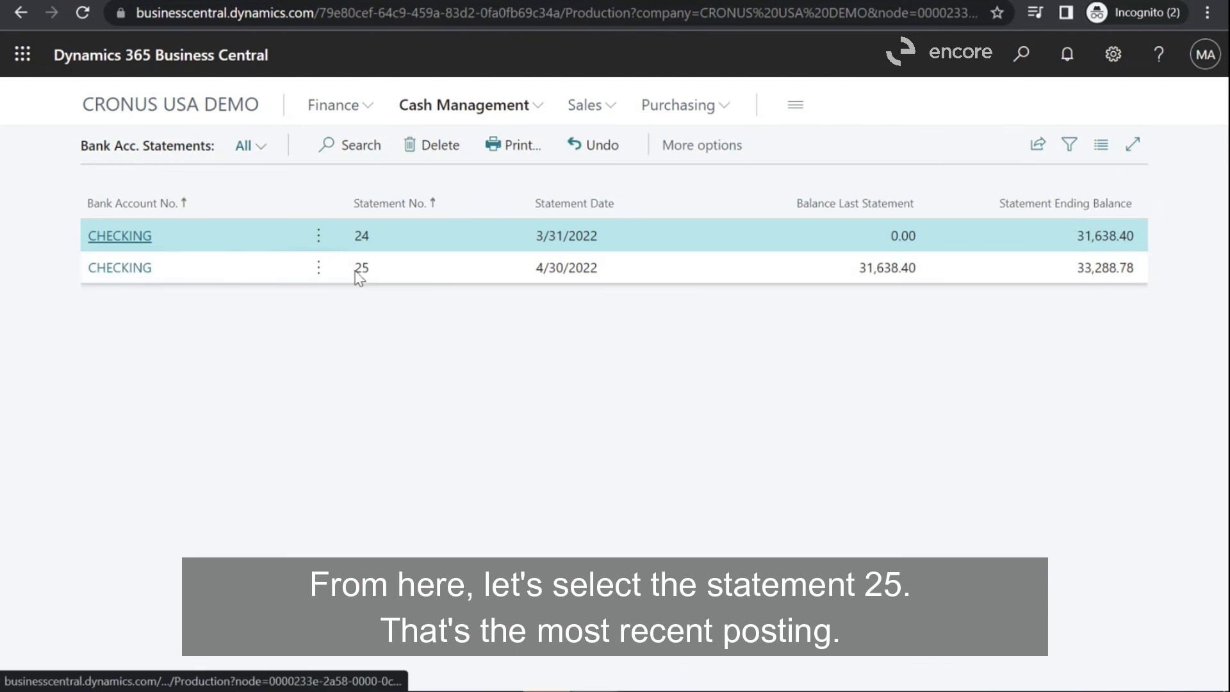
mouse_move(119, 268)
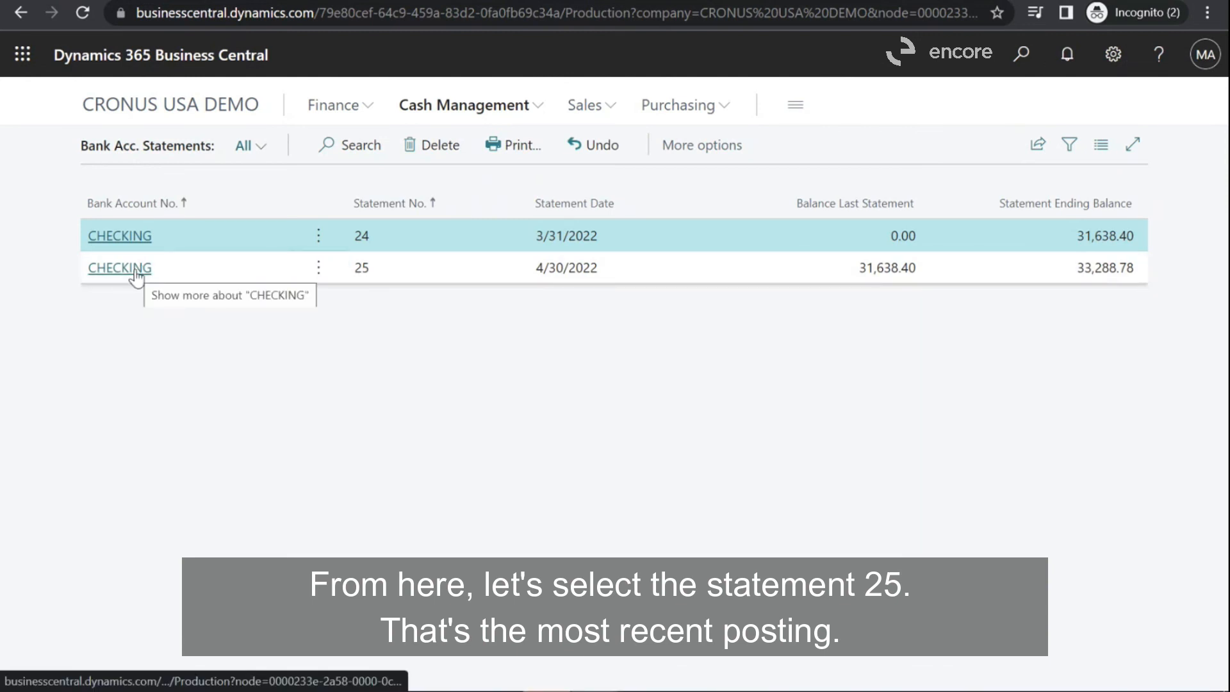
left_click(120, 268)
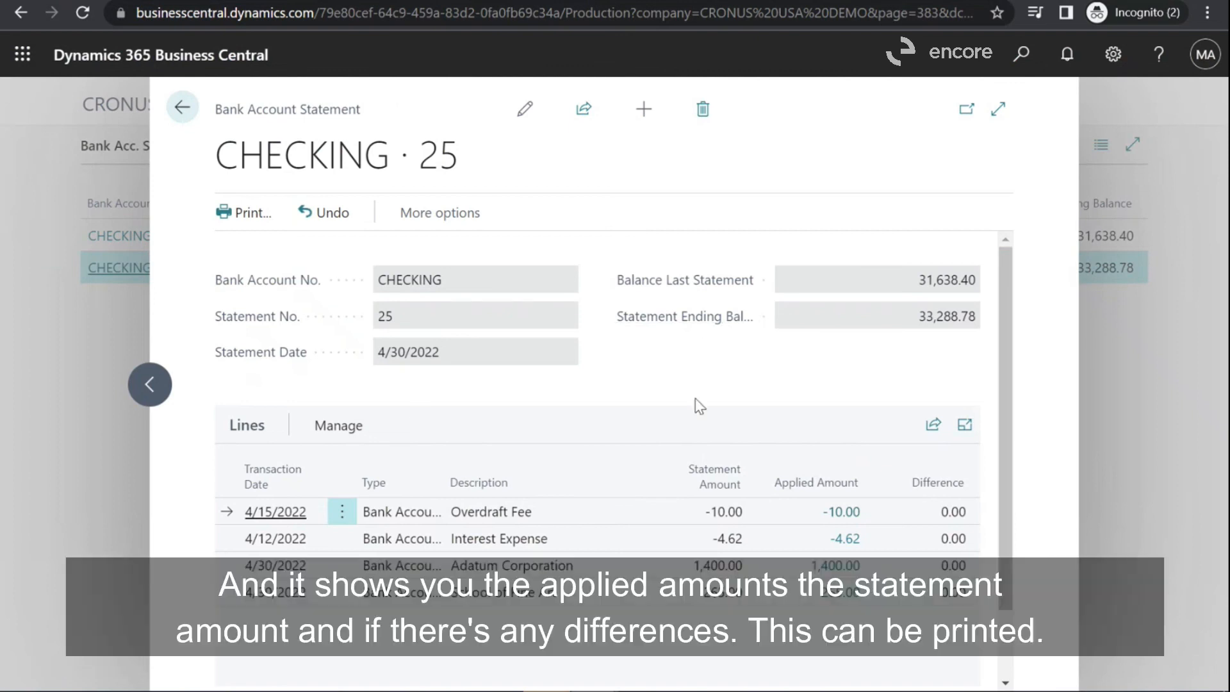
Review statement 25's lines, cancel its Print dialog, and go back to the Bank Account Statements list.
scroll("down", 3)
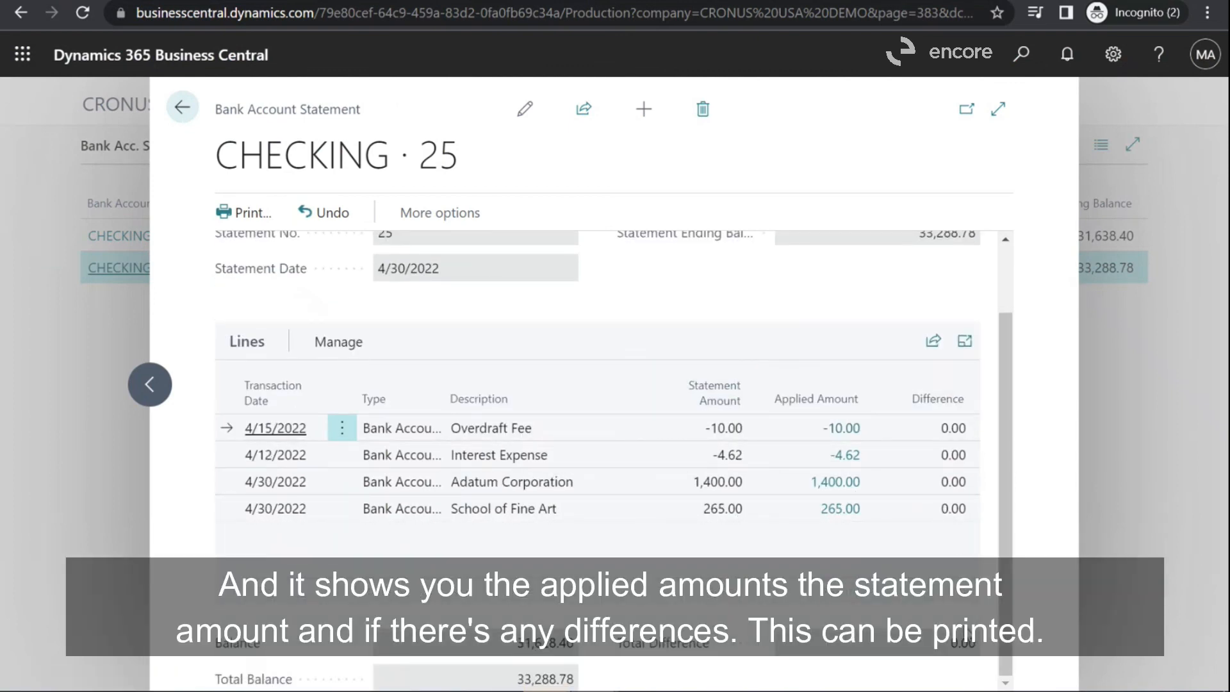
scroll("up", 3)
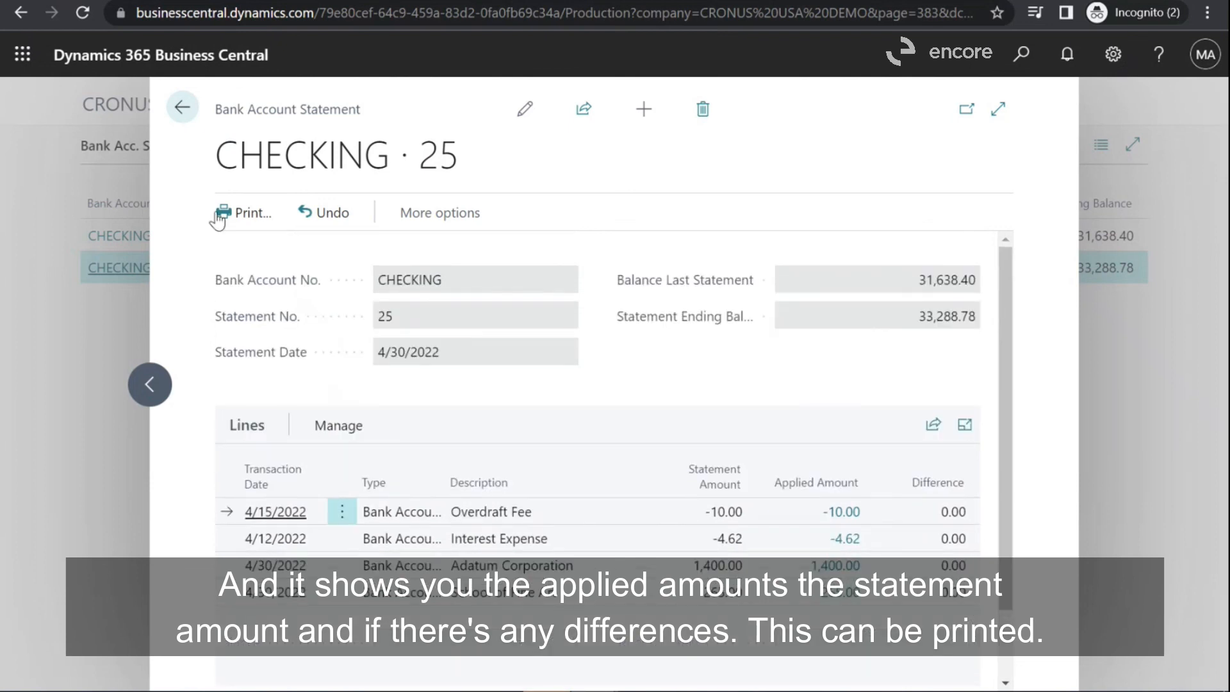
left_click(249, 213)
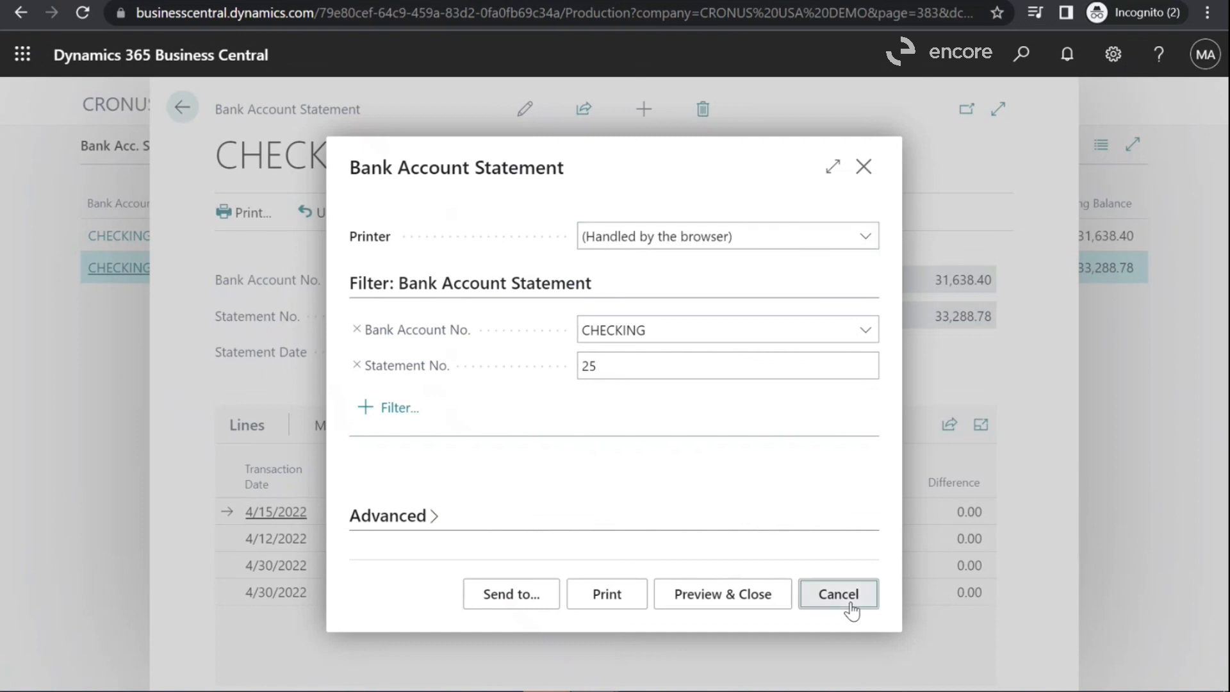
left_click(837, 594)
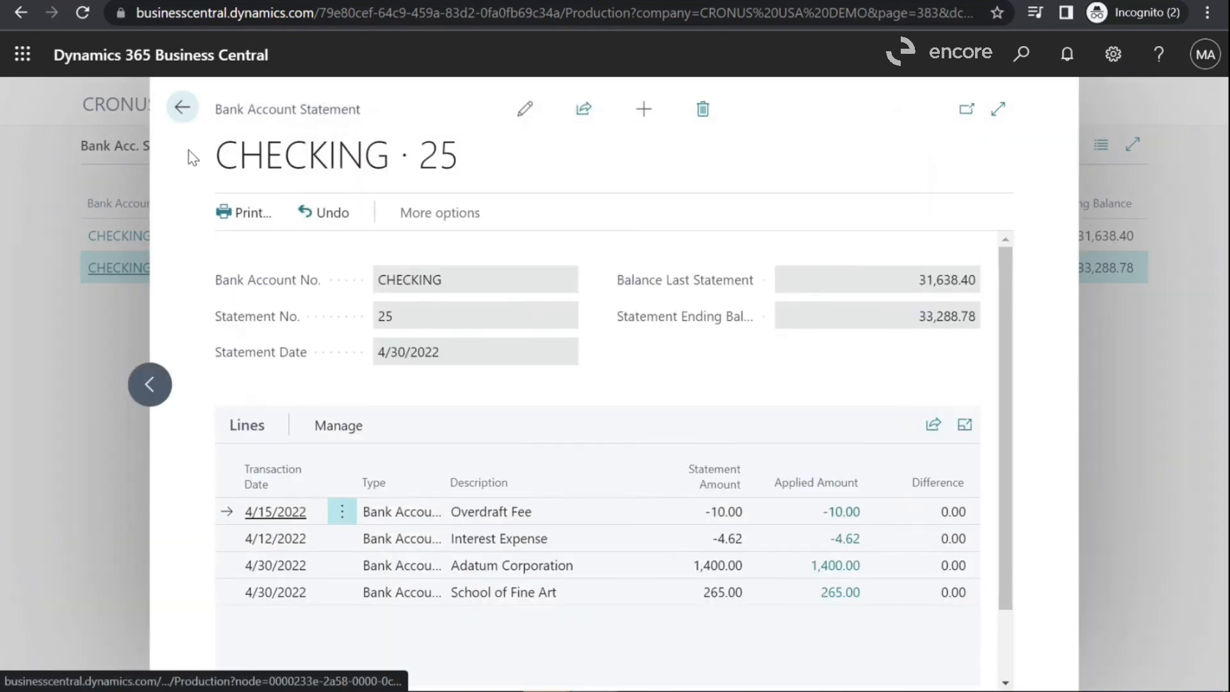
scroll("down", 3)
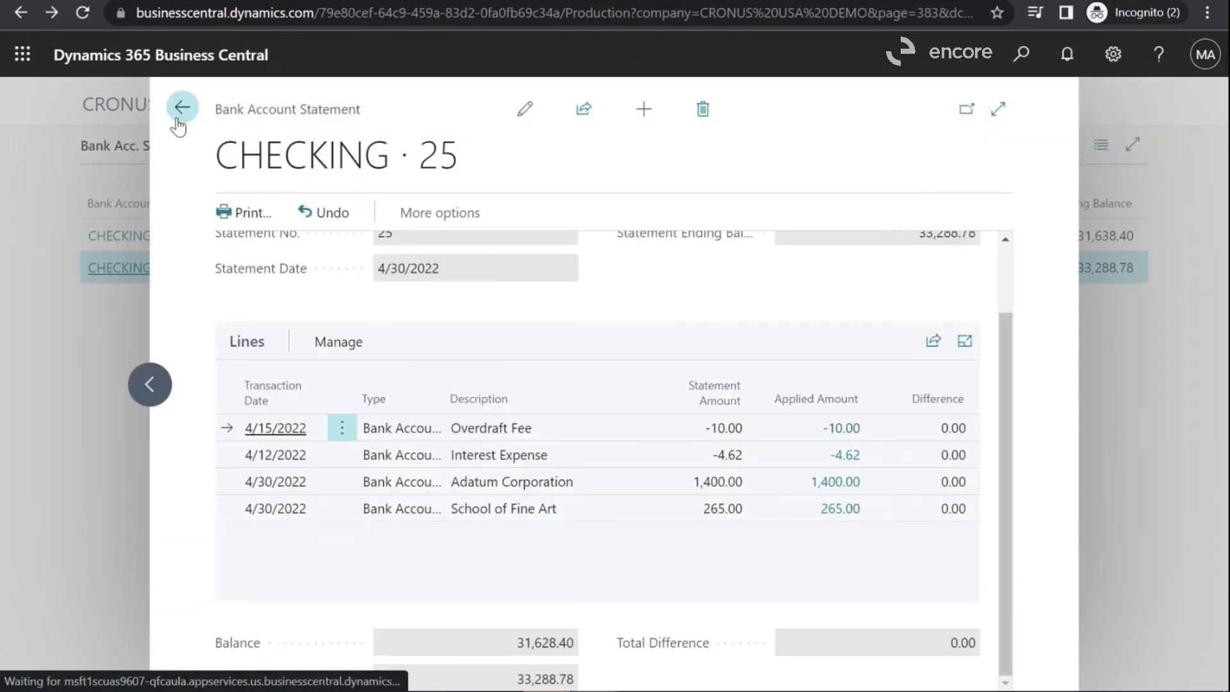
left_click(182, 108)
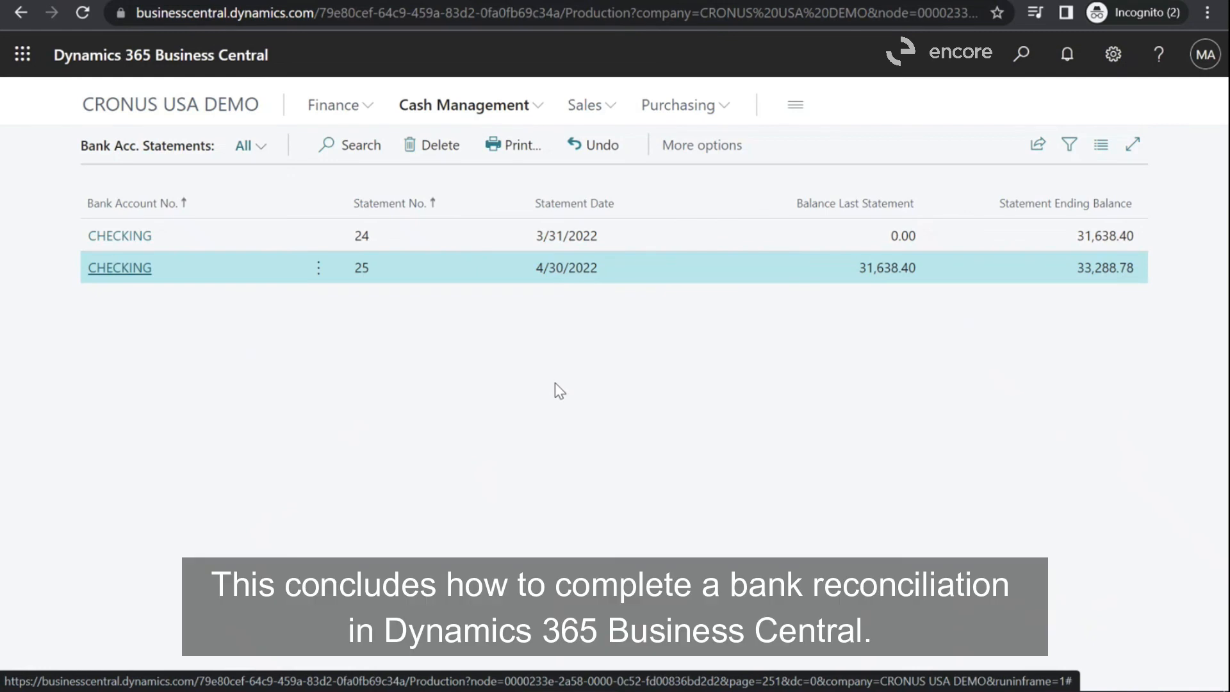